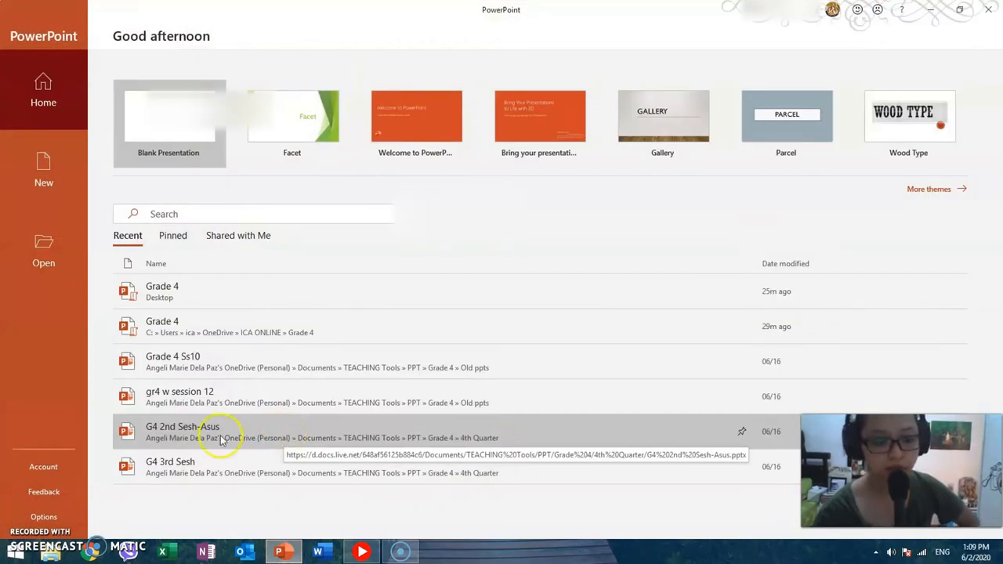
# - Create a Facet-themed presentation with title 'Demo PPT' and subtitle 'Random Honest Reviews'
pyautogui.click(44, 467)
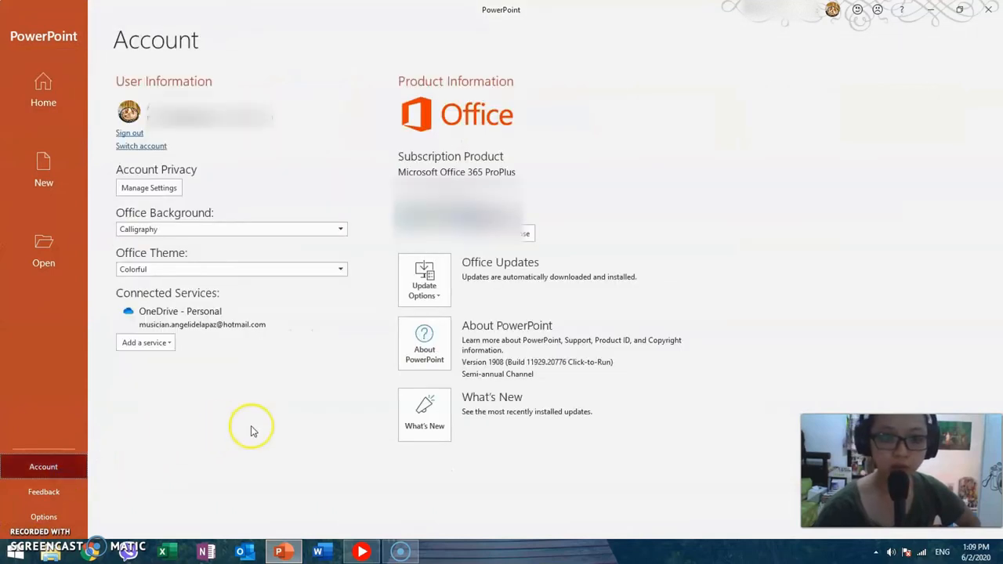
pyautogui.moveTo(439, 151)
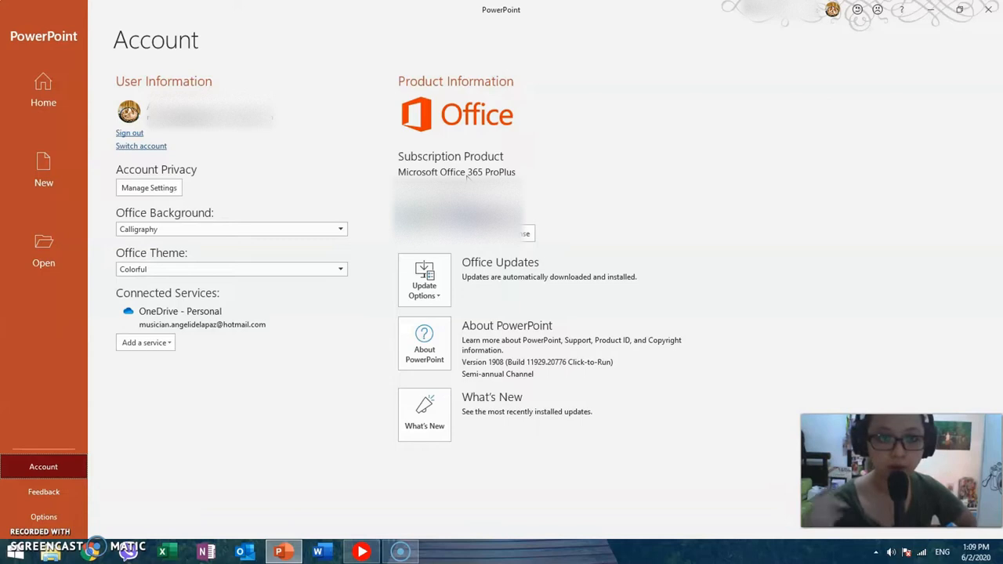
pyautogui.click(44, 89)
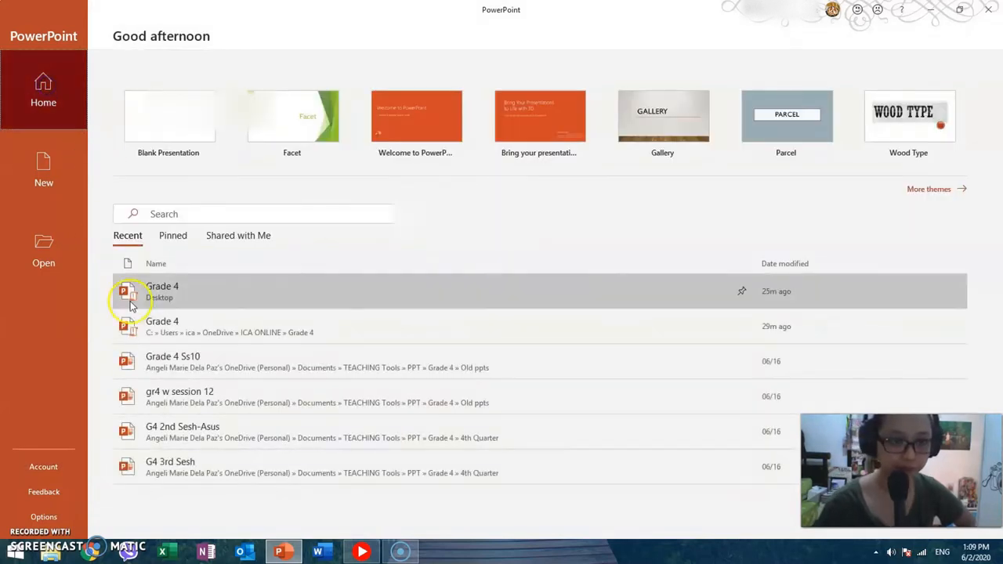
pyautogui.click(291, 116)
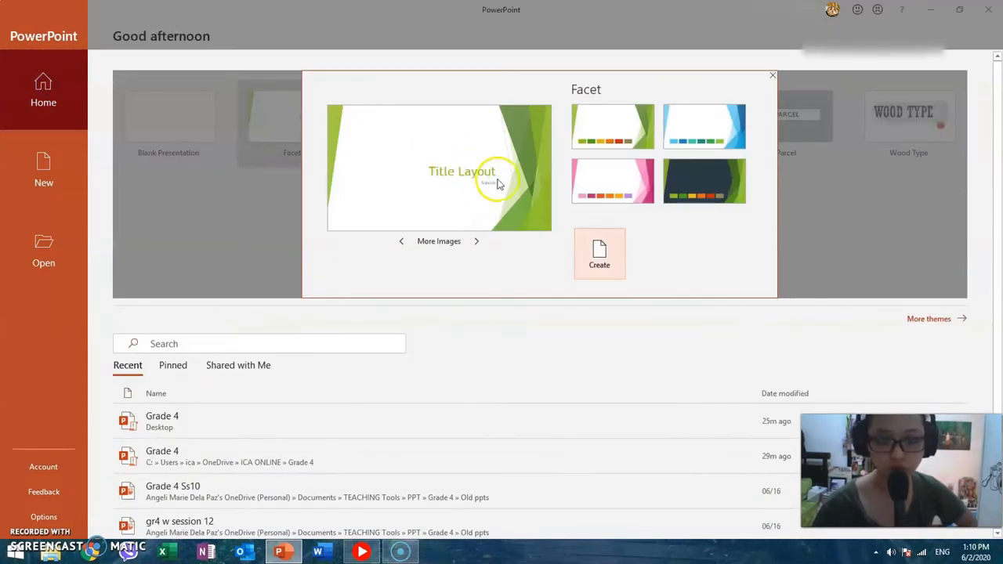
pyautogui.click(599, 254)
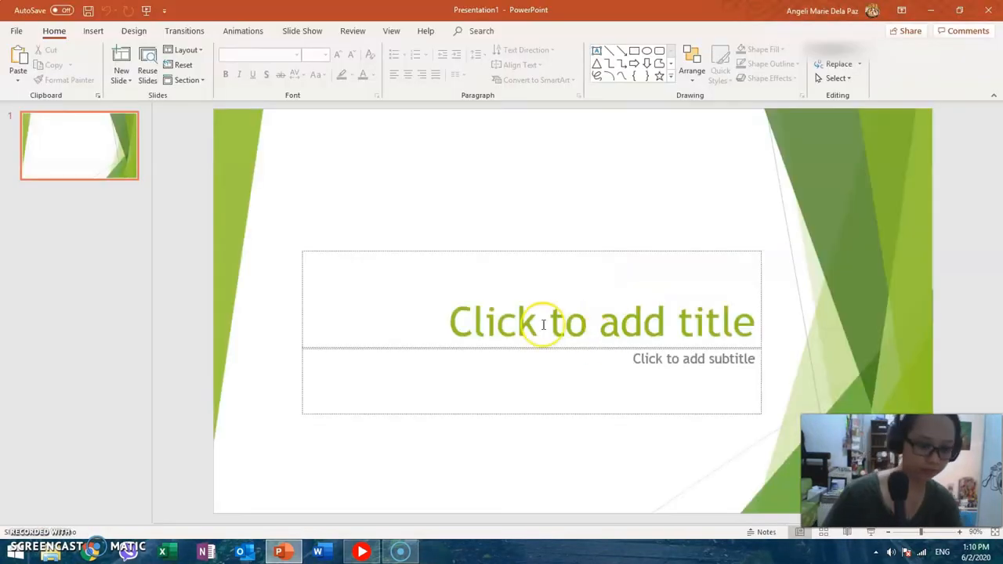
pyautogui.click(542, 323)
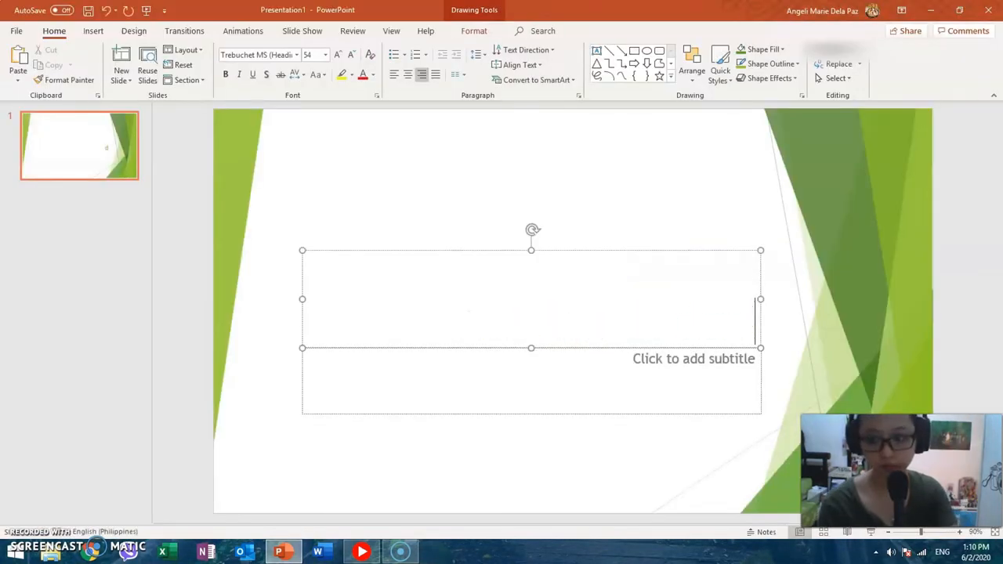
pyautogui.write('Demo PPT')
pyautogui.click(531, 381)
pyautogui.write('Random Honest Reviews')
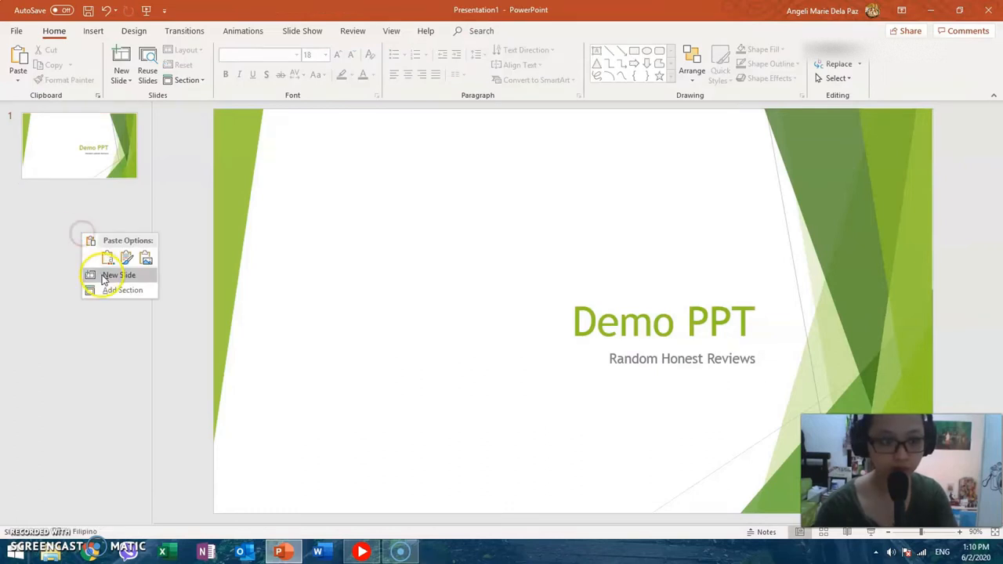
# - Add a second slide after the title slide and switch its layout to Blank
pyautogui.click(118, 276)
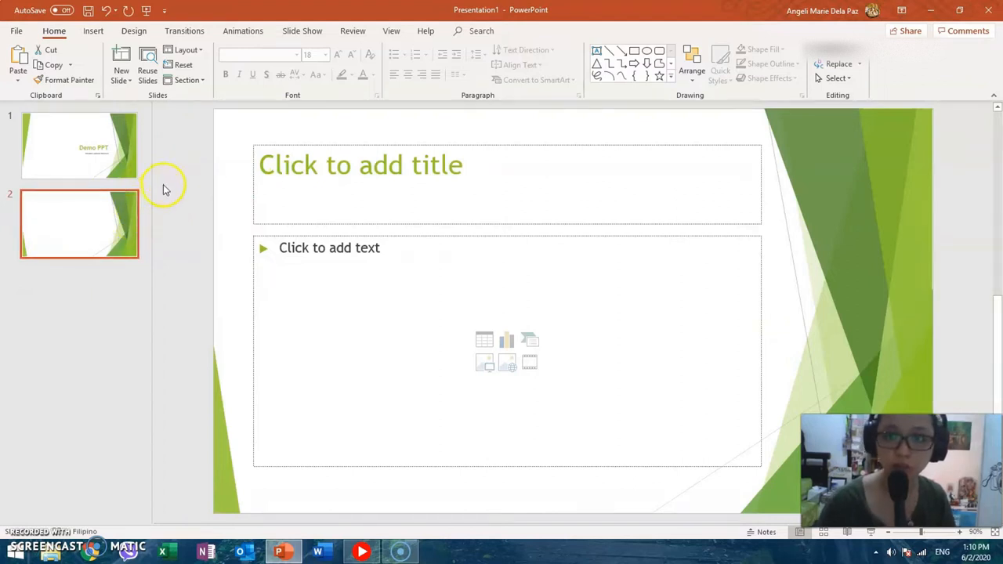
pyautogui.rightClick(78, 223)
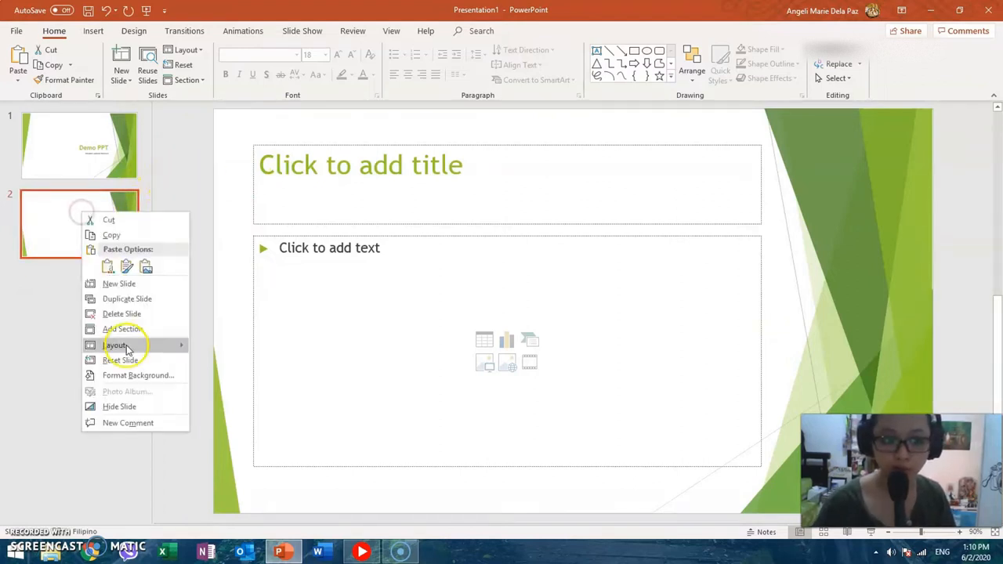
pyautogui.click(116, 345)
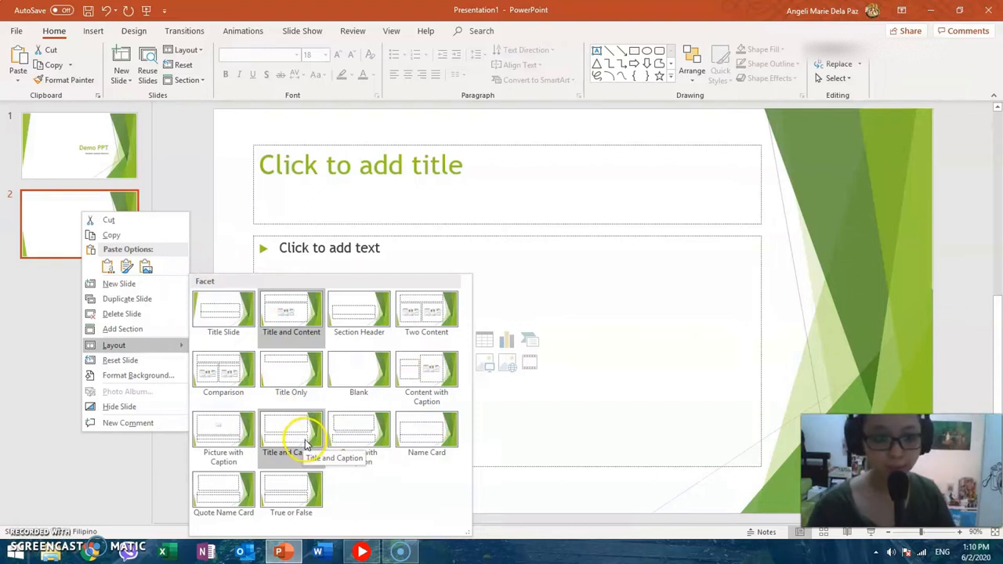
pyautogui.click(358, 370)
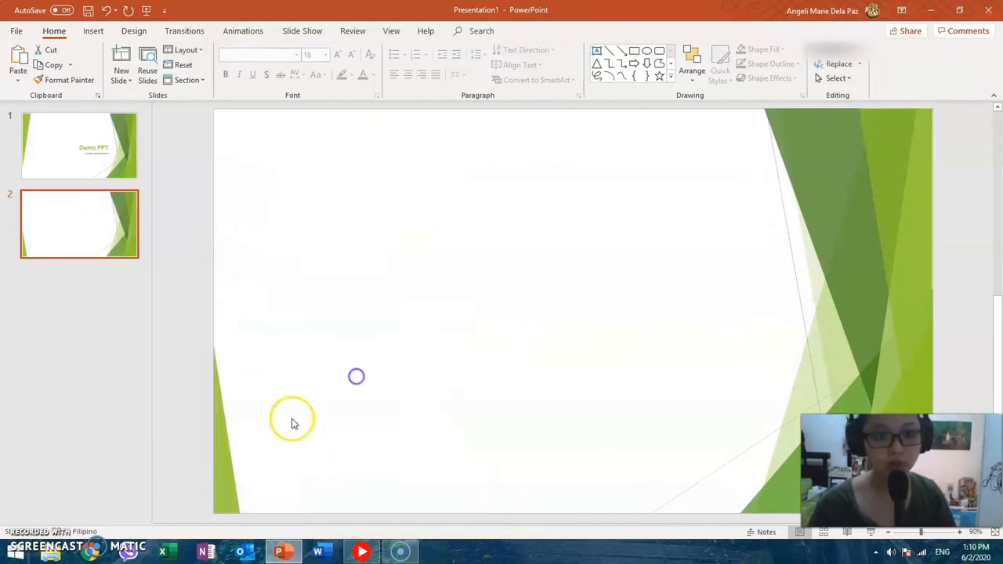
pyautogui.moveTo(471, 279)
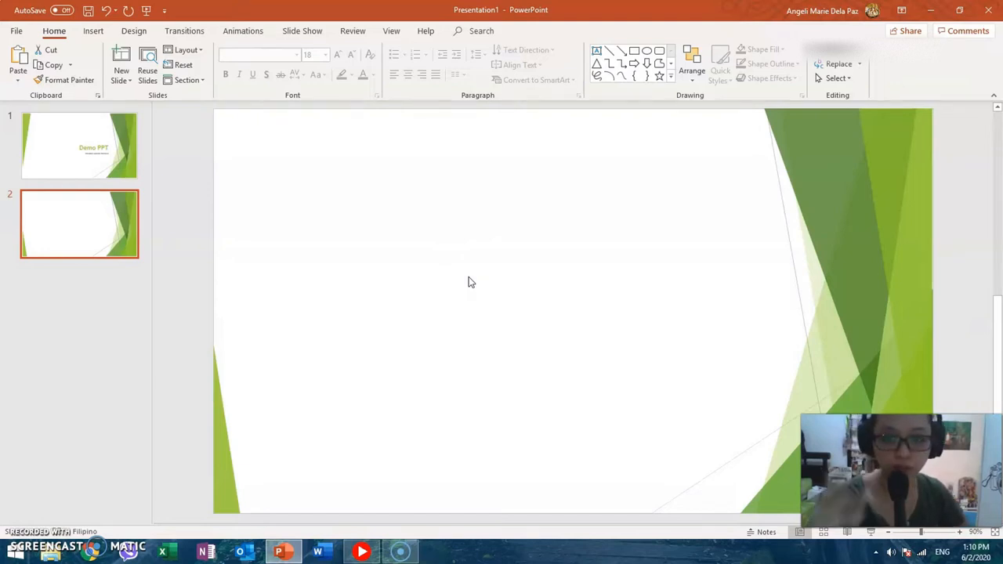
# - Fill slide 2's background with the blackboard picture from Desktop > Powerpoint and hide background graphics
pyautogui.rightClick(470, 282)
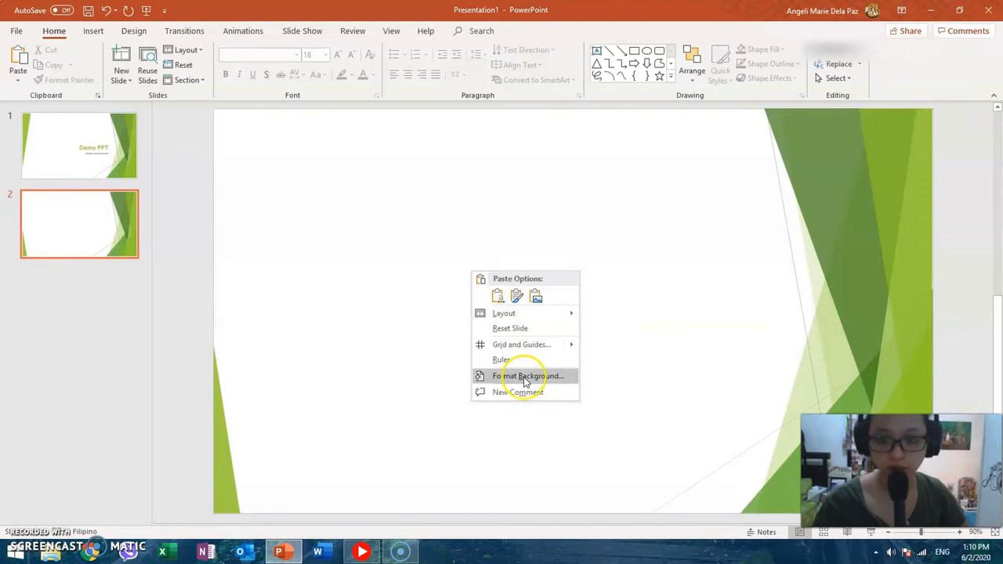
pyautogui.click(527, 376)
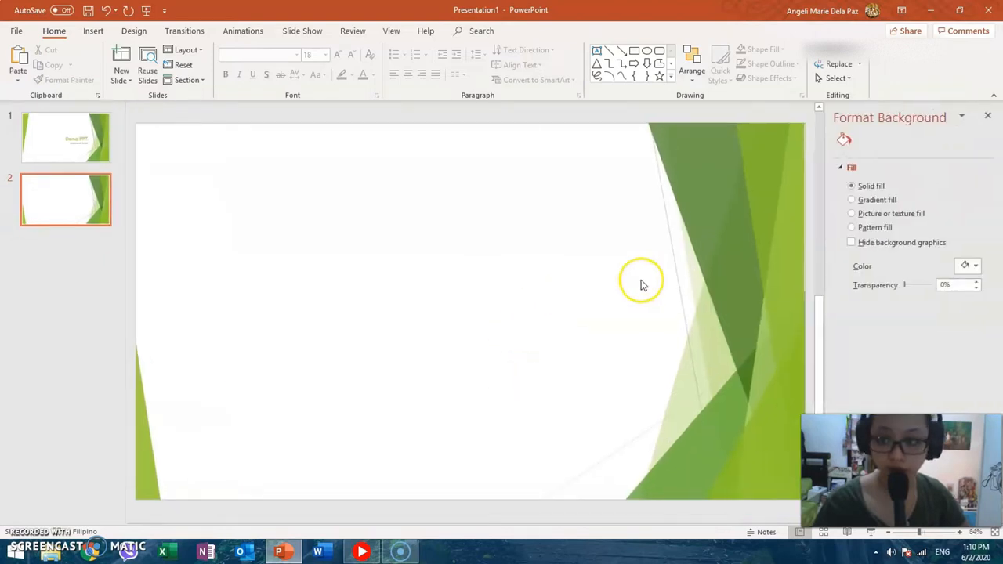
pyautogui.click(851, 213)
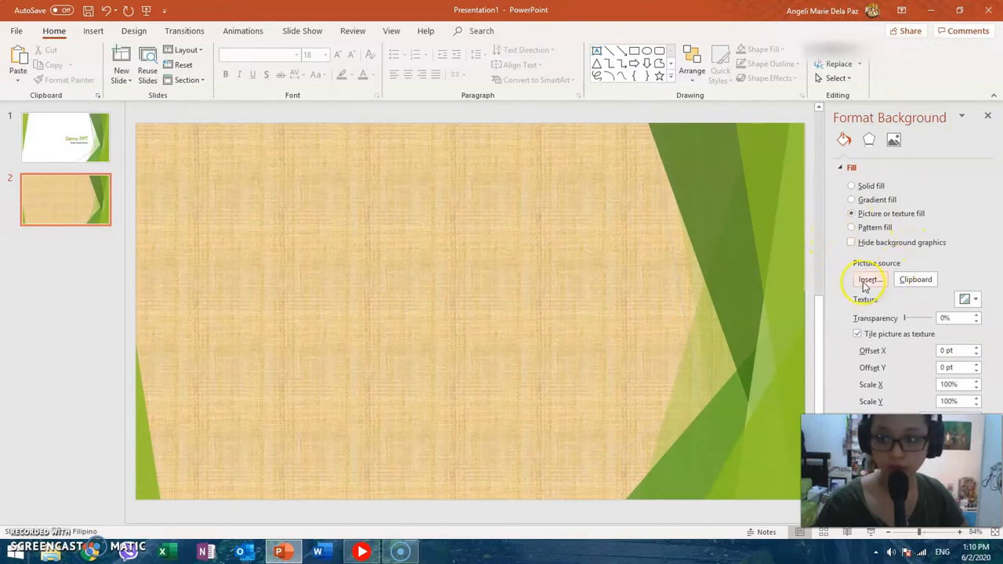
pyautogui.click(870, 279)
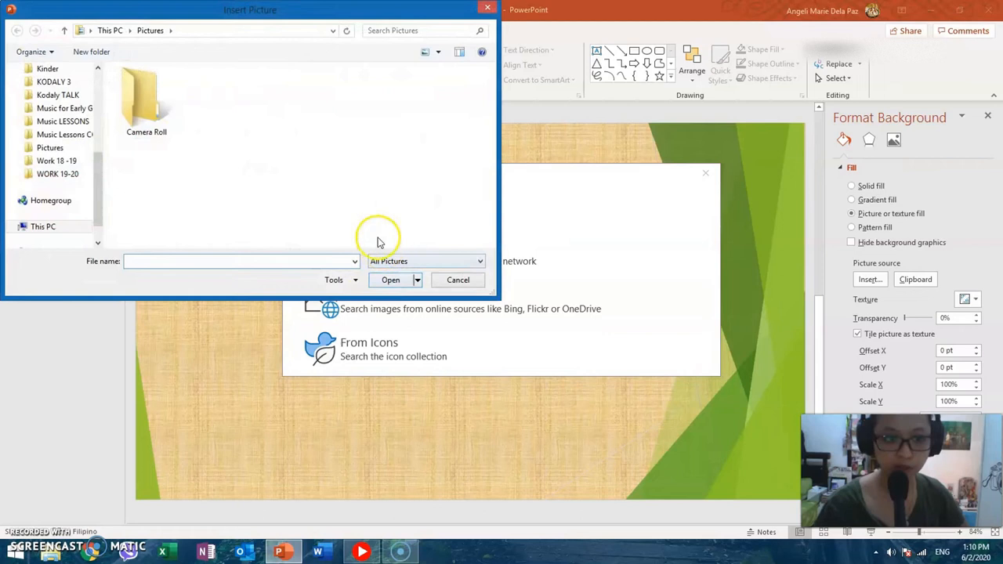
pyautogui.scroll(3)
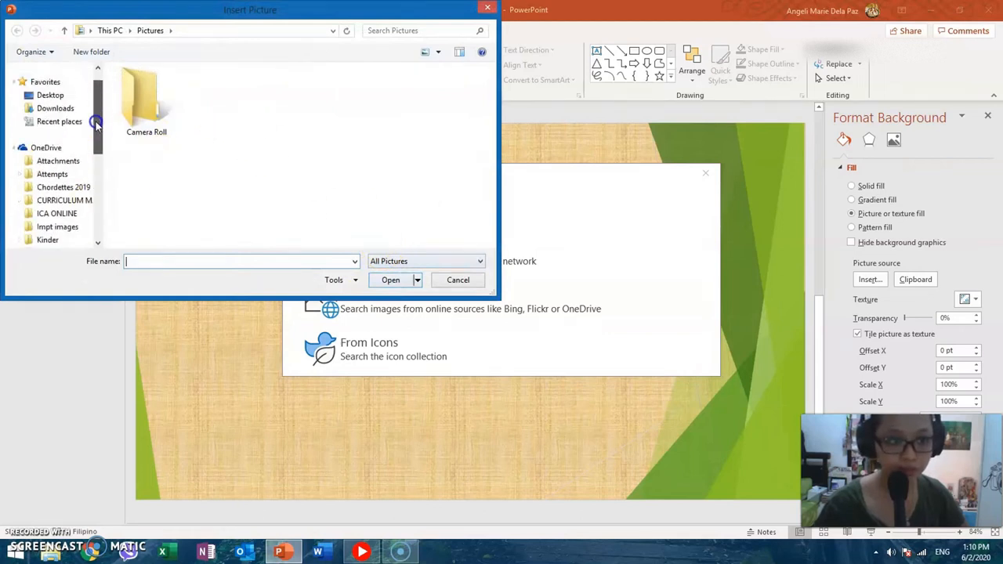
pyautogui.click(50, 113)
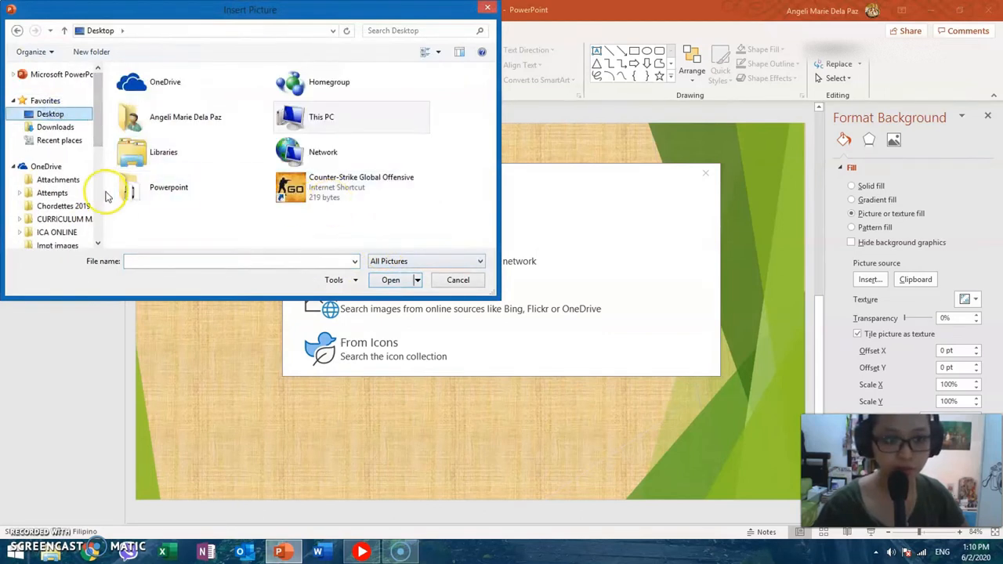
pyautogui.doubleClick(170, 187)
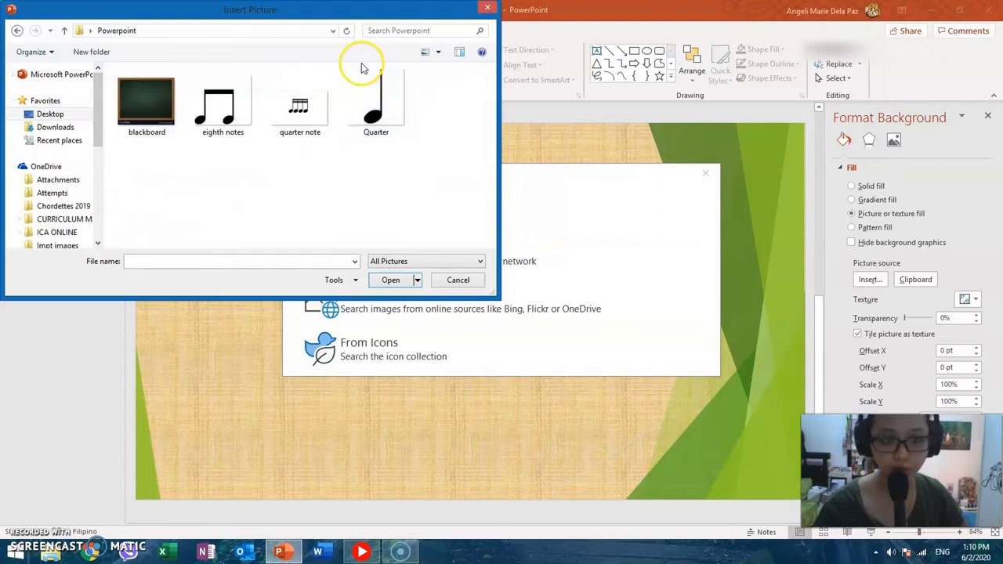
pyautogui.click(147, 102)
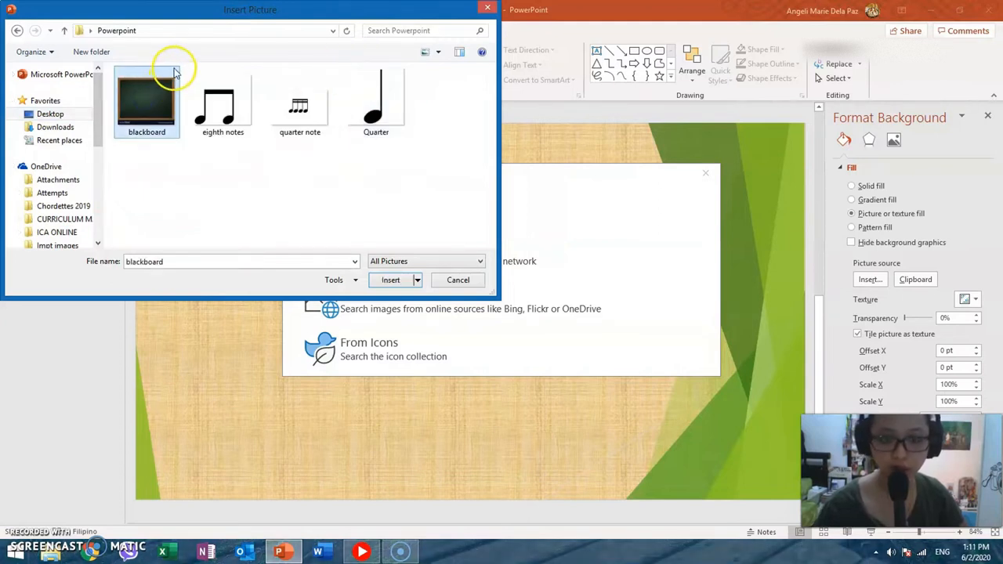
pyautogui.click(391, 279)
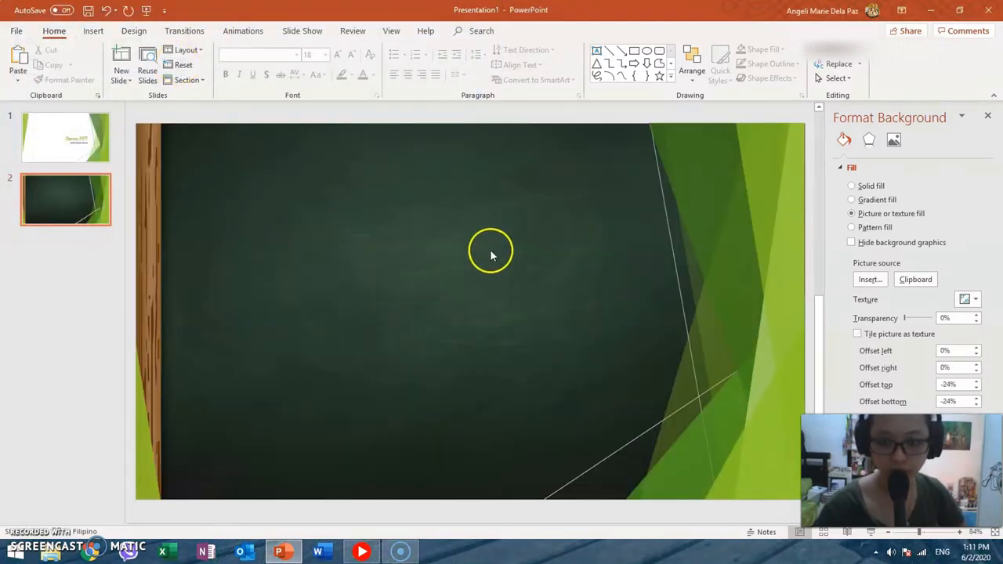
pyautogui.moveTo(567, 182)
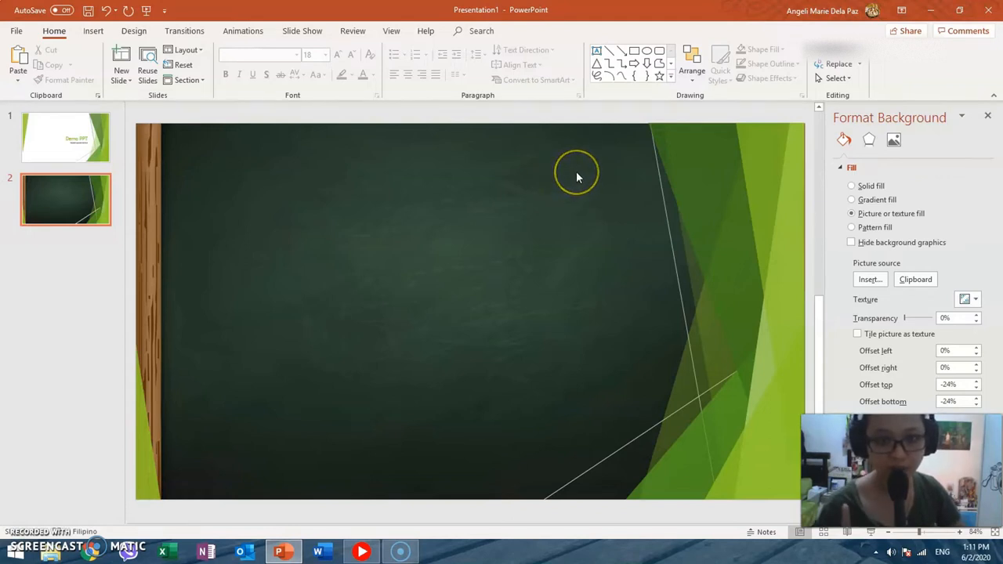
pyautogui.moveTo(671, 61)
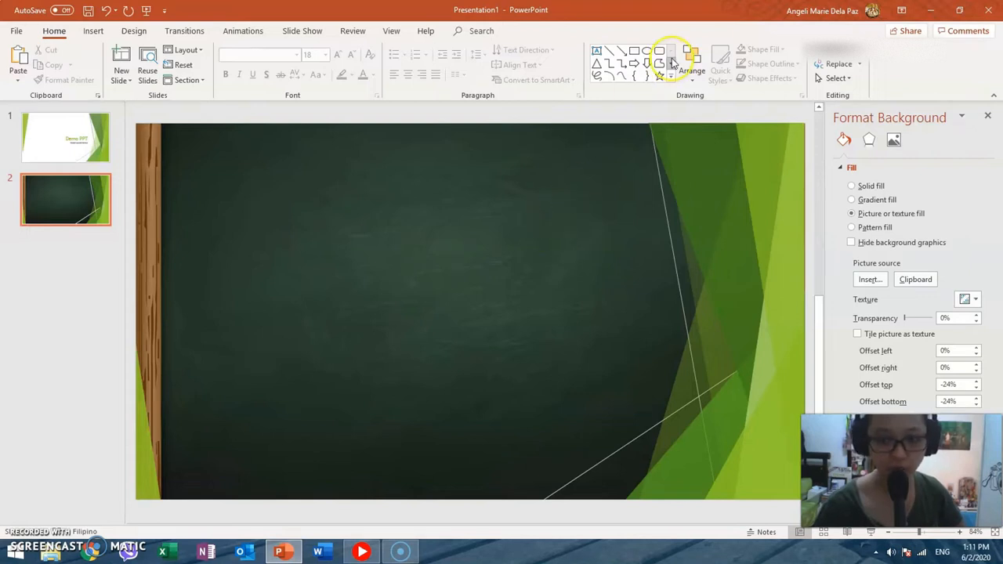
pyautogui.moveTo(583, 128)
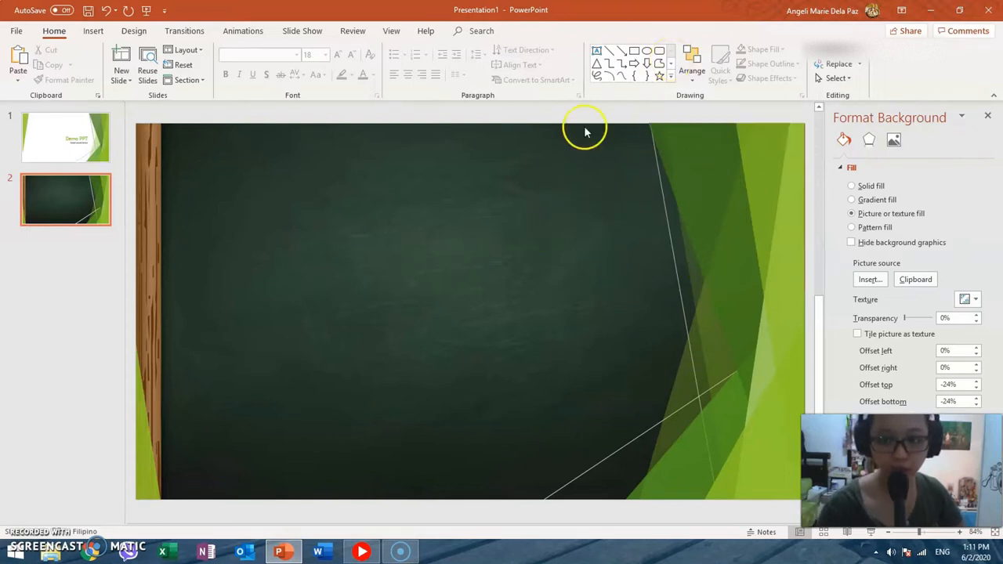
pyautogui.moveTo(856, 248)
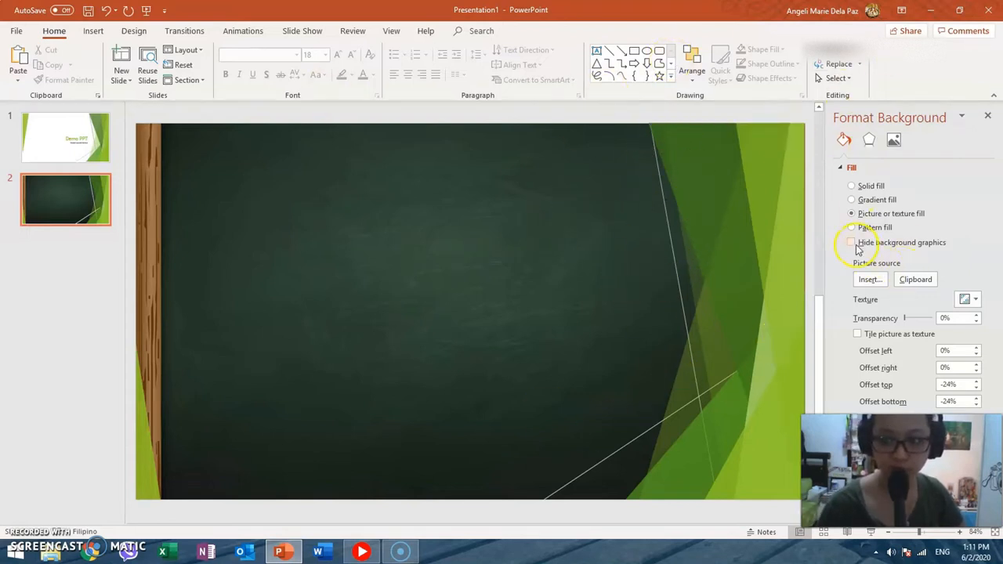
pyautogui.click(853, 241)
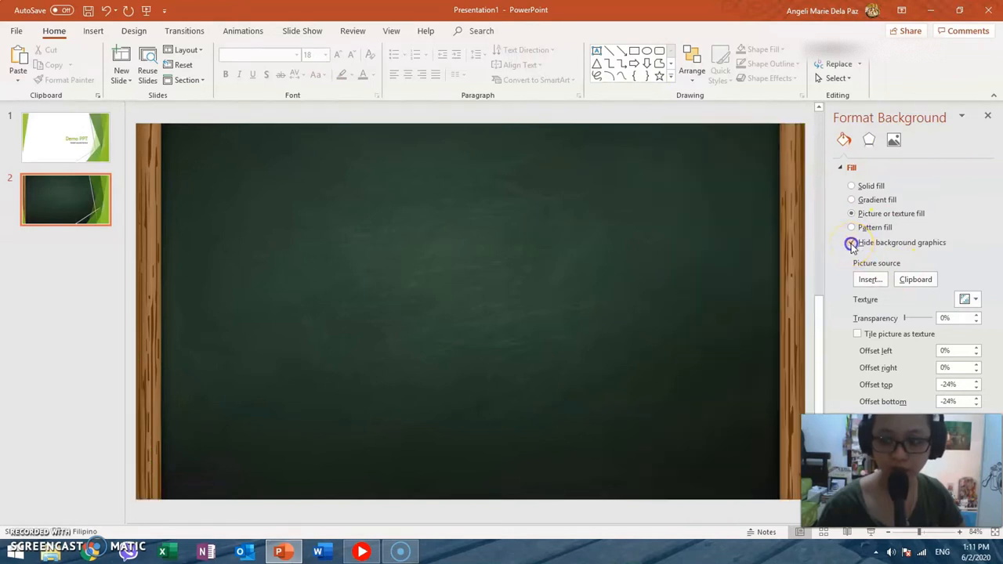
pyautogui.click(852, 241)
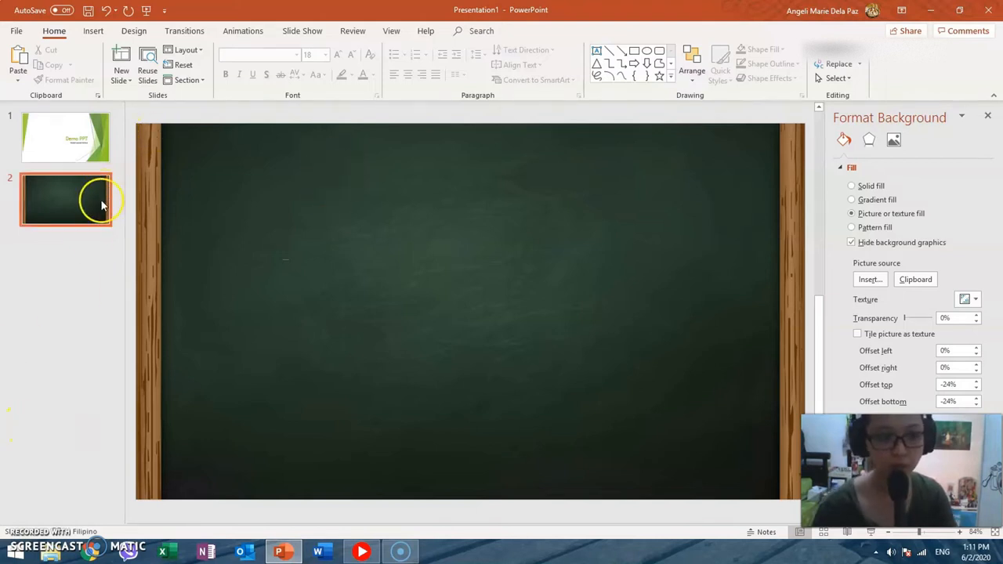
# - Duplicate the blackboard slide so the deck holds six slides with chalkboard backgrounds
pyautogui.rightClick(66, 243)
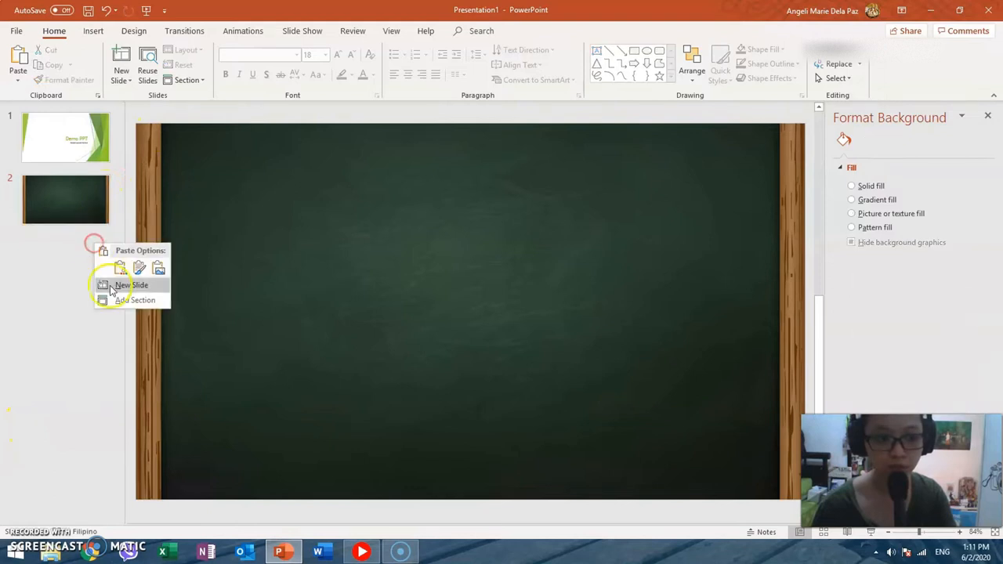
pyautogui.click(131, 286)
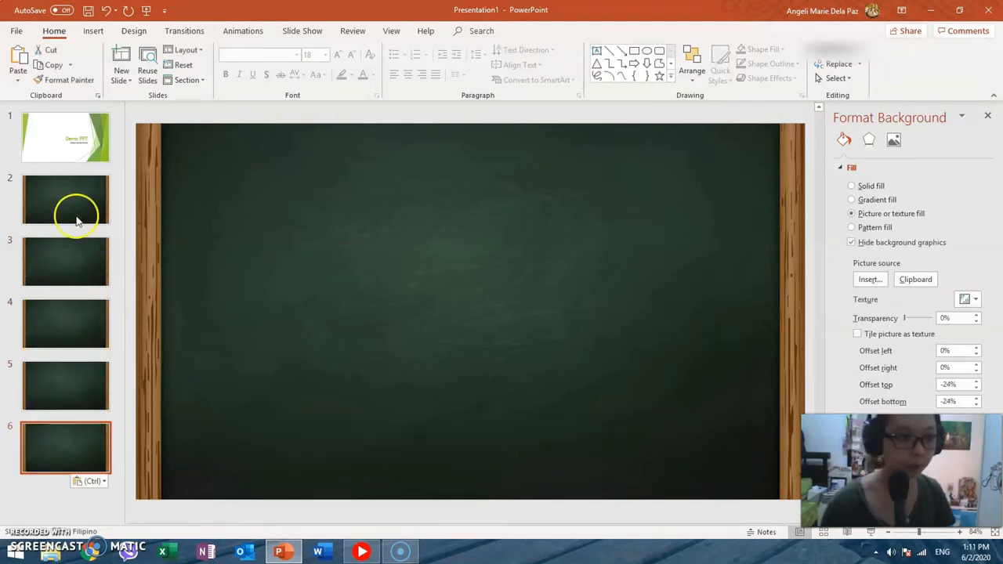
pyautogui.click(66, 201)
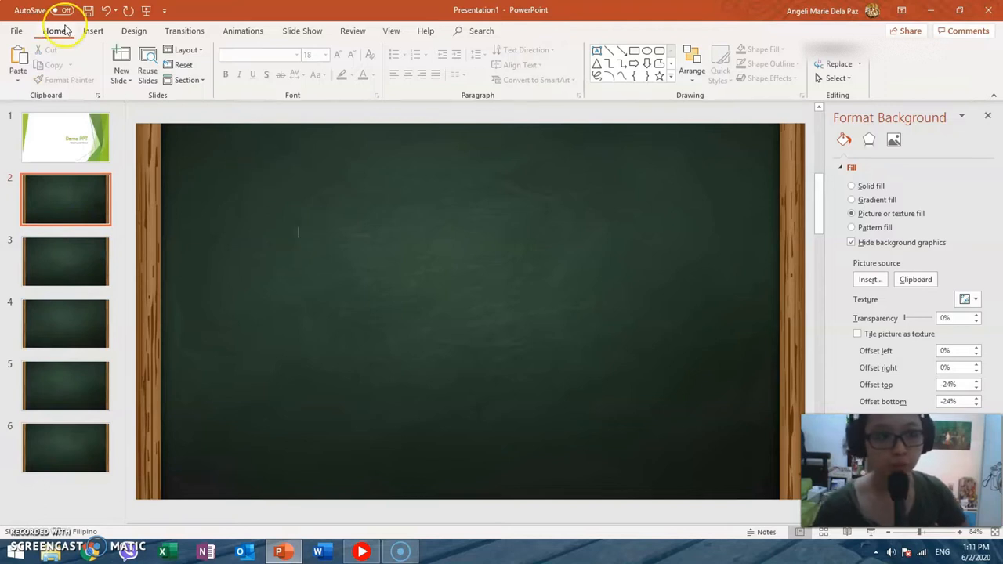
pyautogui.moveTo(94, 31)
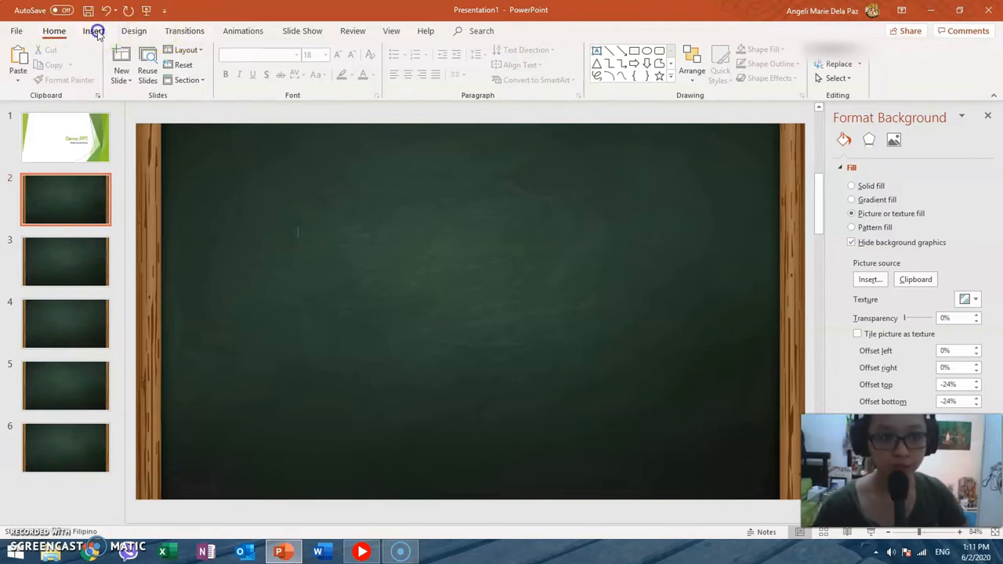
# - Draw a heart shape near the top left of slide 2 and fill it red
pyautogui.click(94, 31)
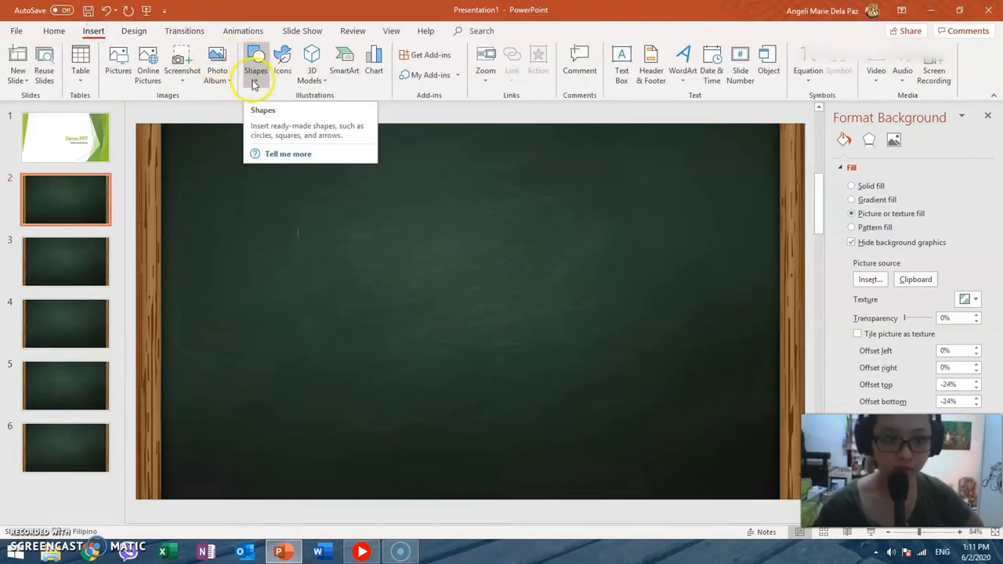
pyautogui.click(254, 63)
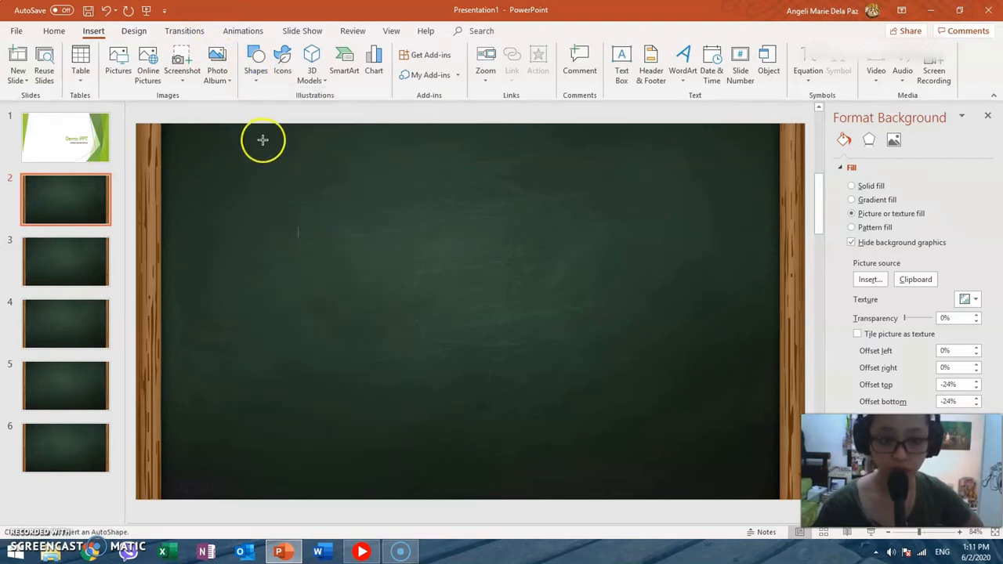
pyautogui.moveTo(263, 139); pyautogui.dragTo(310, 185)
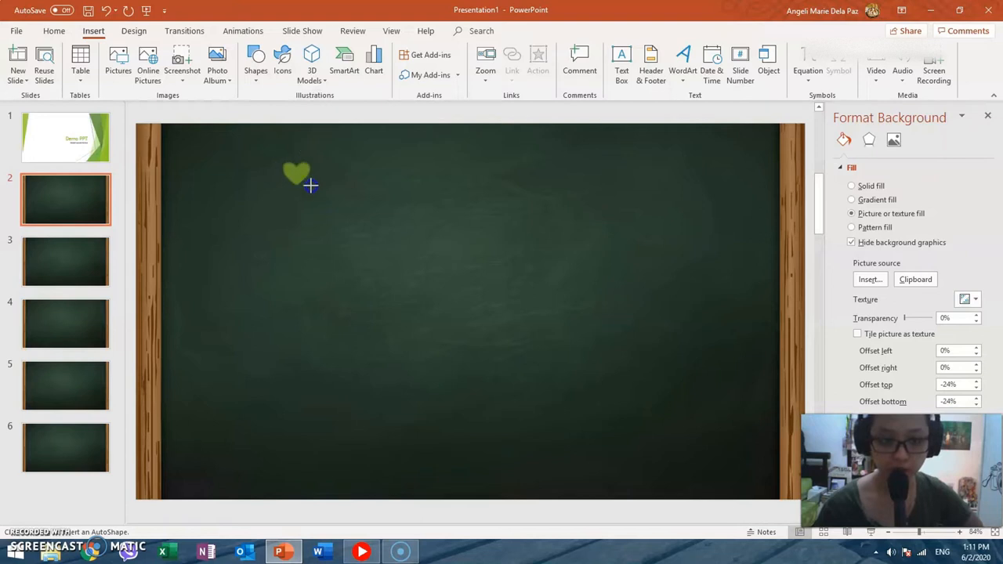
pyautogui.click(297, 174)
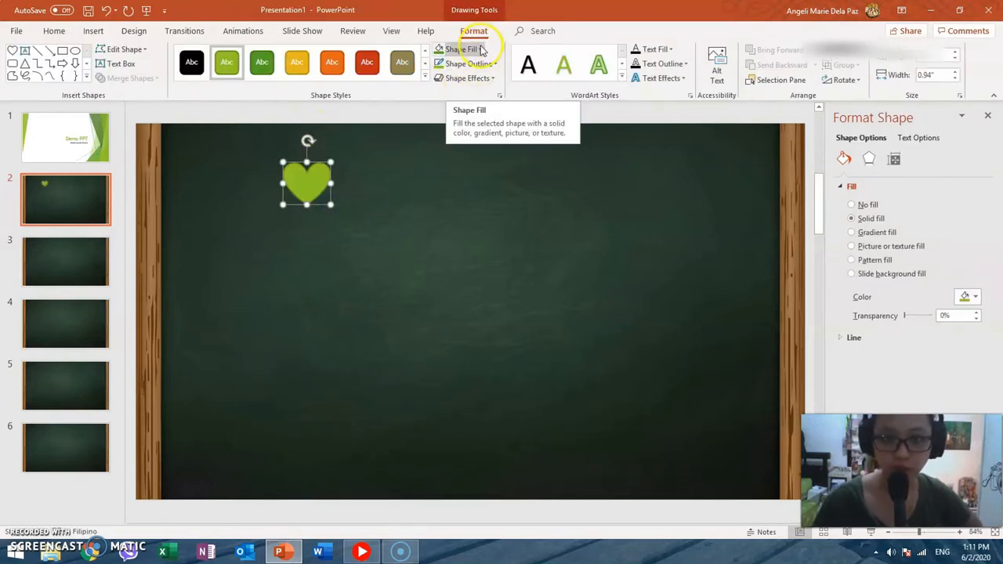
pyautogui.click(461, 49)
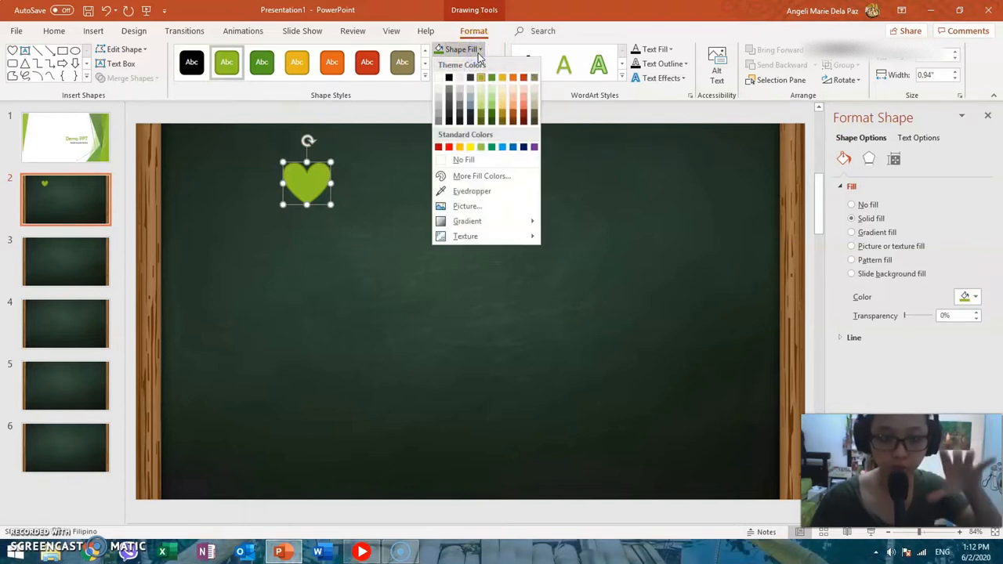
pyautogui.moveTo(479, 78)
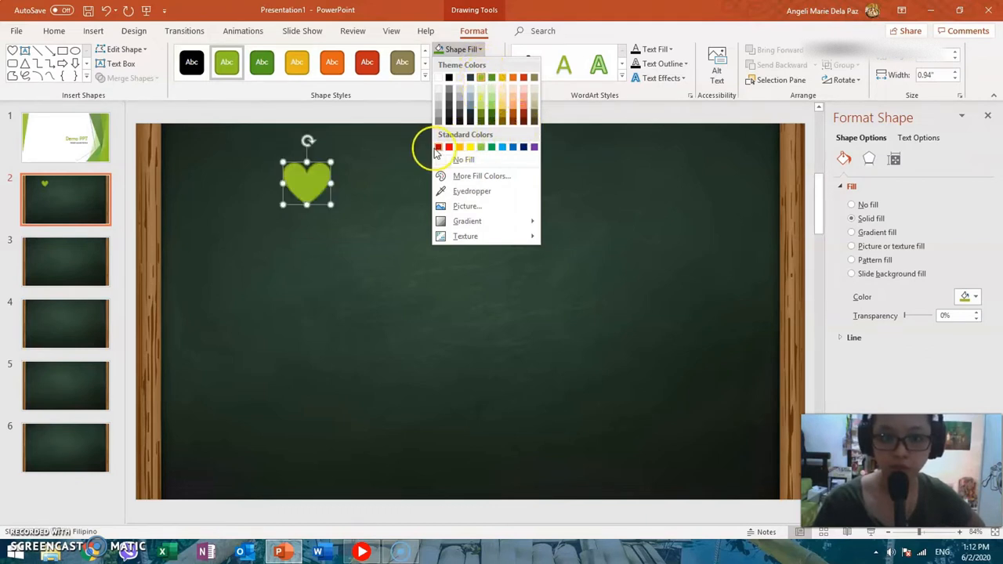
pyautogui.click(449, 147)
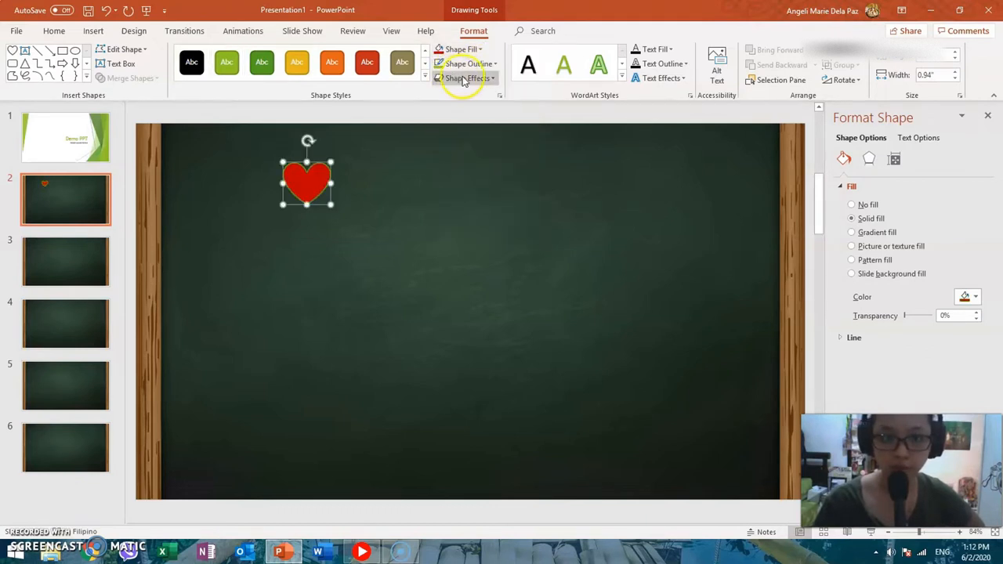
pyautogui.click(467, 63)
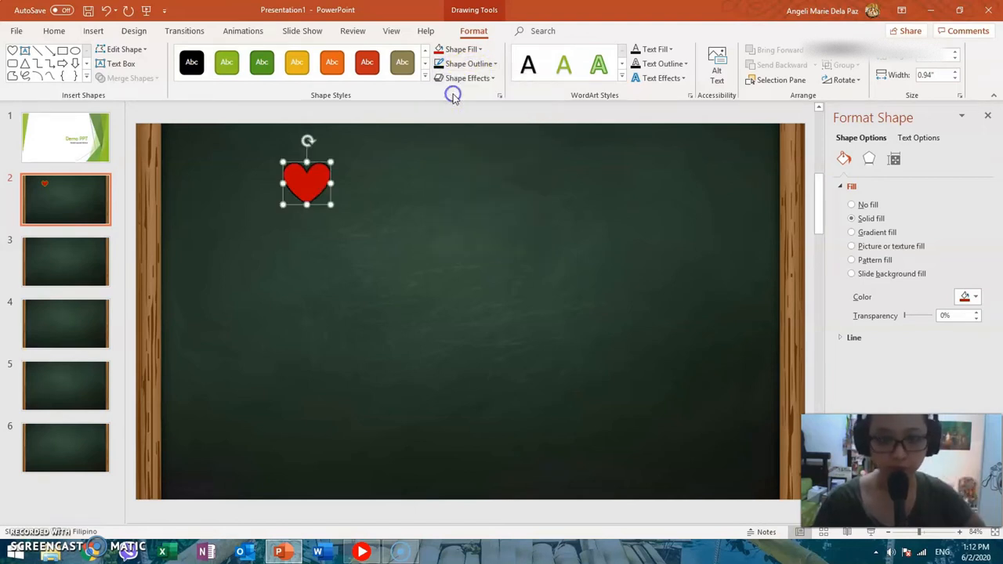
pyautogui.moveTo(392, 160)
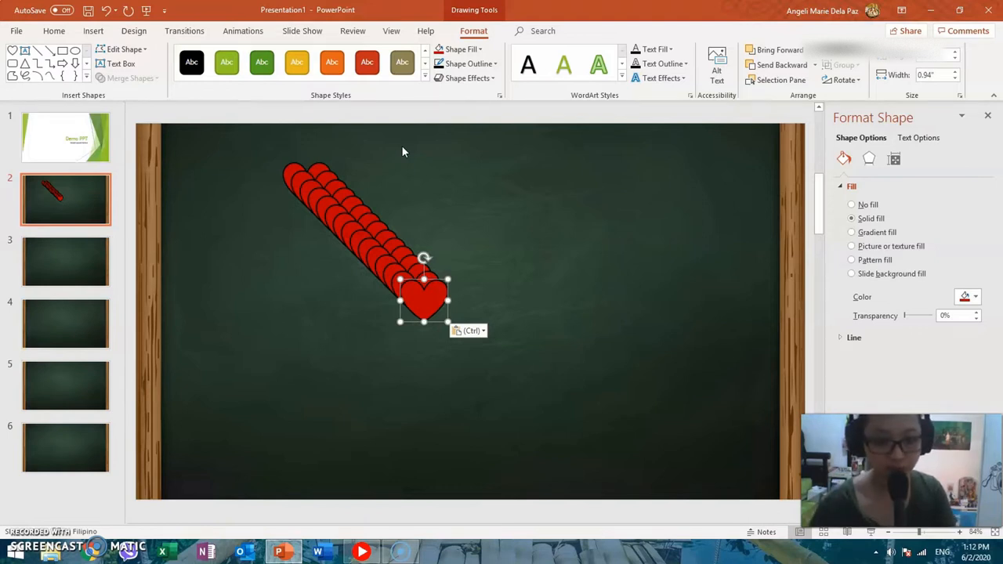
# - Ctrl-drag heart copies into an even row of four, then delete slides 3–6
pyautogui.moveTo(423, 298); pyautogui.dragTo(390, 266)
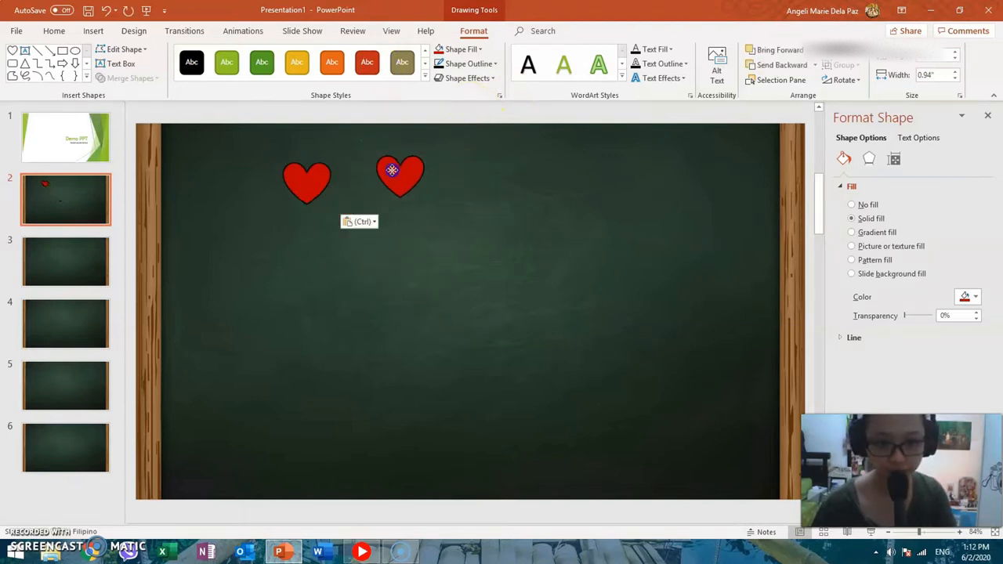
pyautogui.moveTo(392, 171); pyautogui.dragTo(424, 181)
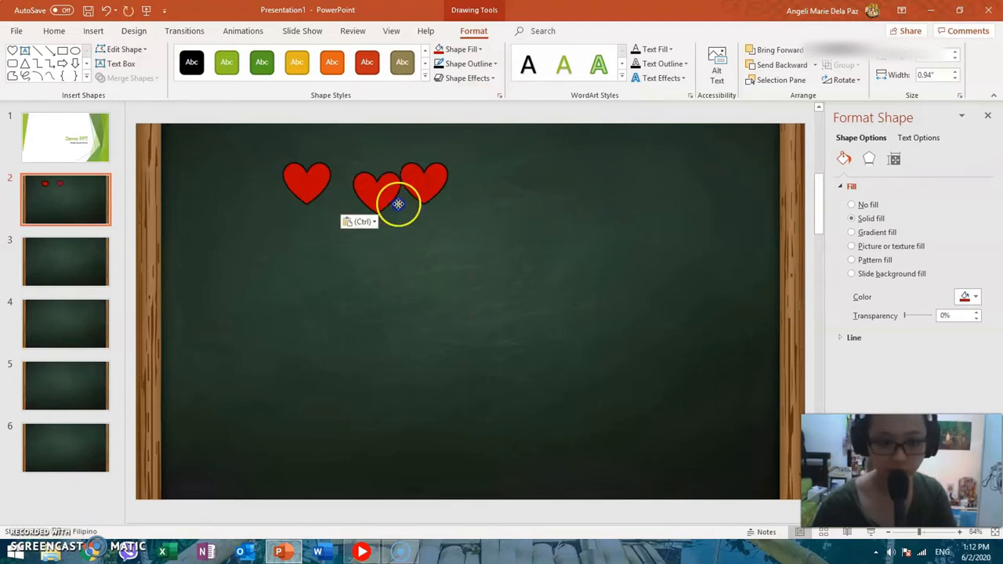
pyautogui.moveTo(400, 189); pyautogui.dragTo(541, 185)
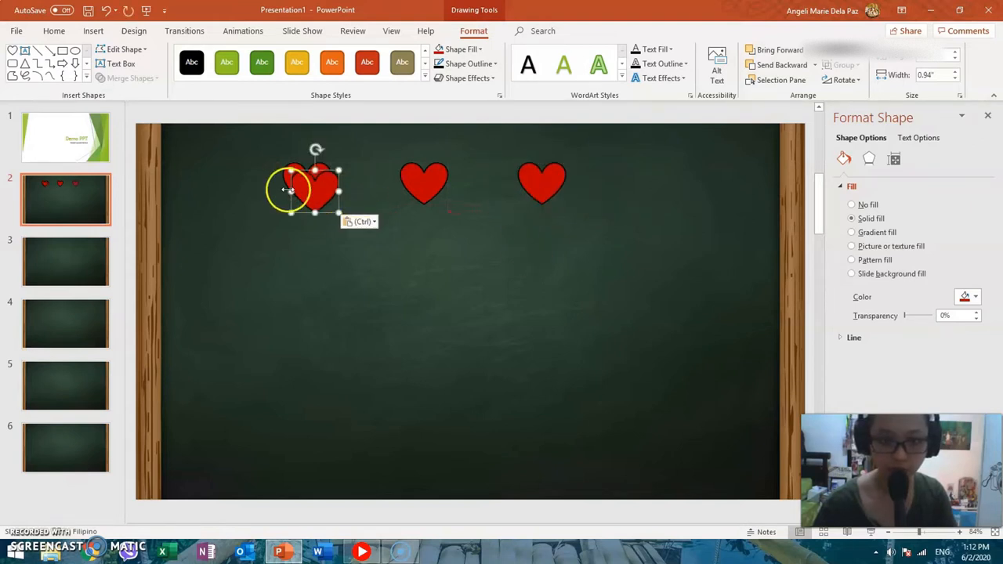
pyautogui.moveTo(306, 189); pyautogui.dragTo(646, 188)
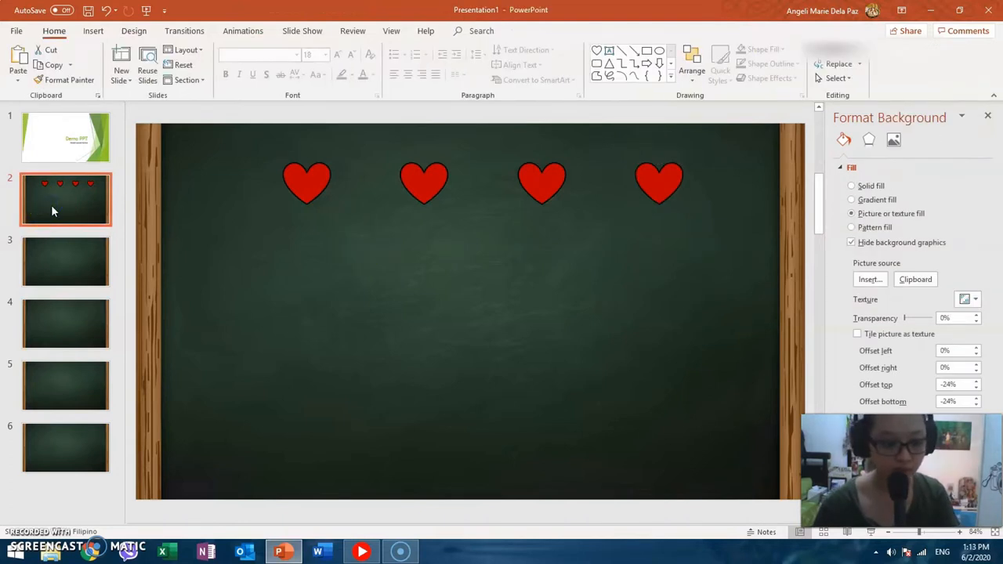
pyautogui.click(65, 260)
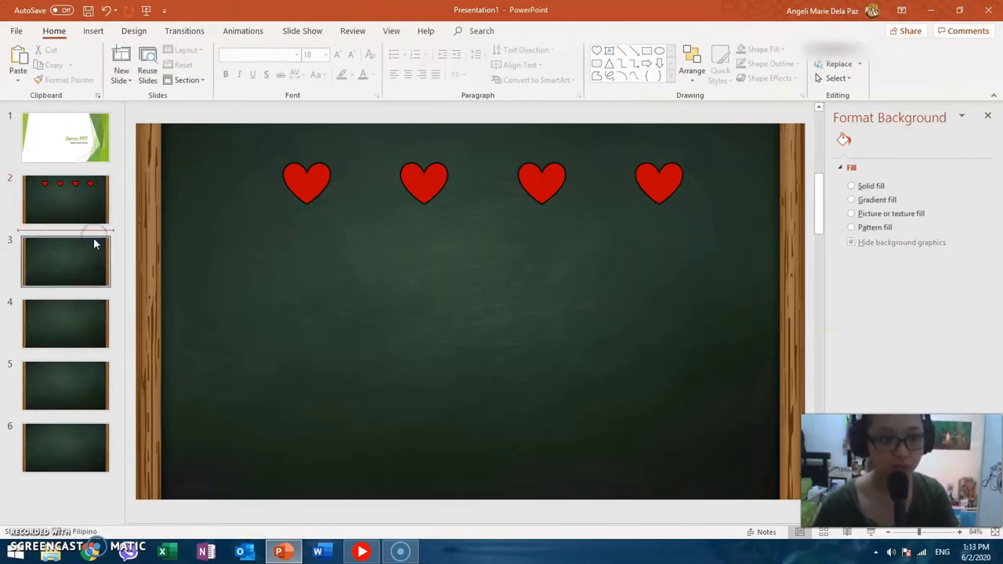
pyautogui.rightClick(66, 243)
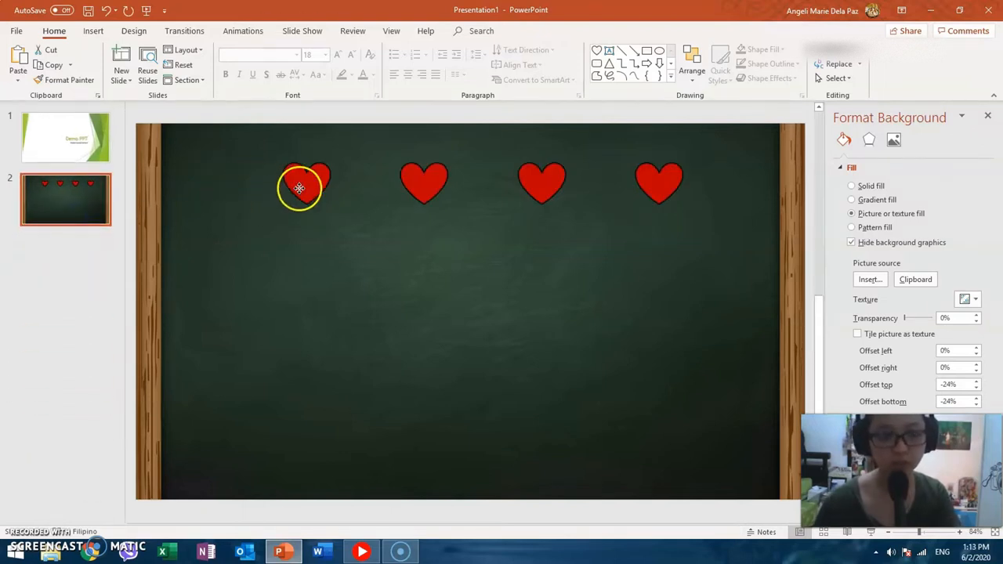
# - Select all four hearts together and nudge the row into place near the top
pyautogui.click(306, 185)
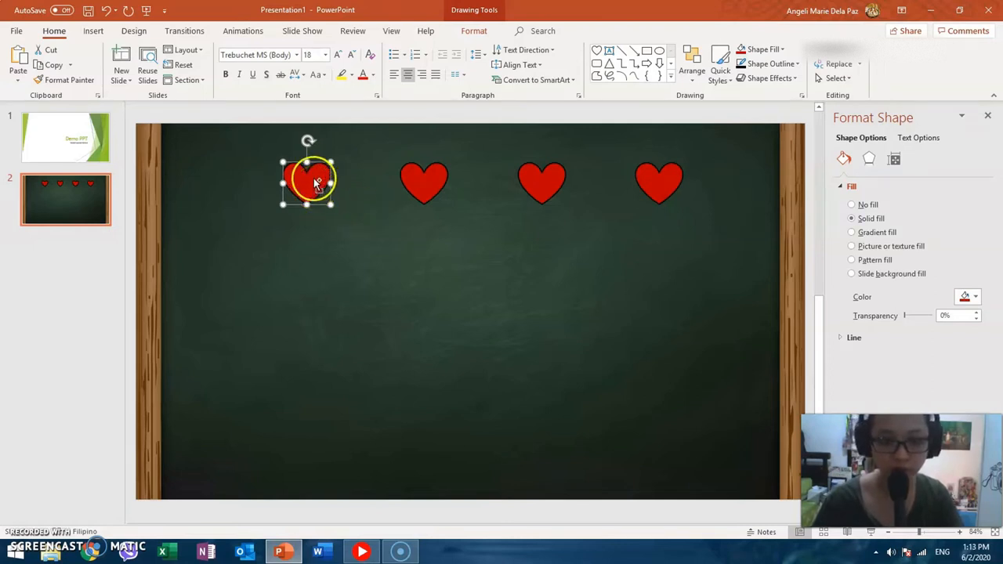
pyautogui.moveTo(308, 182); pyautogui.dragTo(308, 169)
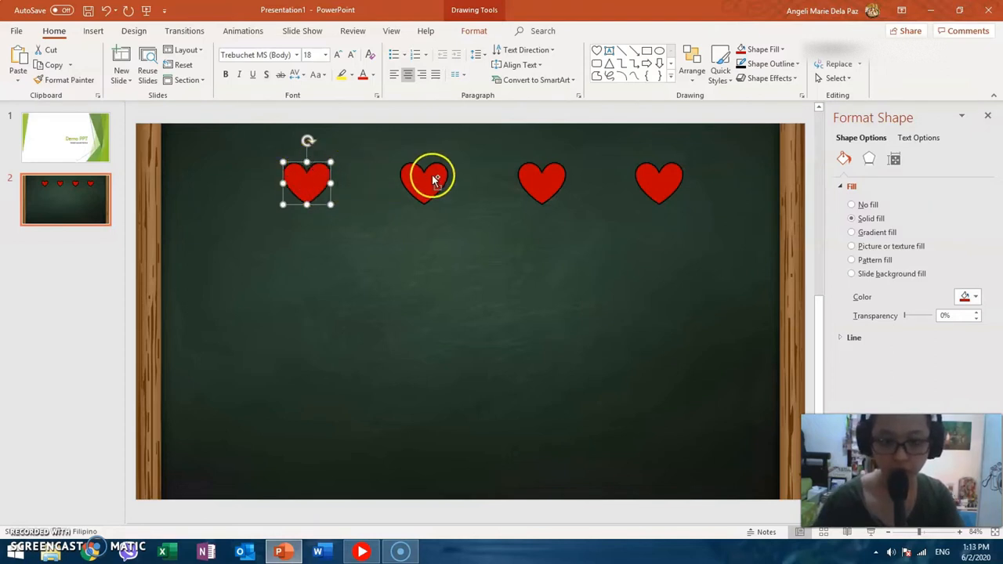
pyautogui.click(543, 182)
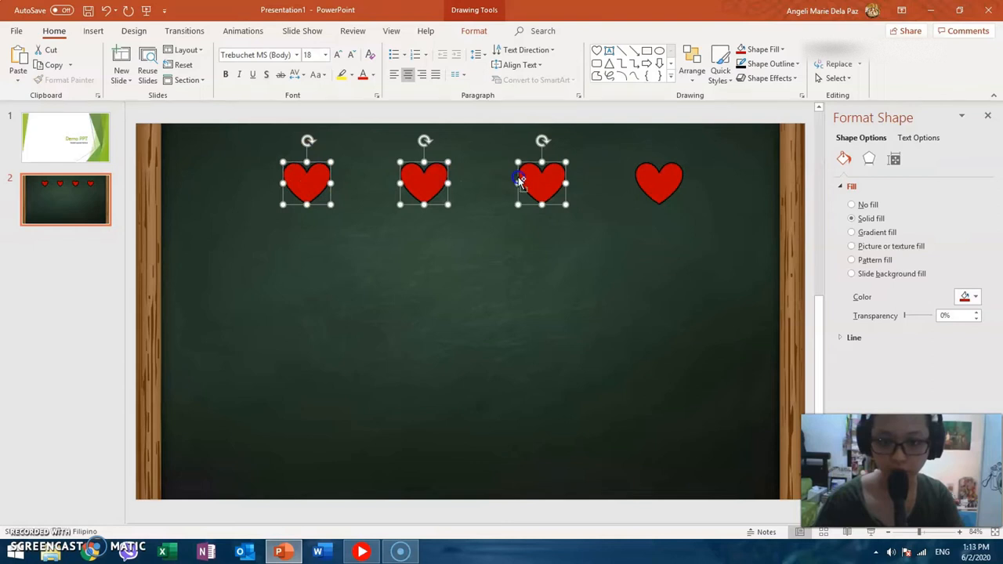
pyautogui.click(658, 182)
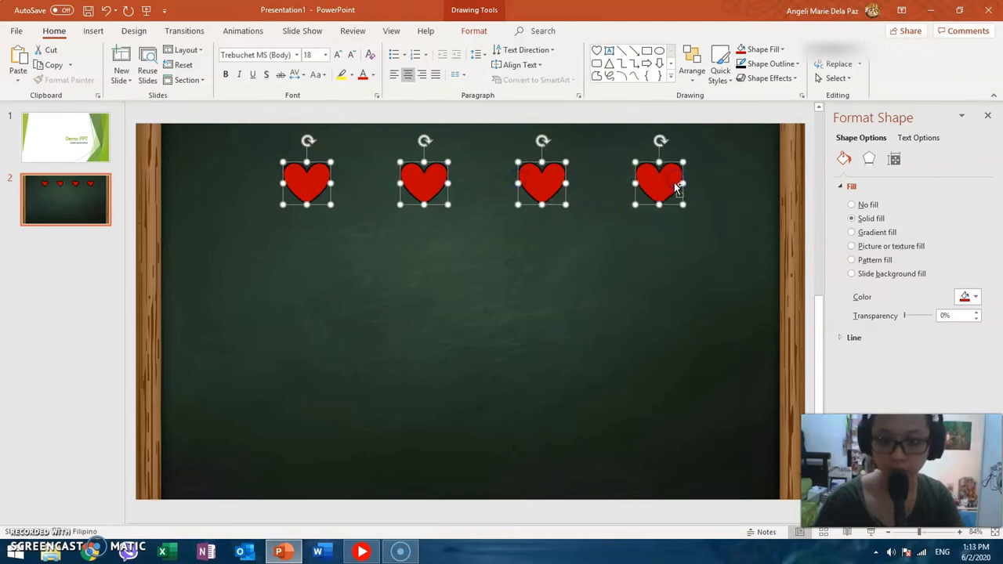
pyautogui.moveTo(614, 207)
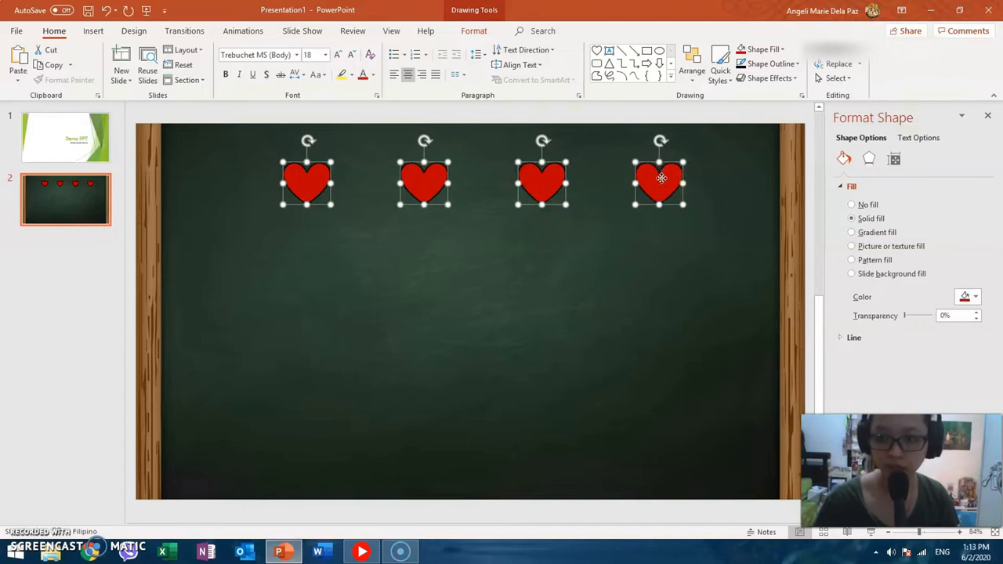
pyautogui.rightClick(661, 180)
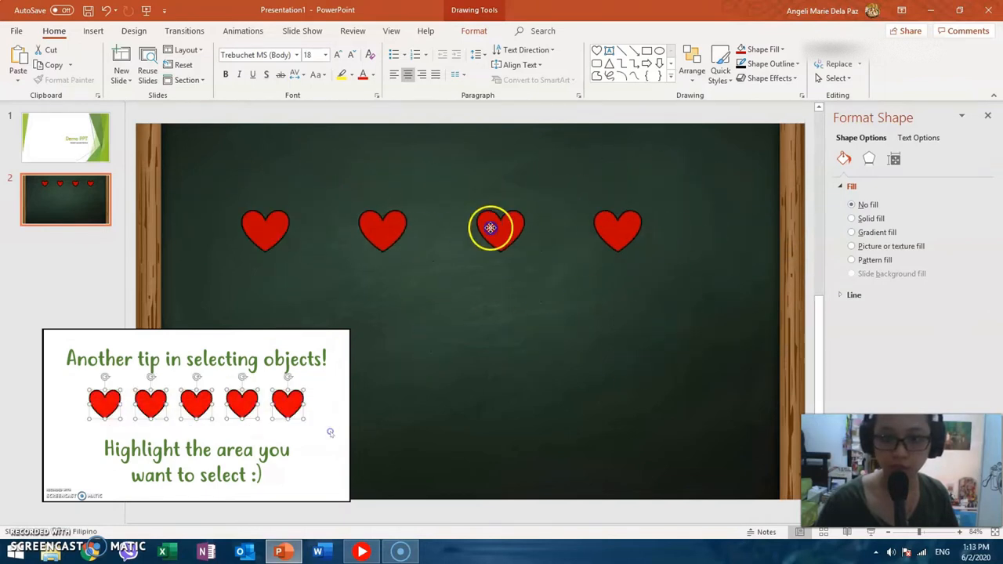
pyautogui.rightClick(490, 227)
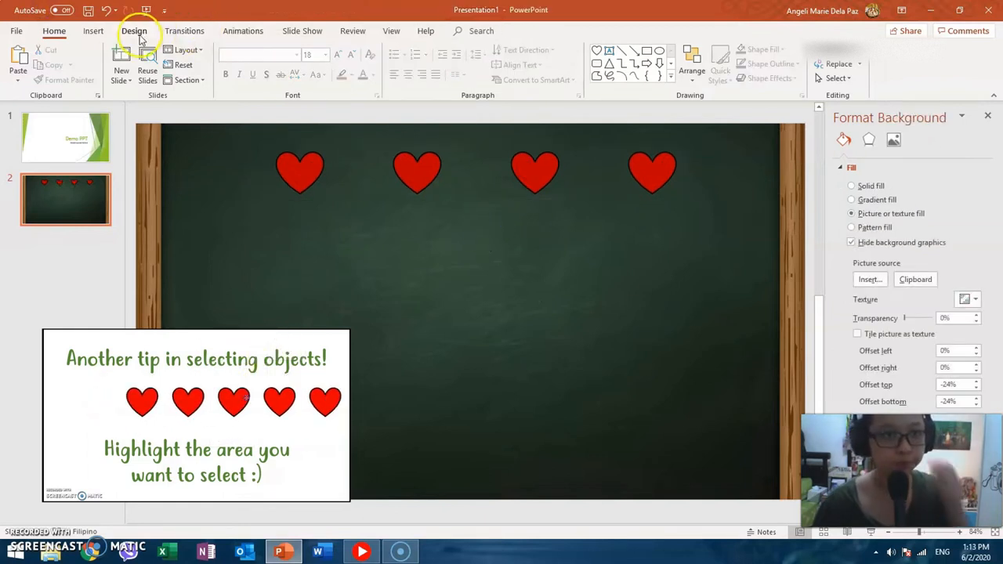
# - Draw a thick horizontal line under the first heart, recolour it, and place copies under the other hearts
pyautogui.click(257, 61)
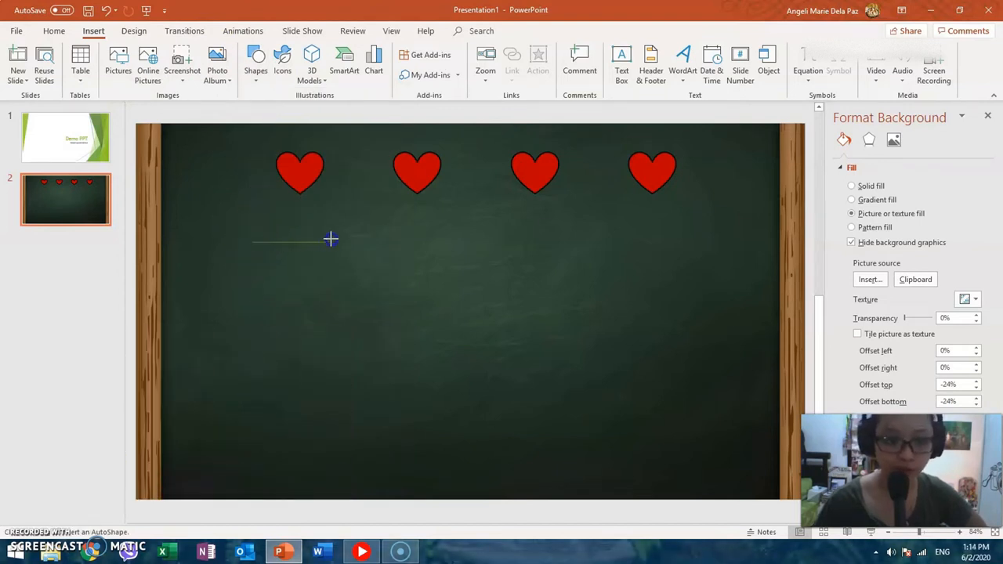
pyautogui.moveTo(250, 241); pyautogui.dragTo(333, 242)
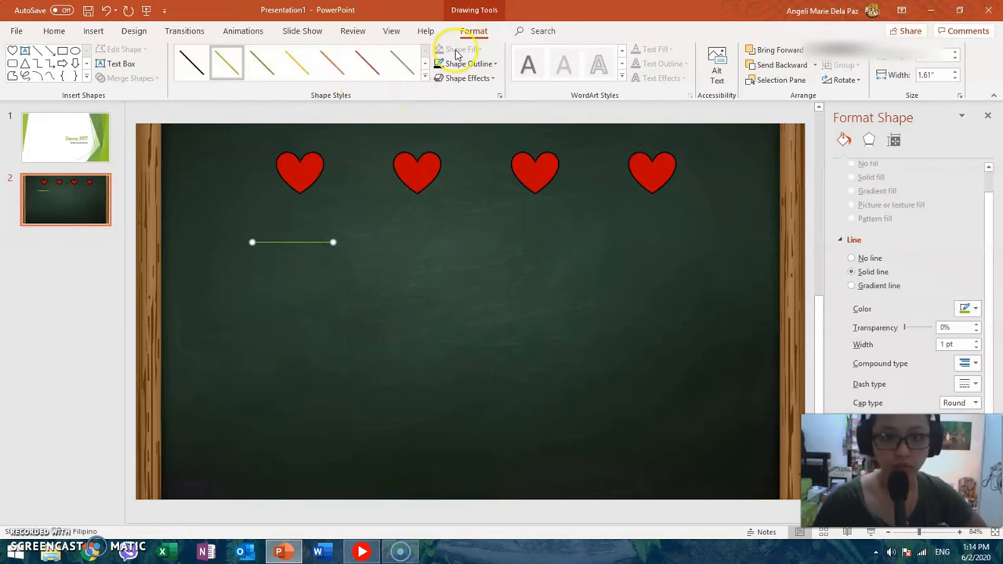
pyautogui.click(467, 63)
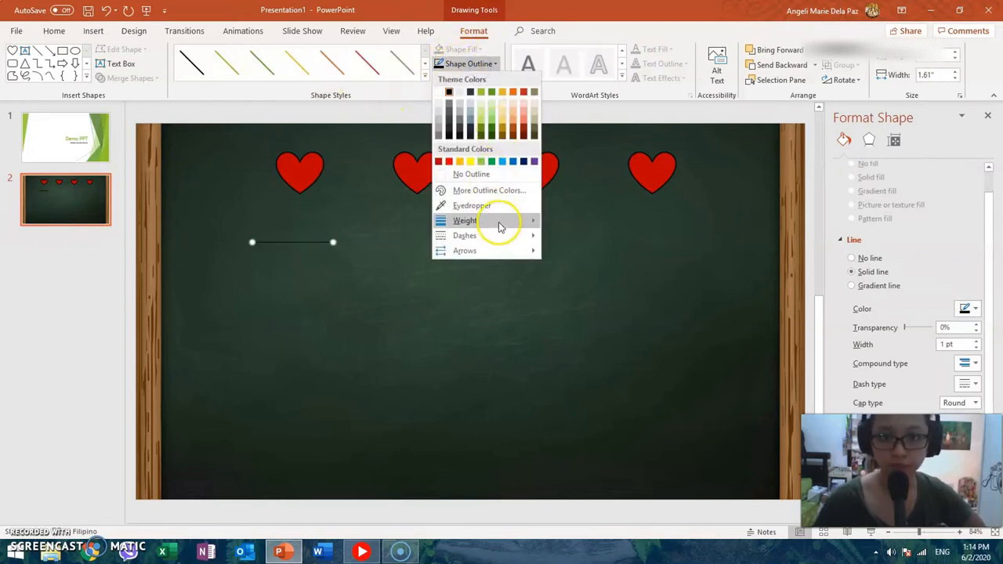
pyautogui.click(463, 219)
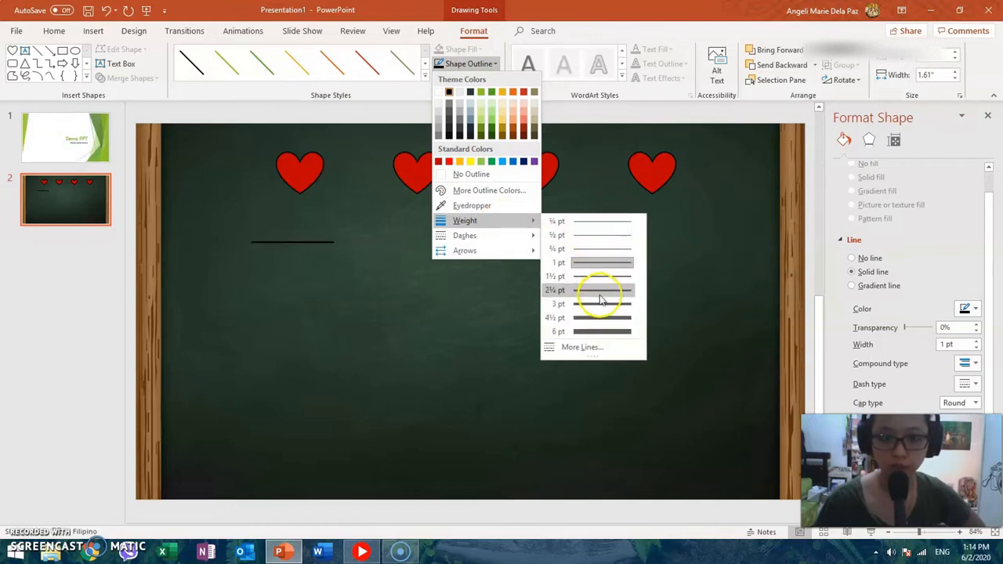
pyautogui.click(602, 317)
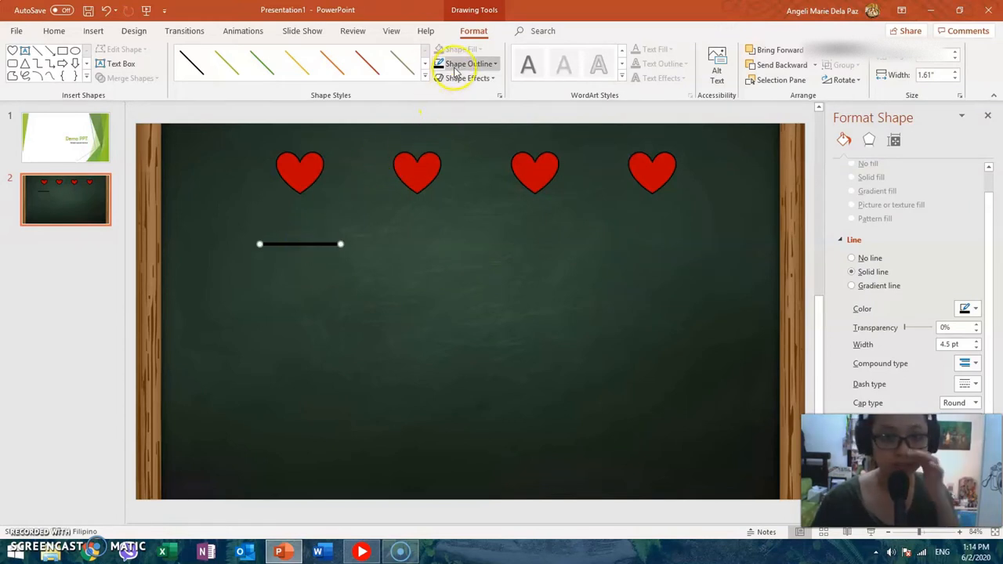
pyautogui.click(467, 62)
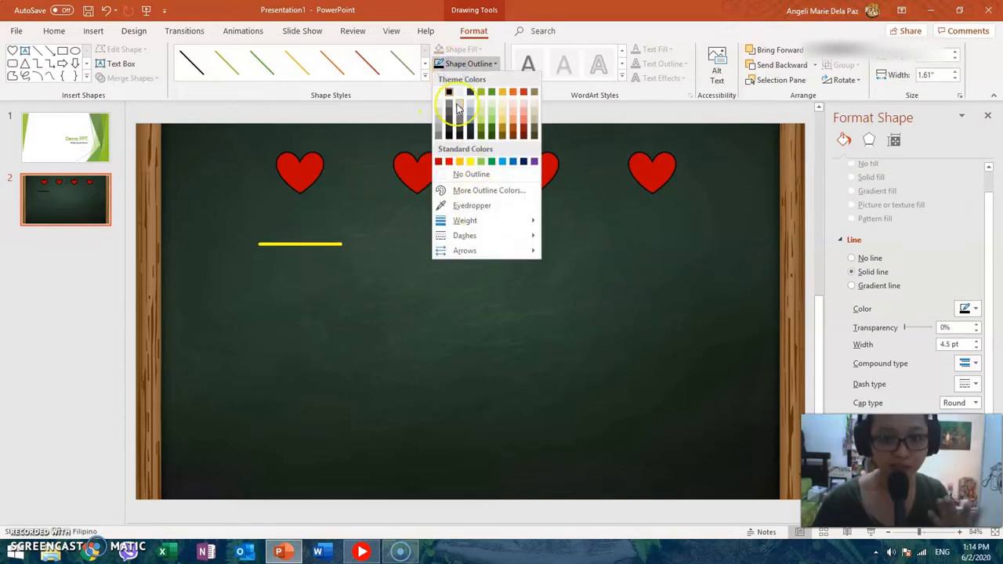
pyautogui.click(448, 91)
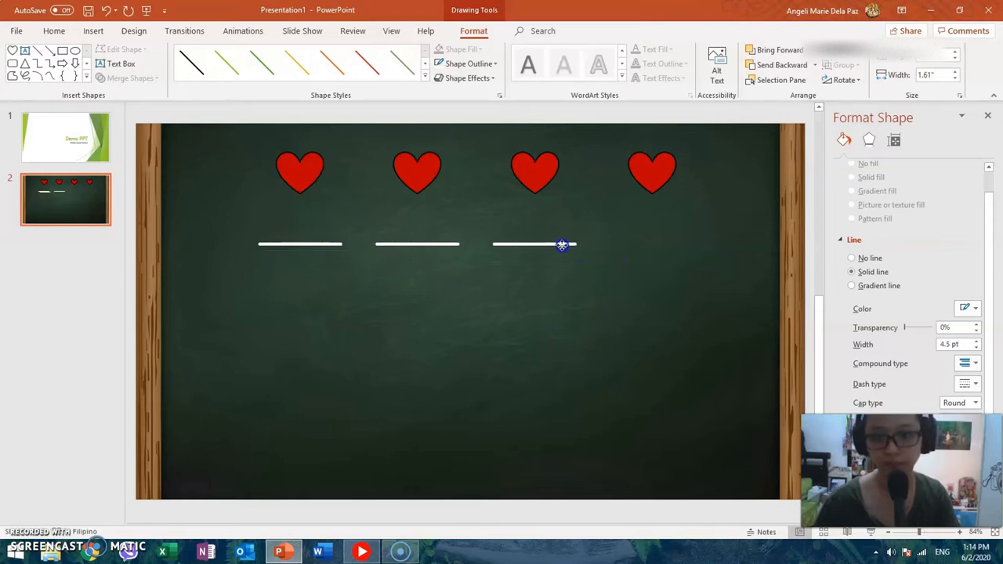
pyautogui.click(301, 245)
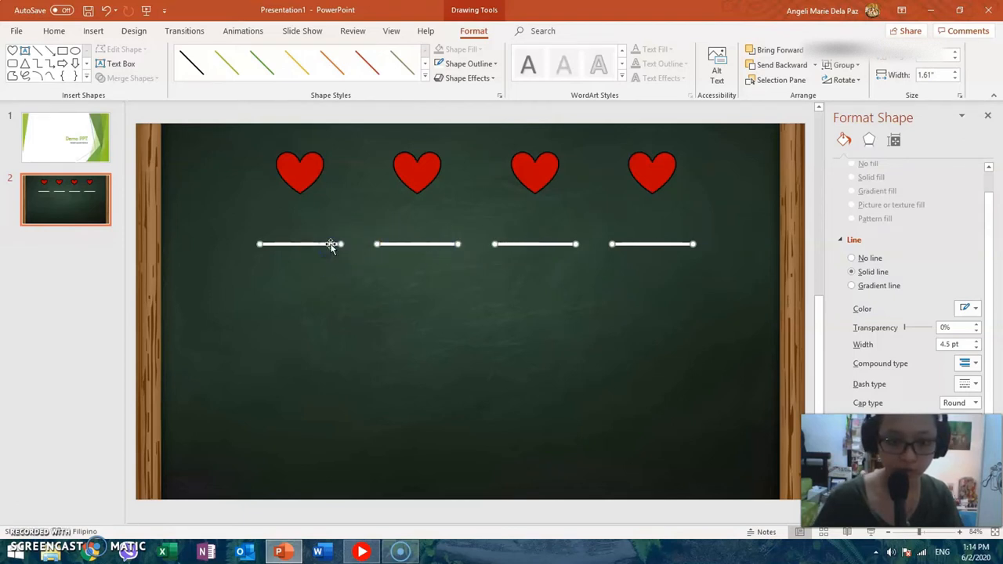
# - Group the four white lines and paste an identical second row below the first
pyautogui.rightClick(329, 244)
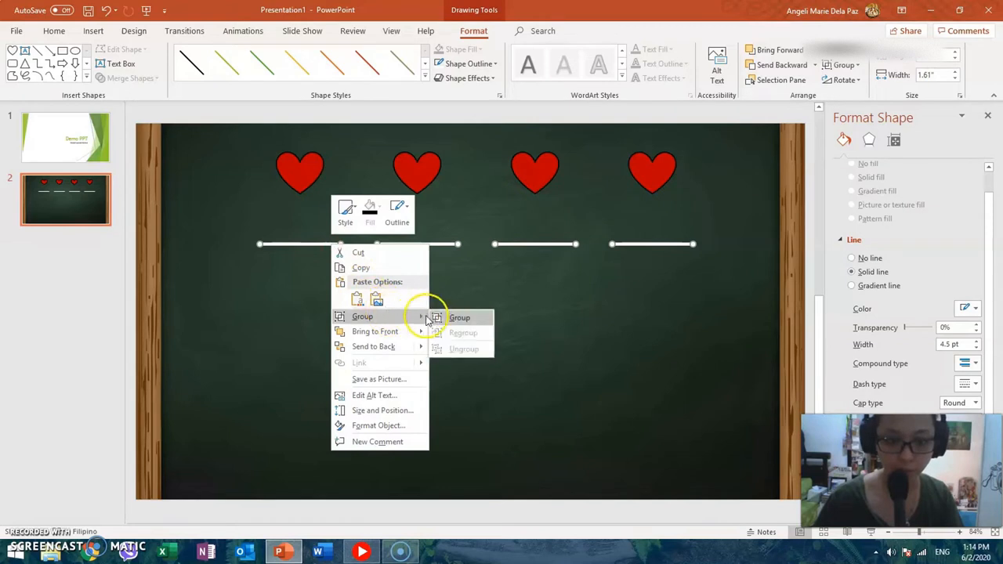
pyautogui.click(461, 317)
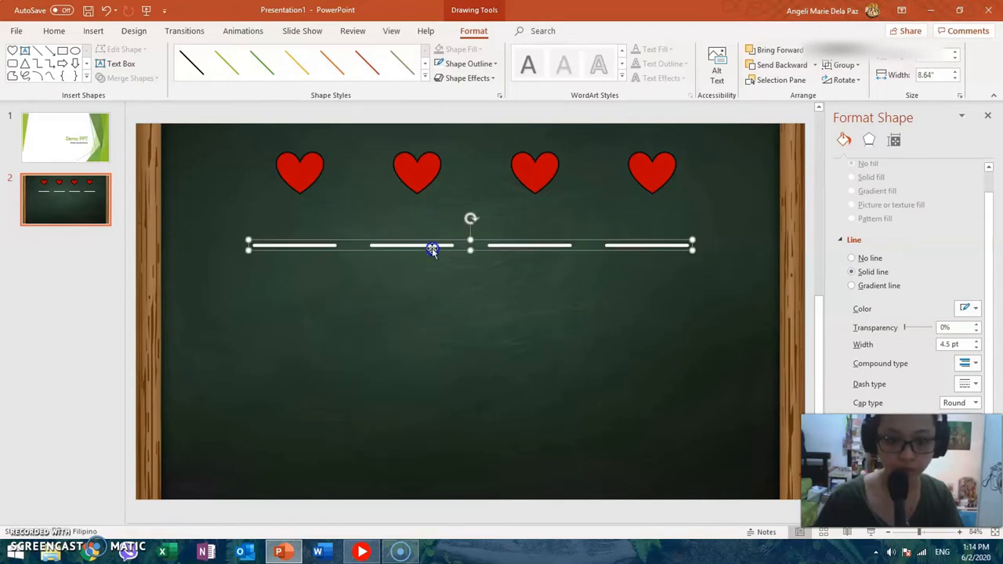
pyautogui.moveTo(430, 433)
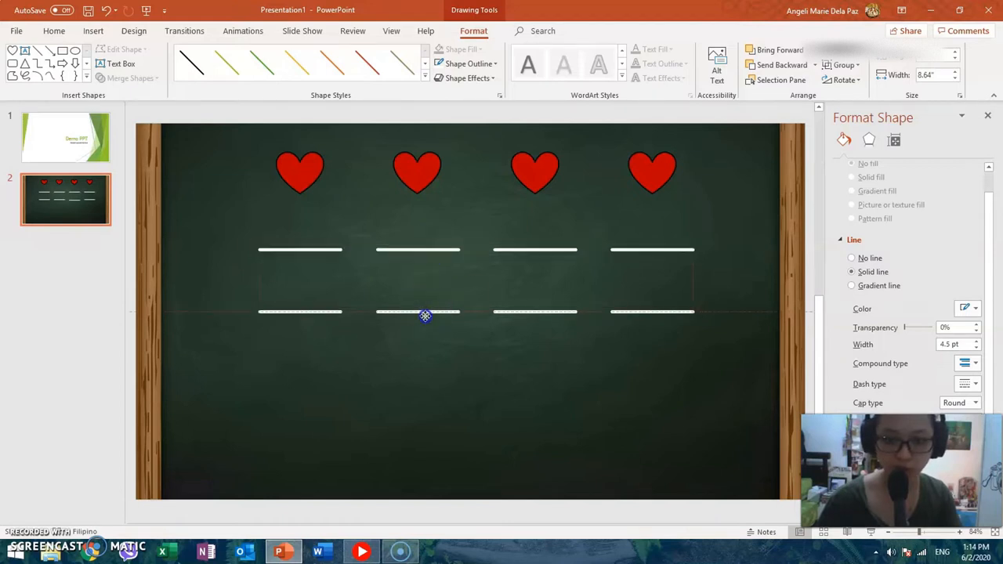
pyautogui.rightClick(364, 384)
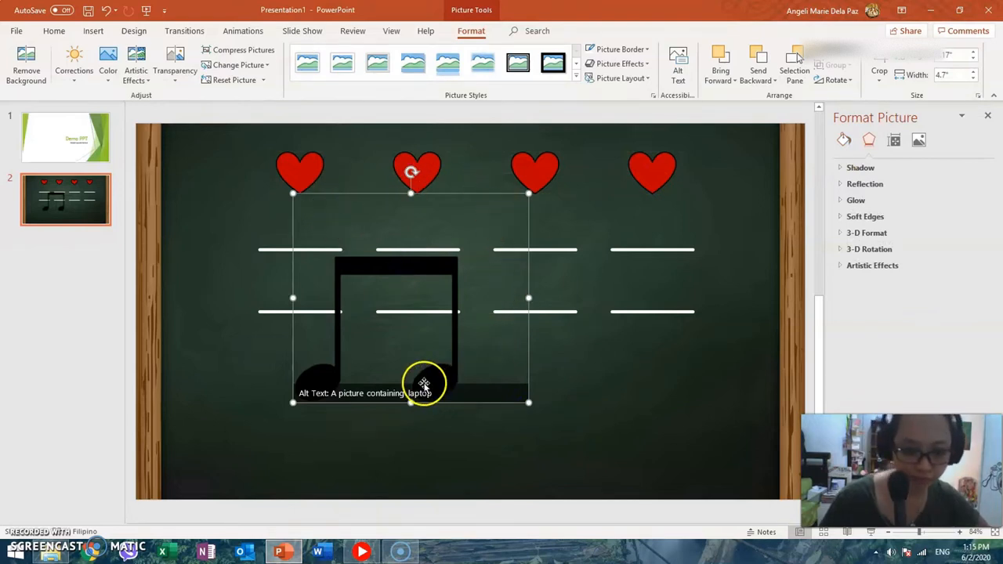
pyautogui.moveTo(307, 194)
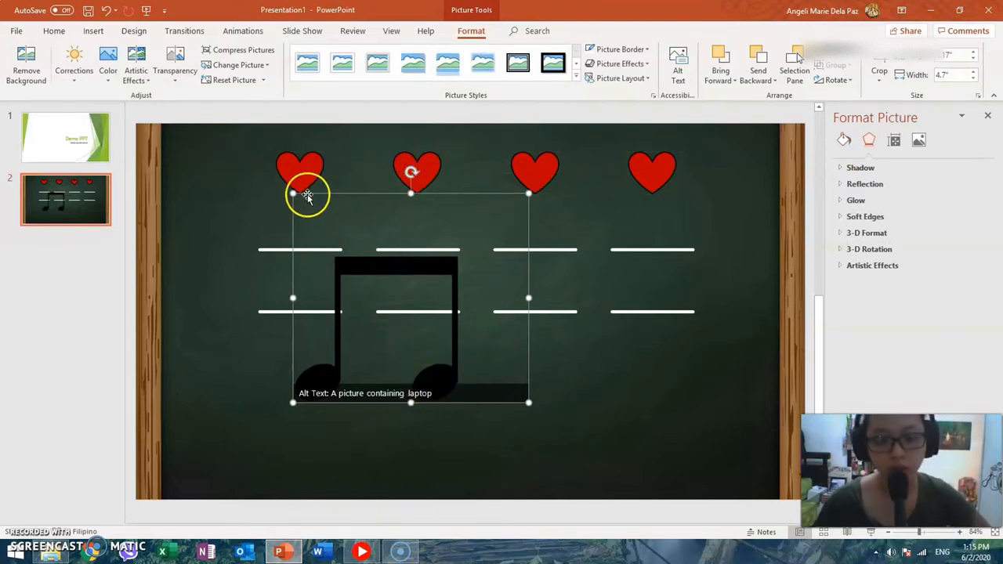
pyautogui.moveTo(557, 133)
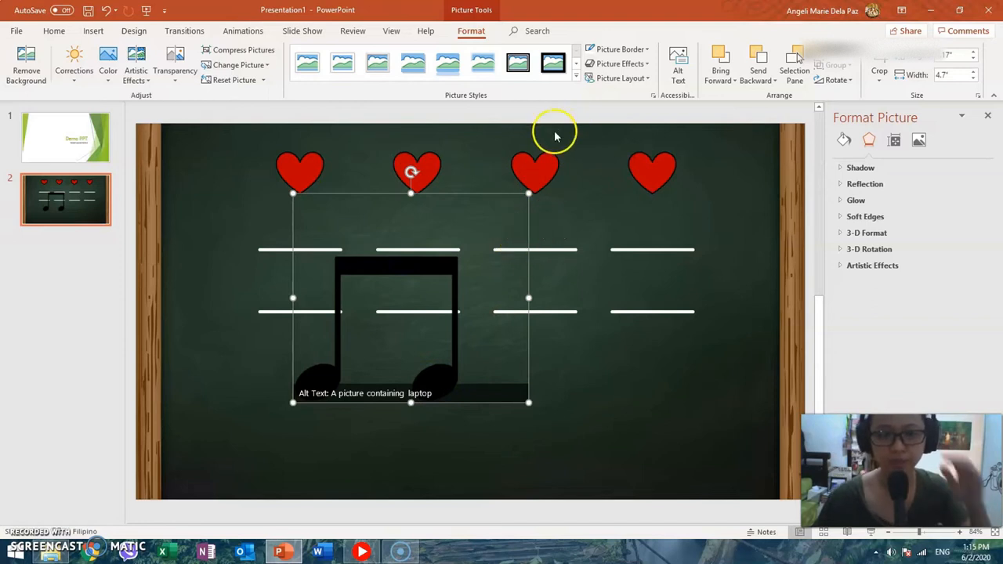
pyautogui.moveTo(502, 235)
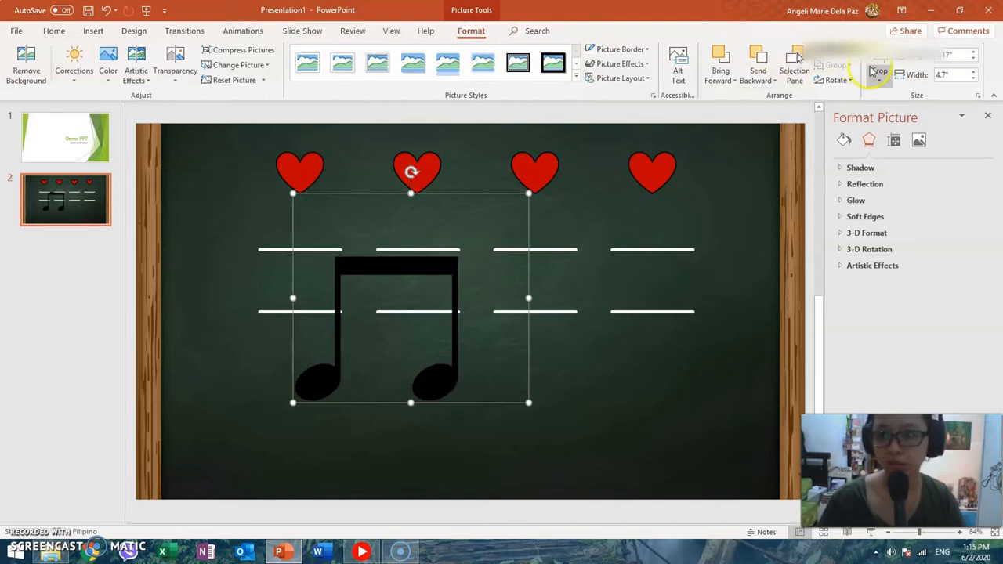
# - Crop the eighth-note picture, shrink it to a small note and move it below the line rows
pyautogui.click(880, 59)
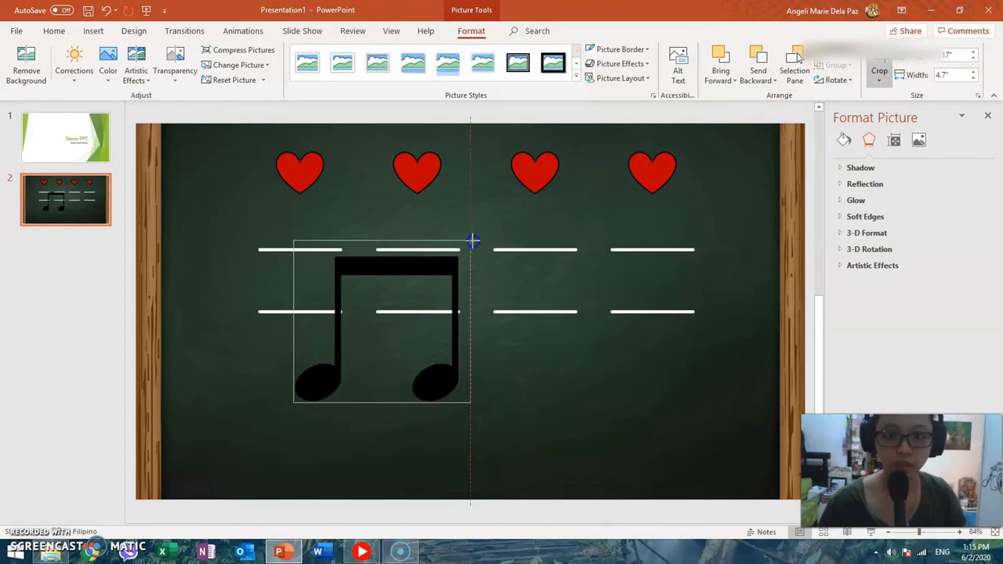
pyautogui.click(438, 360)
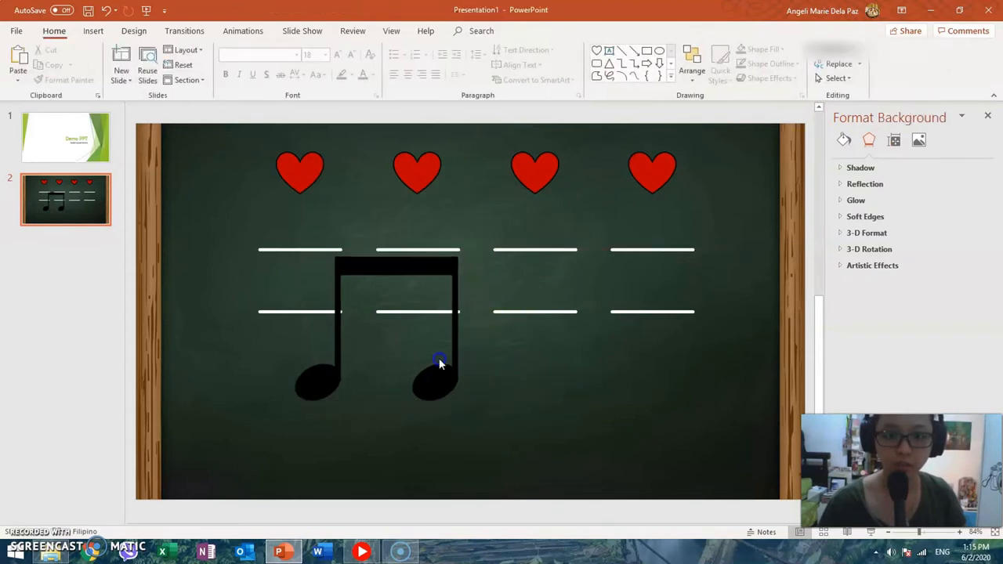
pyautogui.click(416, 376)
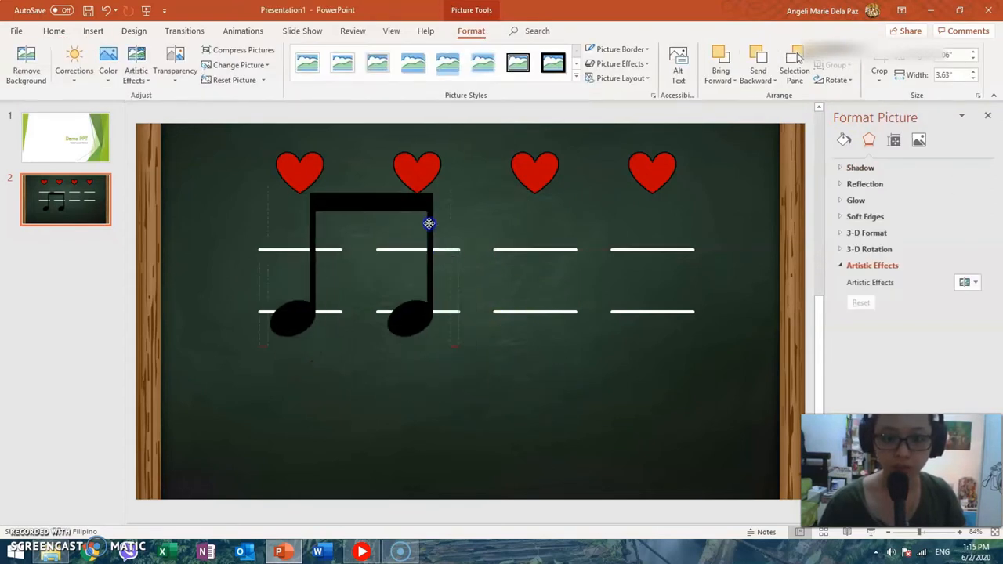
pyautogui.moveTo(430, 222); pyautogui.dragTo(341, 304)
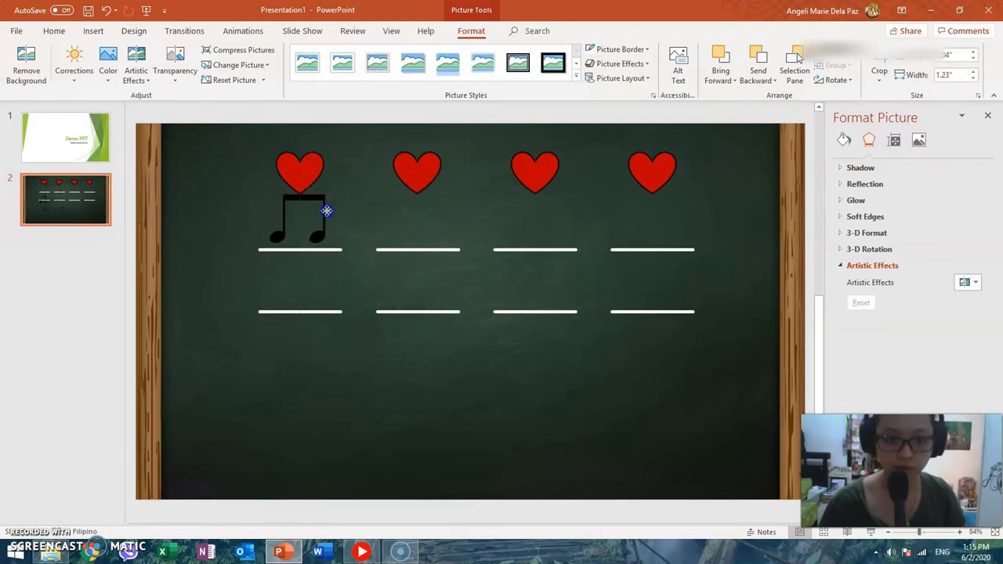
pyautogui.click(306, 219)
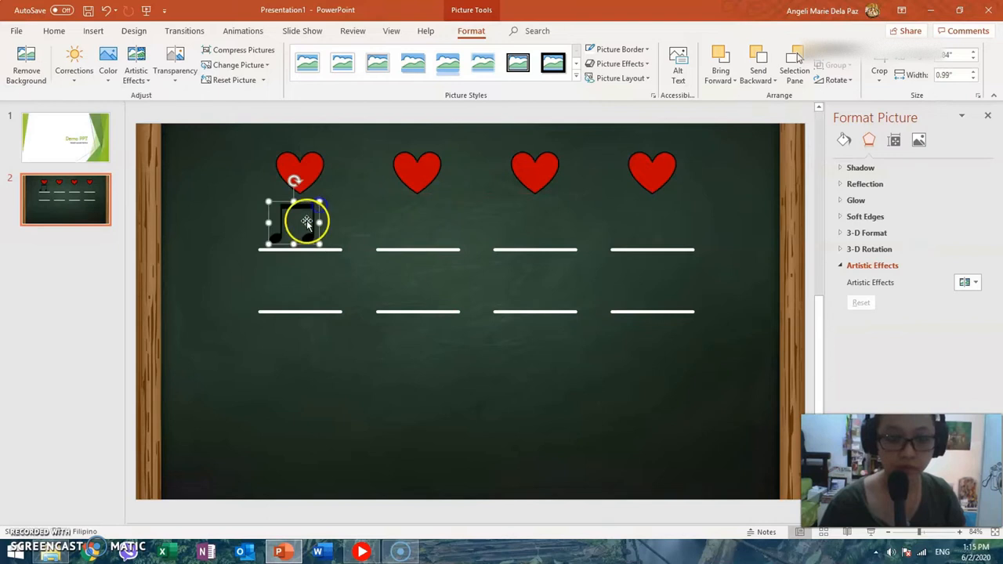
pyautogui.moveTo(301, 222); pyautogui.dragTo(348, 384)
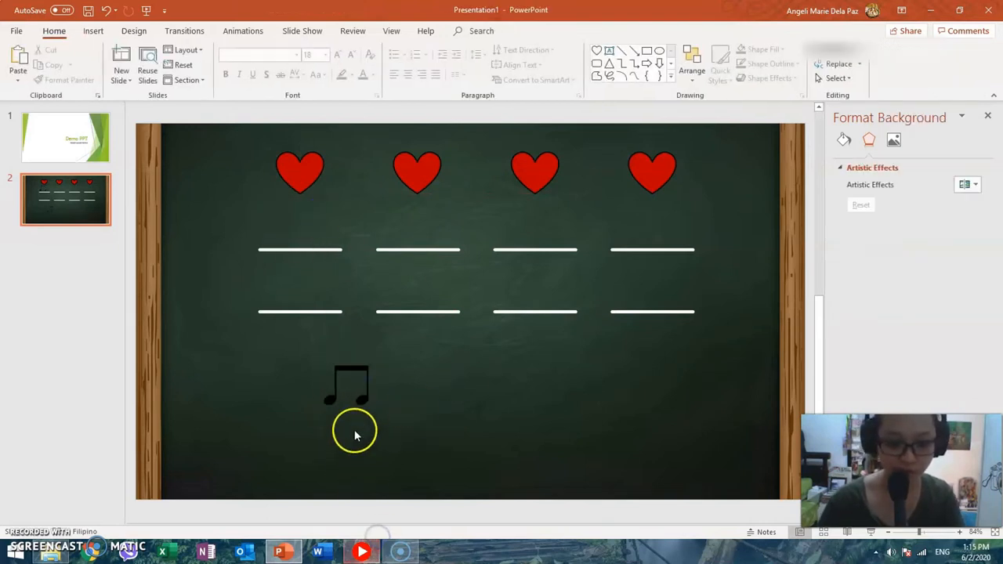
# - Recolour the eighth-note picture white using the Picture Color Recolor option
pyautogui.click(348, 384)
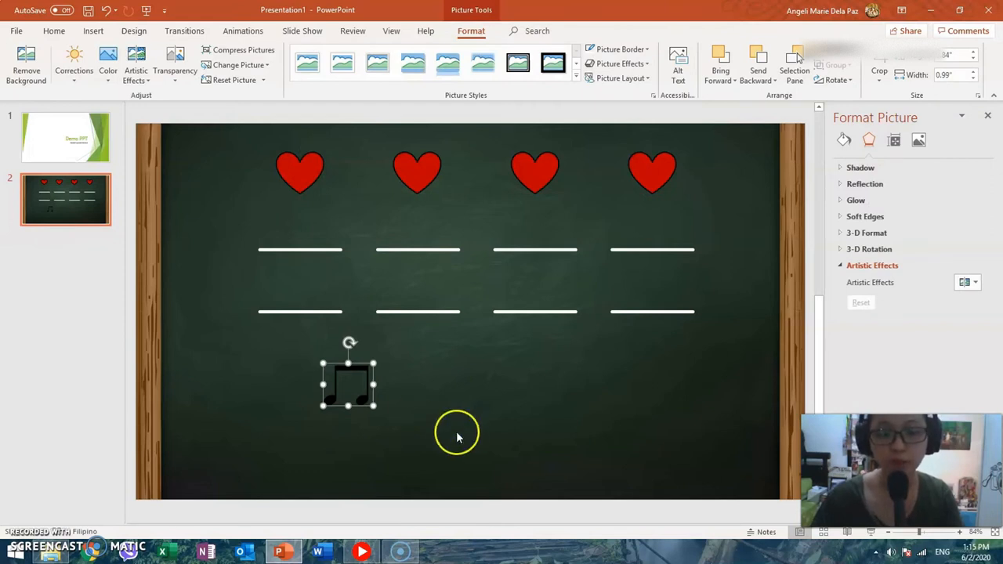
pyautogui.moveTo(456, 447)
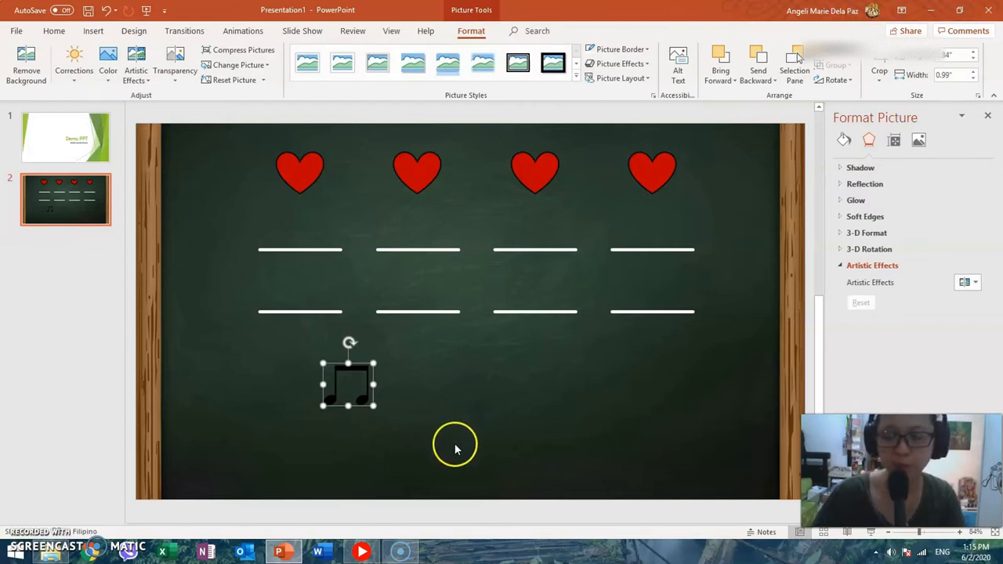
pyautogui.moveTo(471, 285)
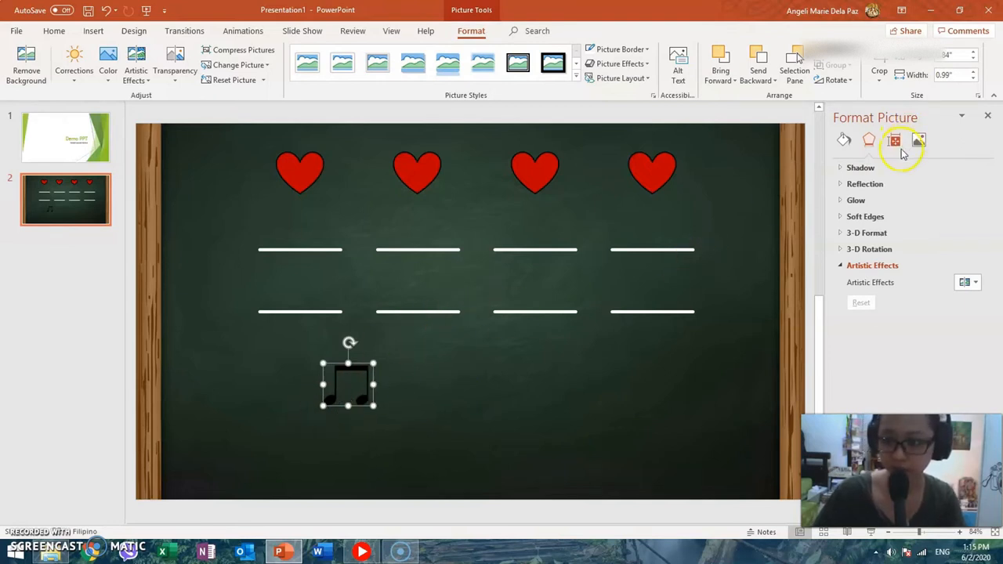
pyautogui.click(918, 139)
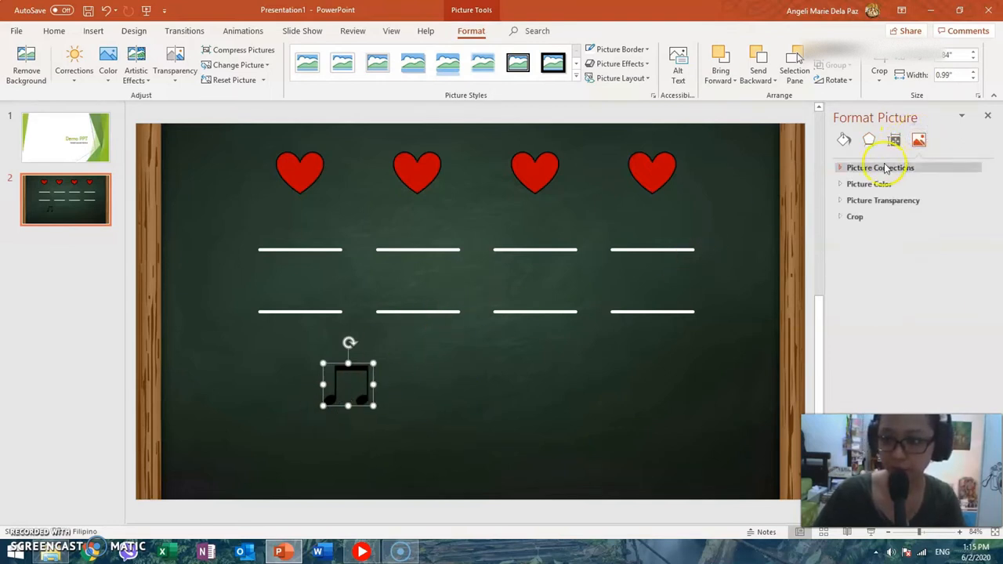
pyautogui.click(869, 183)
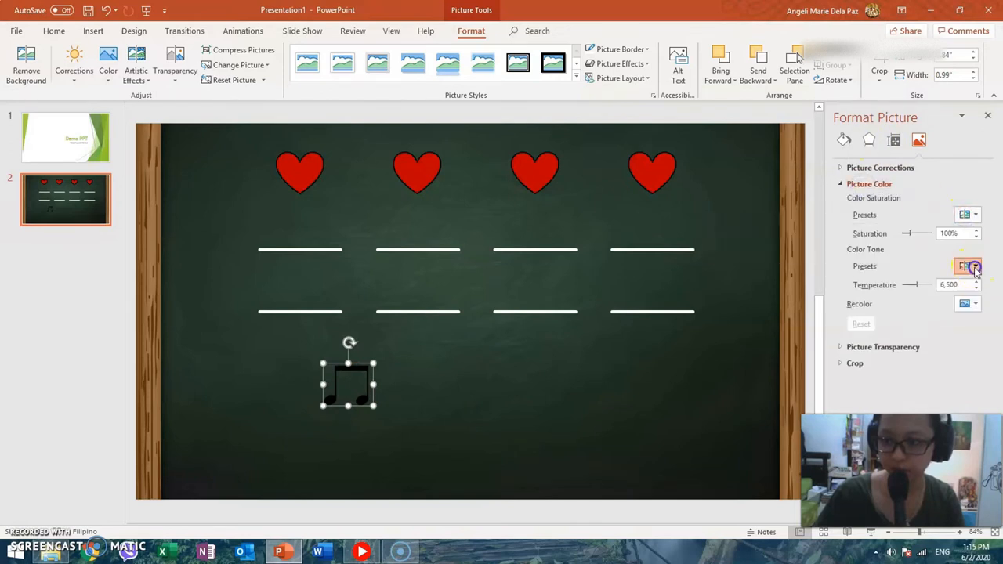
pyautogui.click(968, 304)
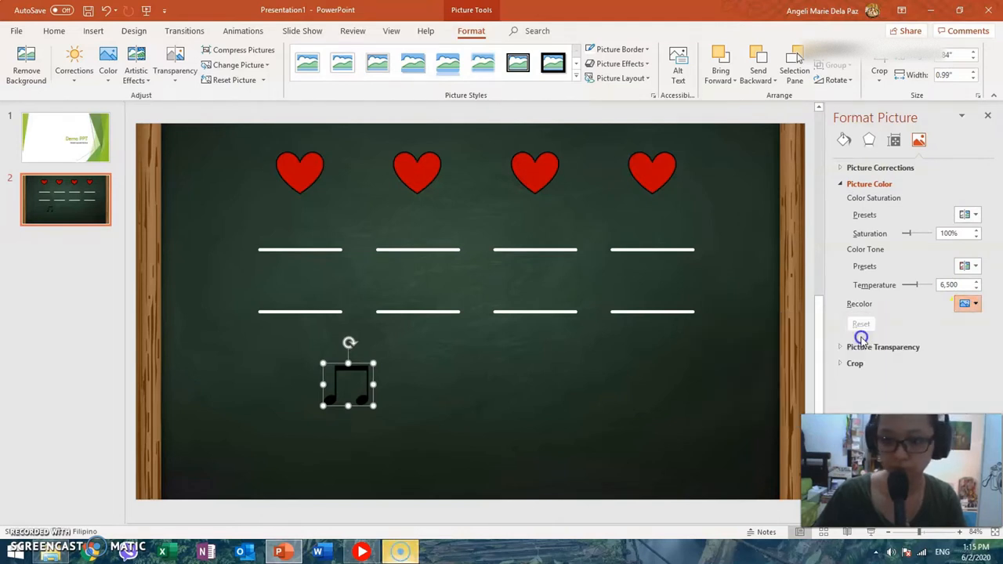
pyautogui.click(423, 404)
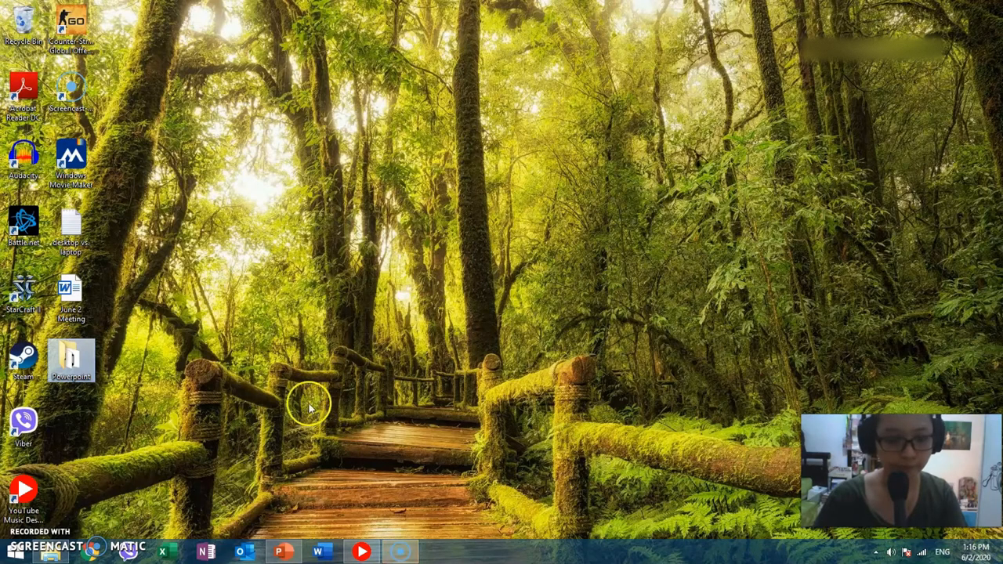
# - Open the Powerpoint folder on the desktop and pick the sixteenth-note picture file
pyautogui.doubleClick(70, 361)
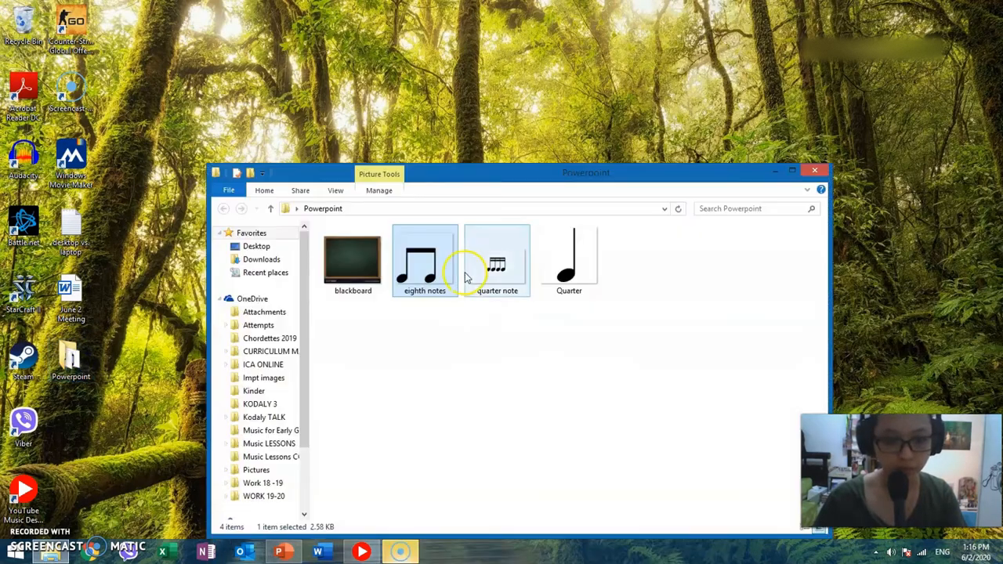
pyautogui.click(497, 260)
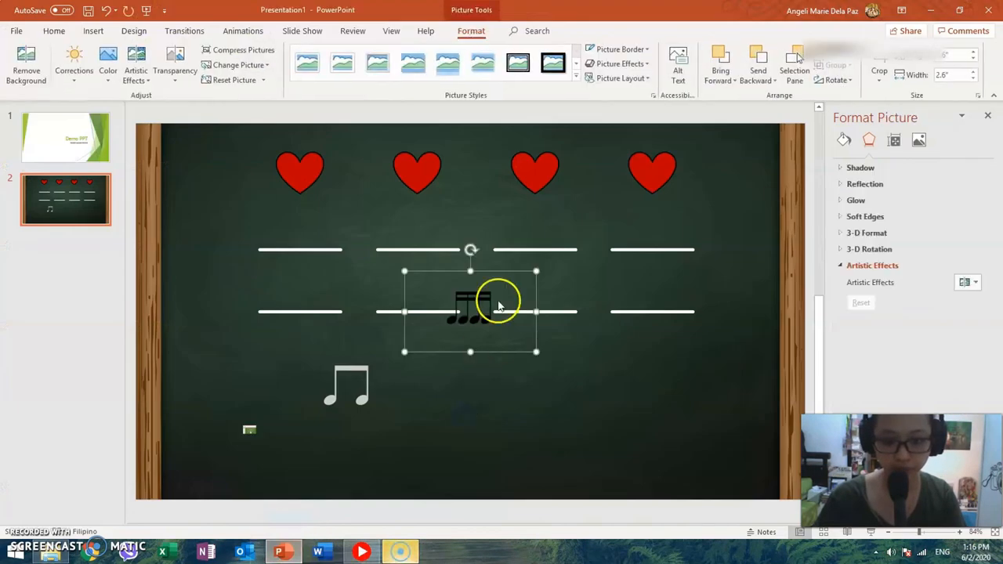
# - Place the black sixteenth-note picture below the lines beside the eighth notes, cropped and resized
pyautogui.moveTo(470, 310); pyautogui.dragTo(492, 384)
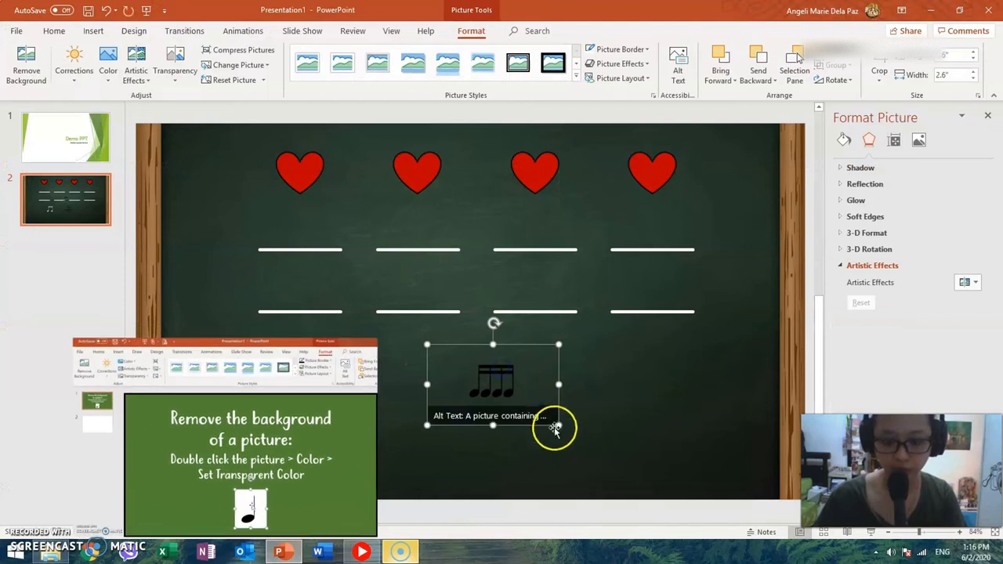
pyautogui.moveTo(558, 426); pyautogui.dragTo(616, 461)
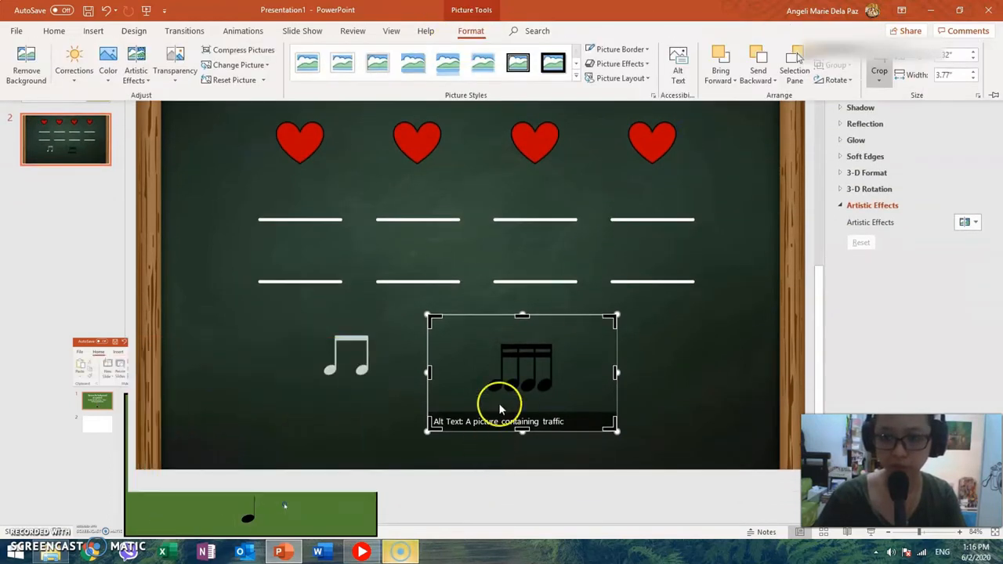
pyautogui.click(470, 31)
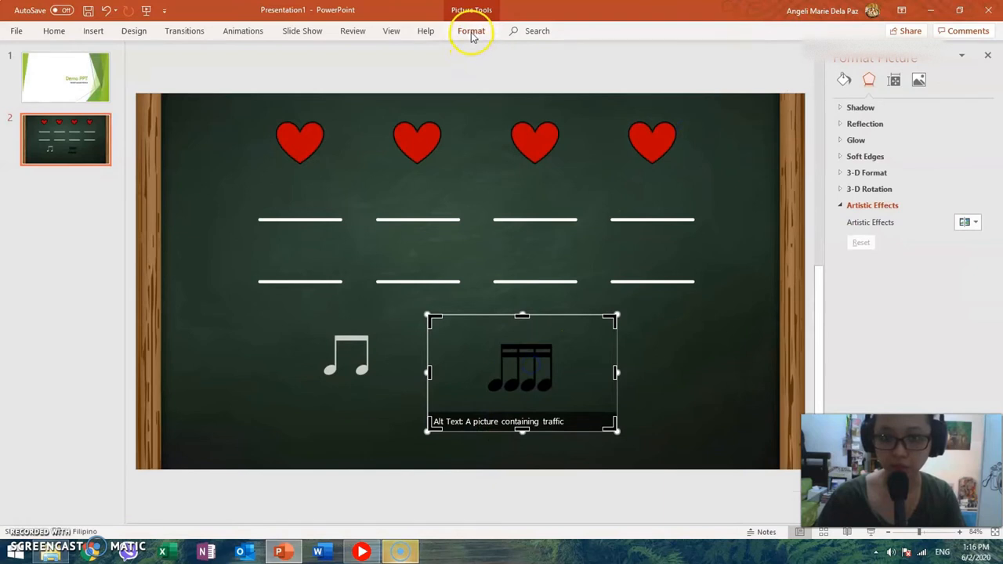
pyautogui.click(878, 79)
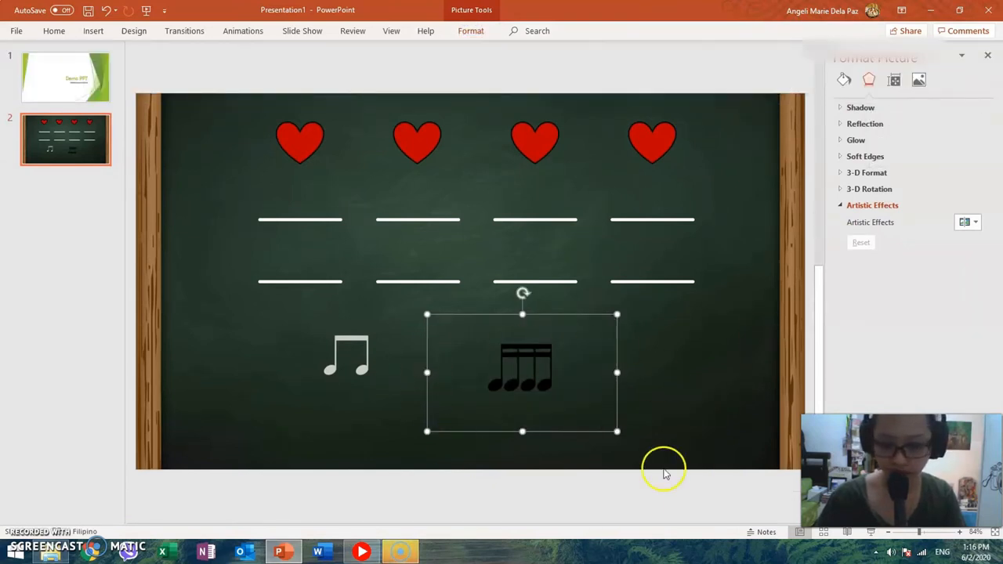
pyautogui.moveTo(116, 521)
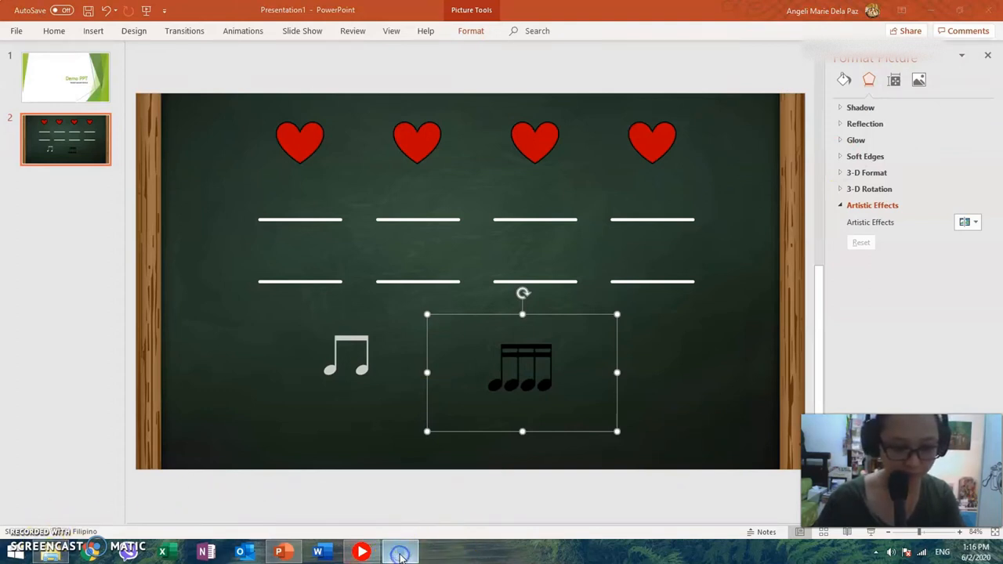
pyautogui.moveTo(599, 312)
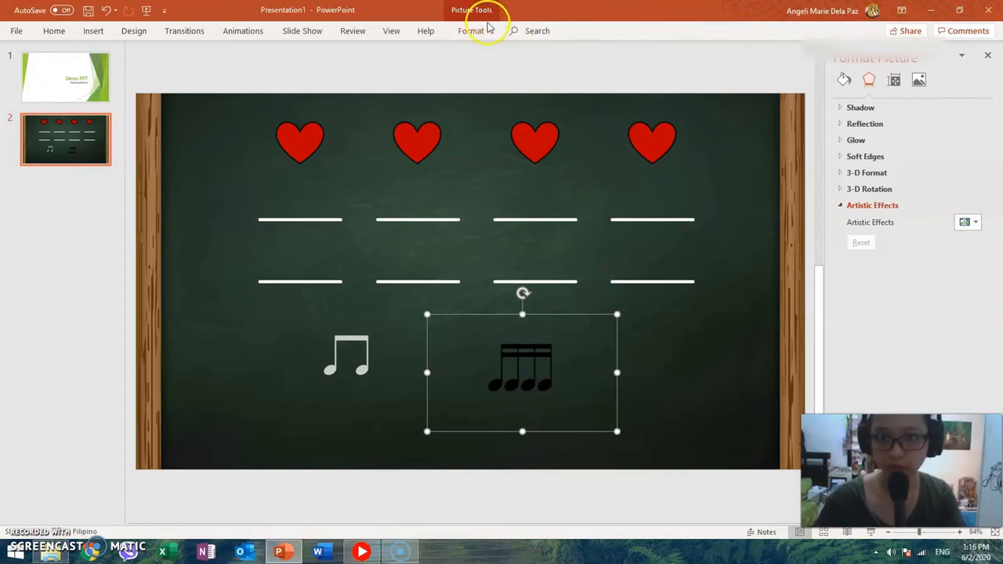
pyautogui.click(470, 31)
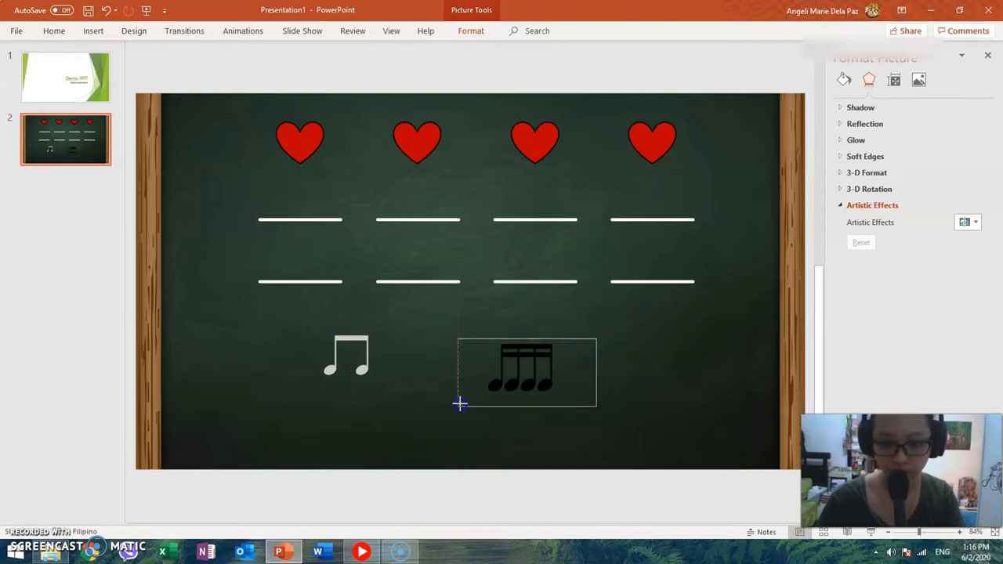
pyautogui.click(646, 364)
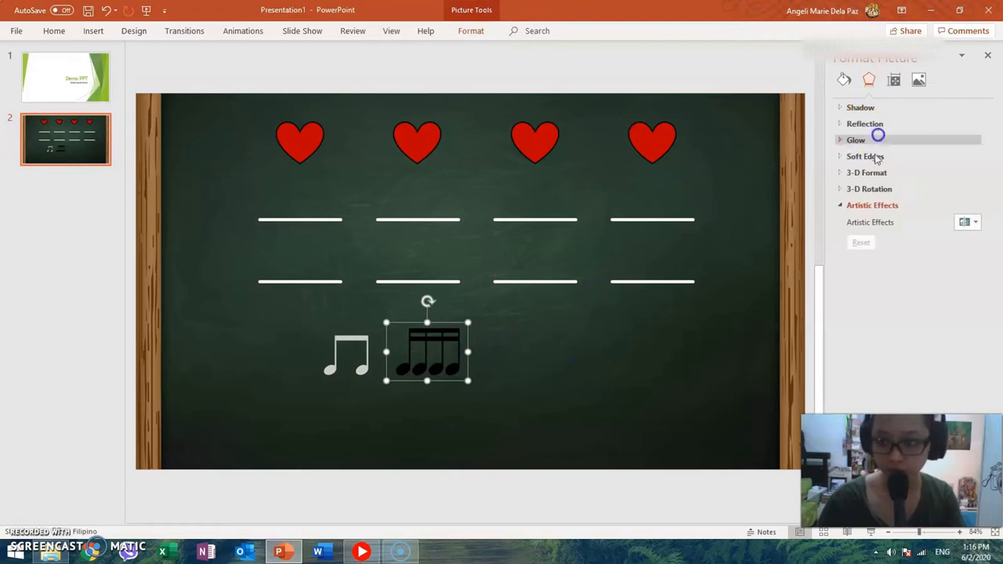
# - Recolour the sixteenth-note group light/white to match the eighth notes, then deselect it
pyautogui.click(919, 78)
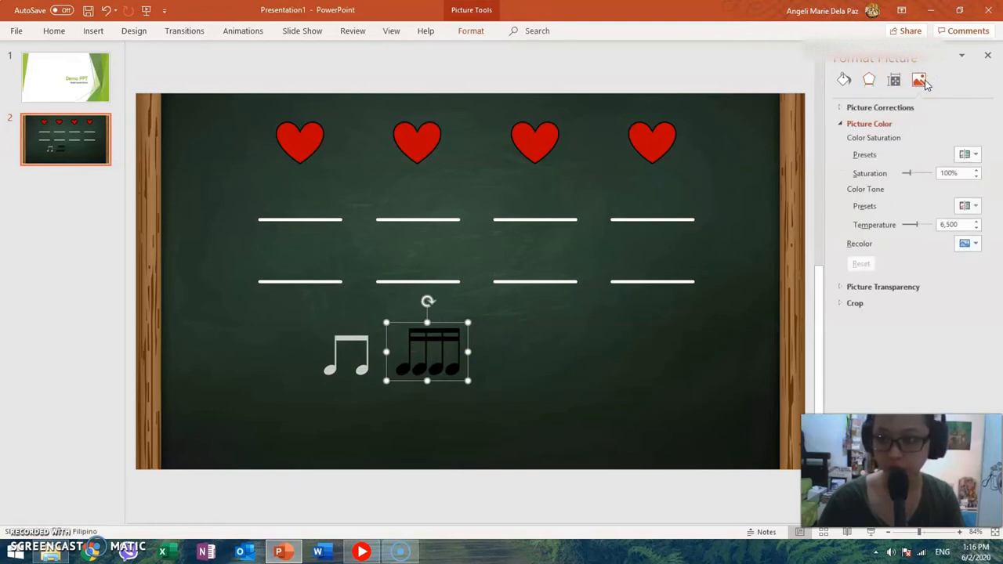
pyautogui.moveTo(919, 81)
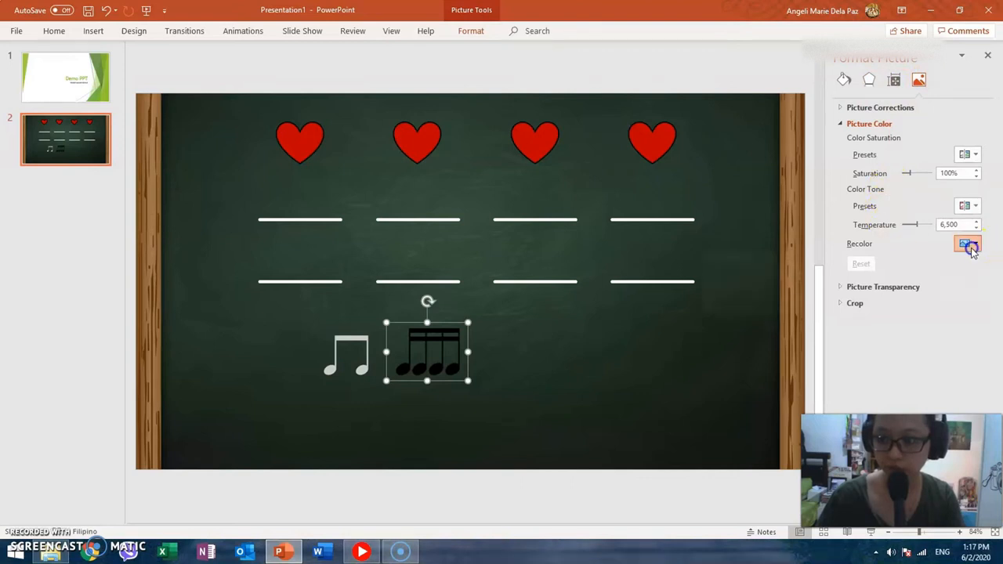
pyautogui.click(967, 244)
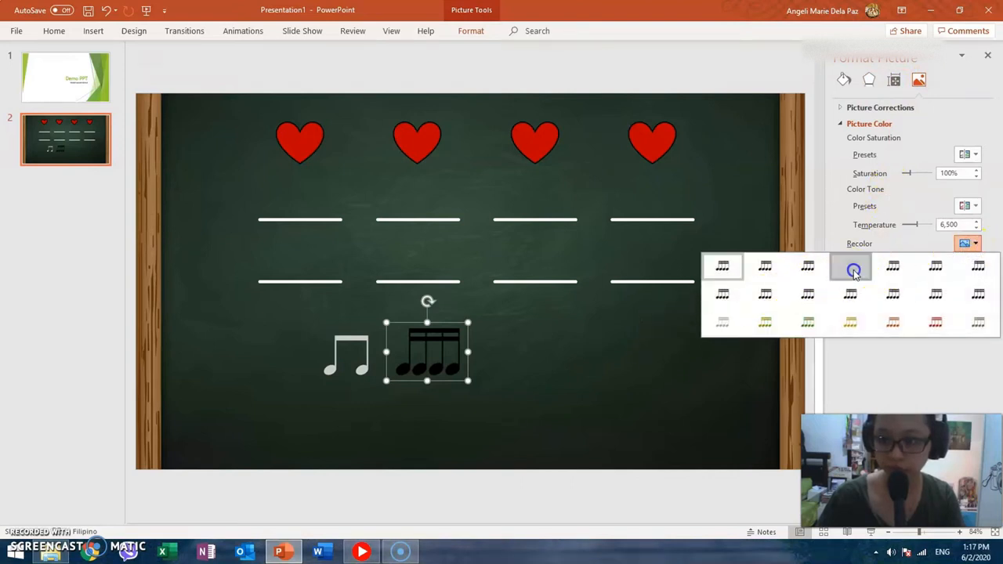
pyautogui.click(853, 267)
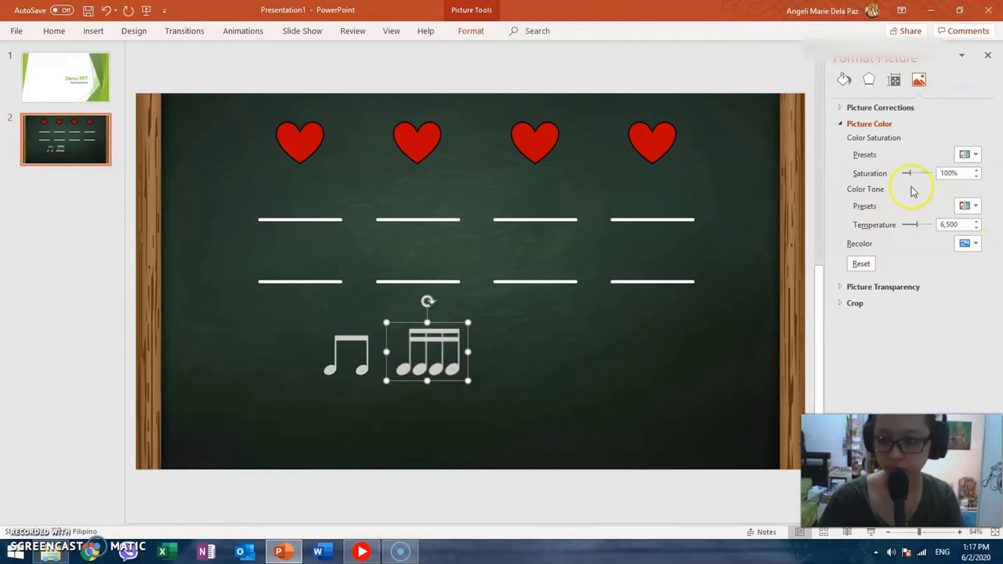
pyautogui.click(969, 243)
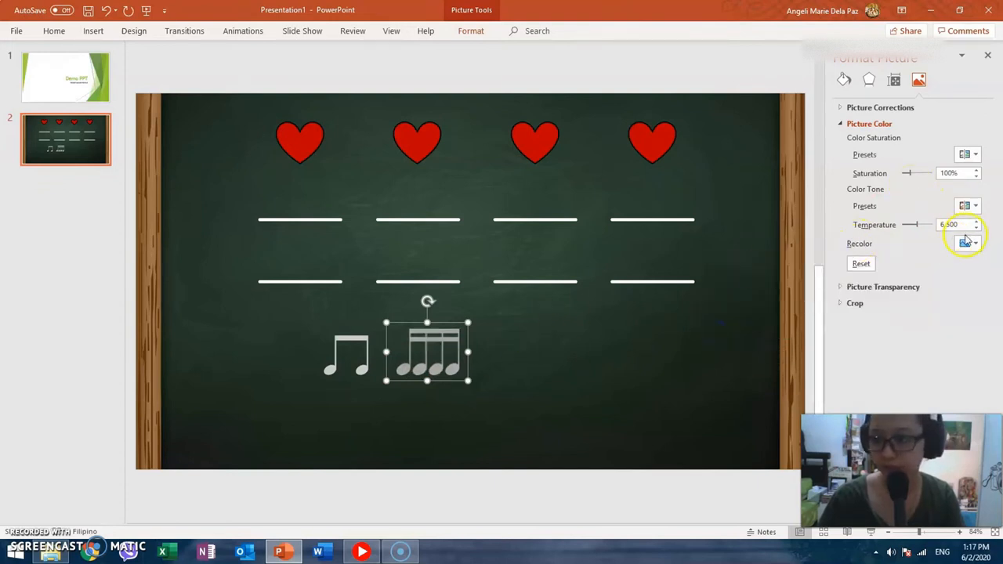
pyautogui.moveTo(577, 316)
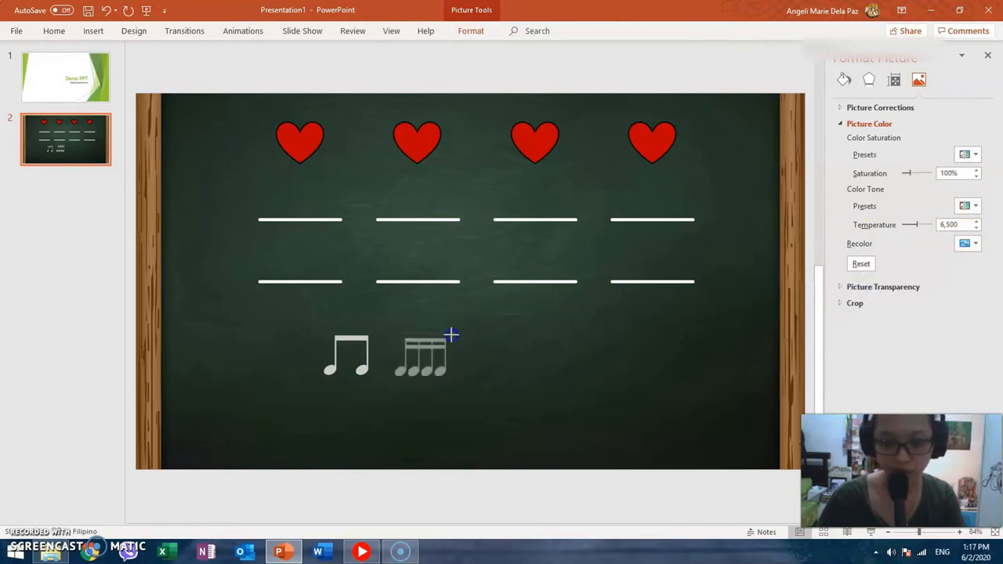
pyautogui.click(470, 400)
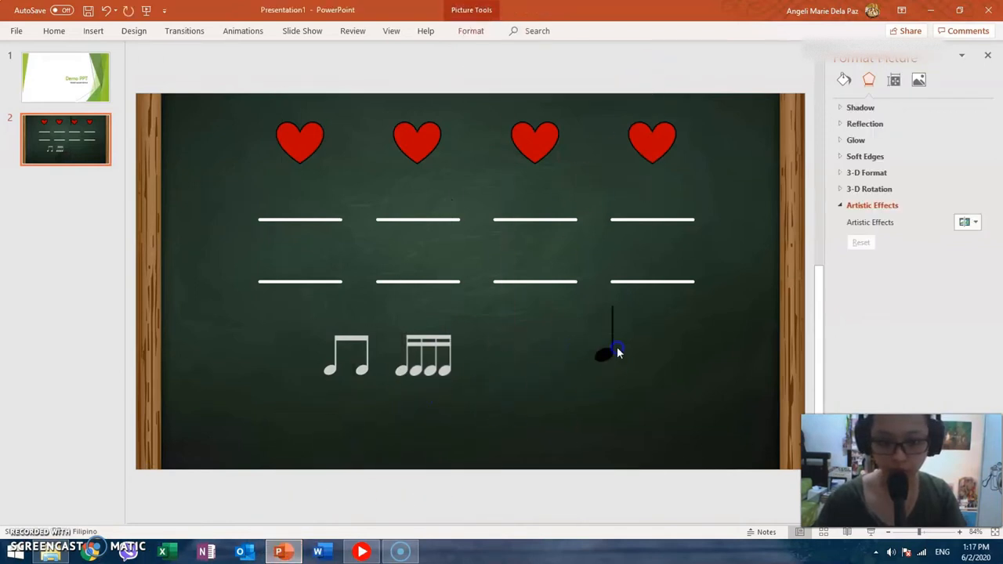
# - Recolour the inserted quarter note white and shift the sixteenth notes to make room
pyautogui.click(612, 348)
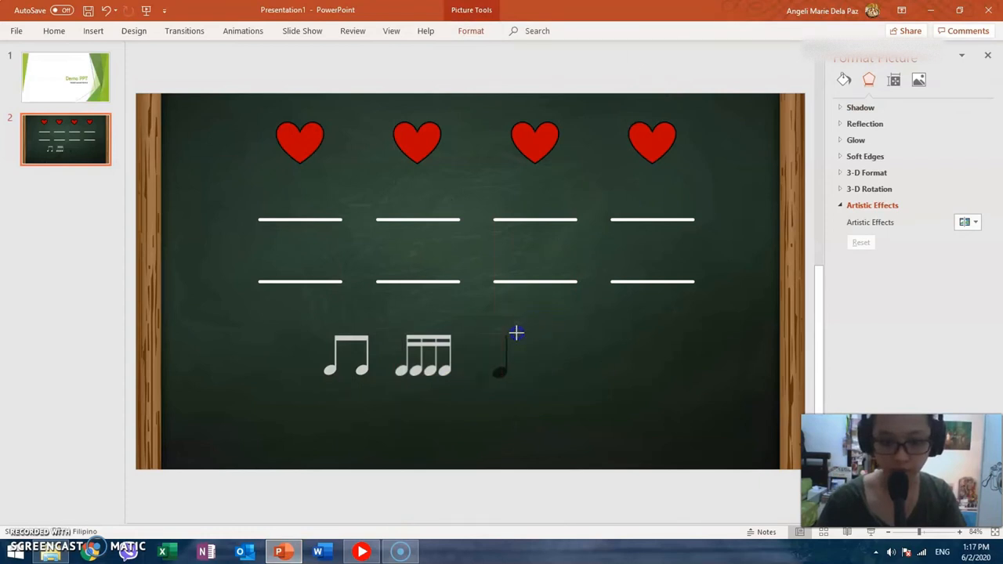
pyautogui.click(501, 353)
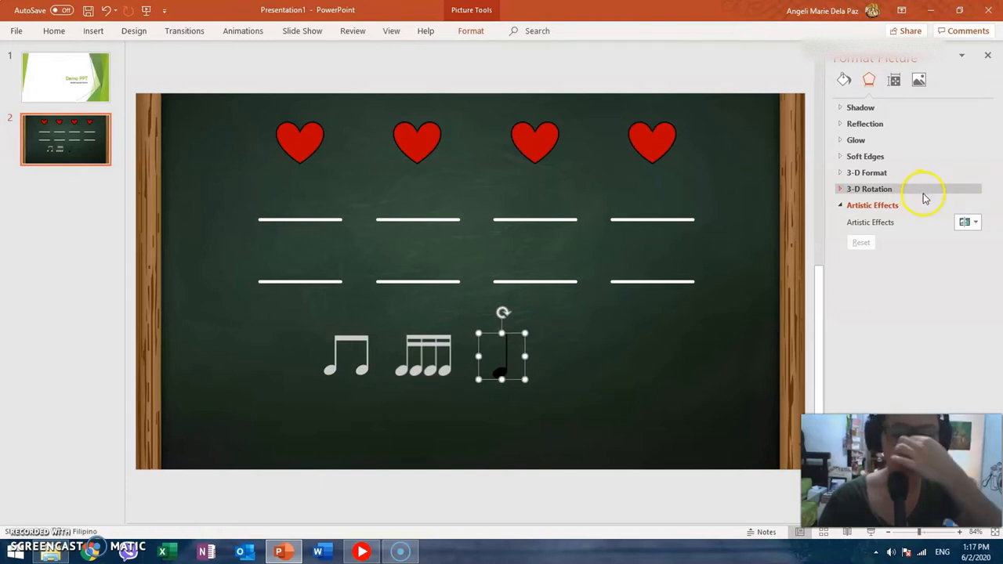
pyautogui.moveTo(768, 84)
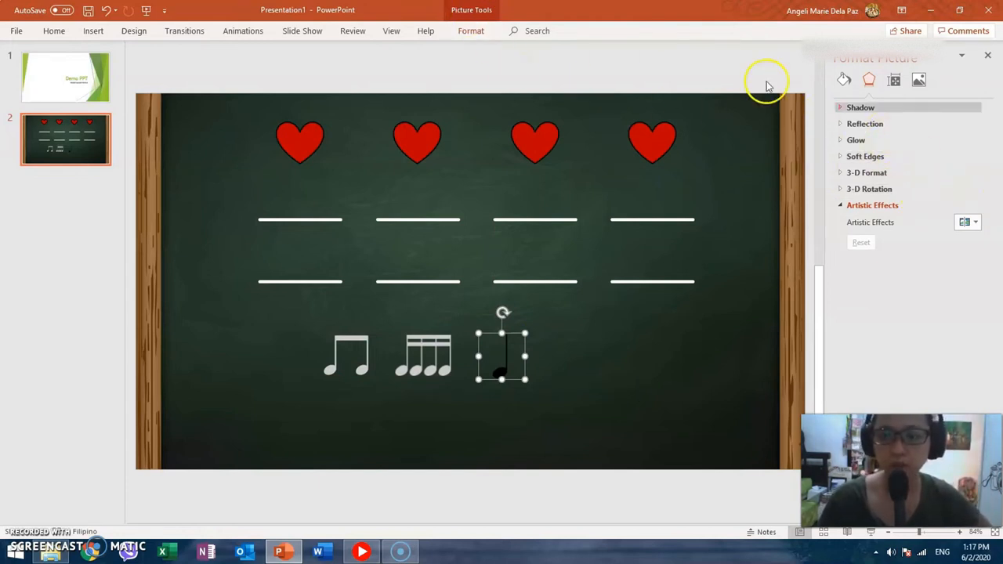
pyautogui.click(919, 78)
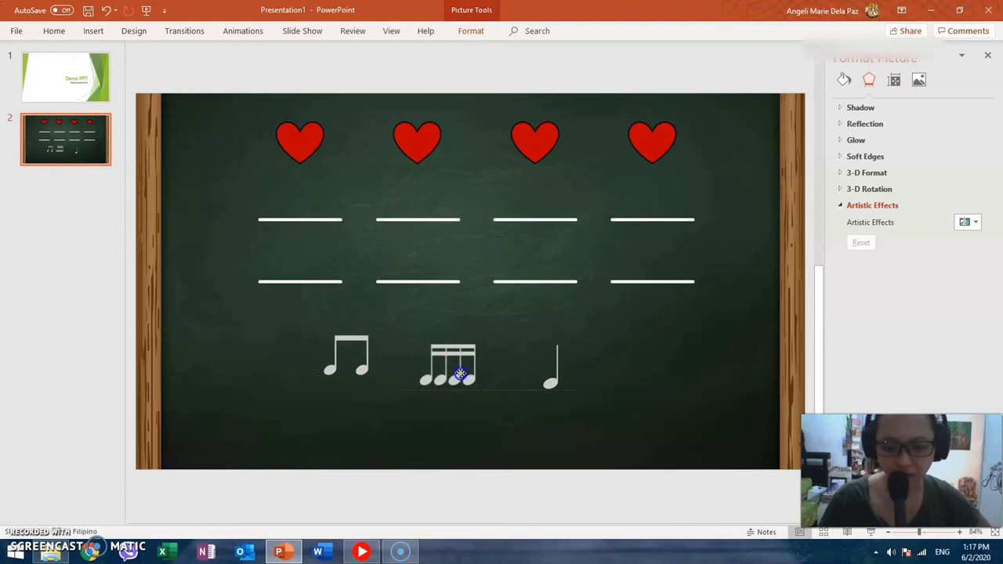
pyautogui.moveTo(461, 373); pyautogui.dragTo(325, 370)
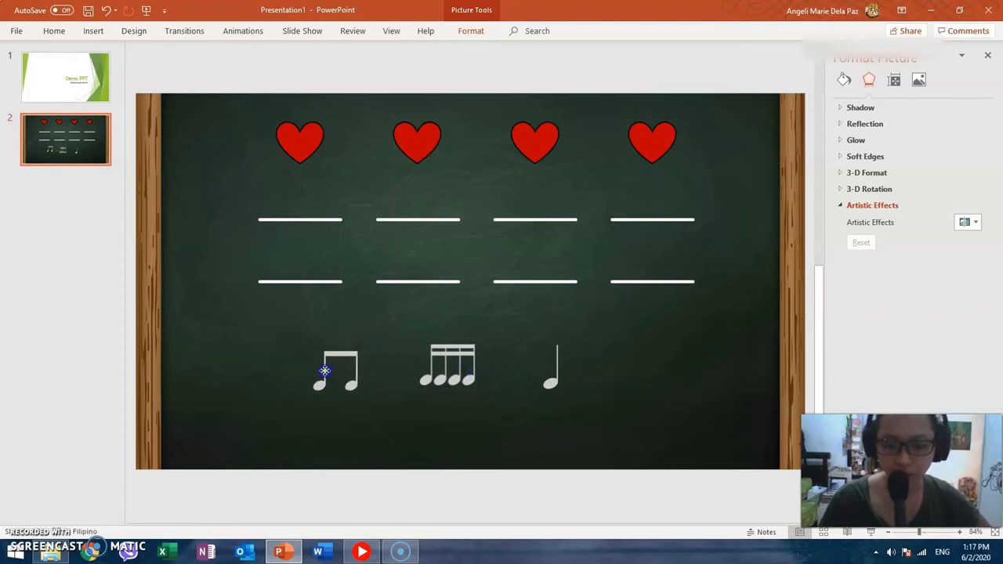
# - Ctrl-drag a copy of the quarter note and space the four note figures evenly under the lines
pyautogui.click(447, 367)
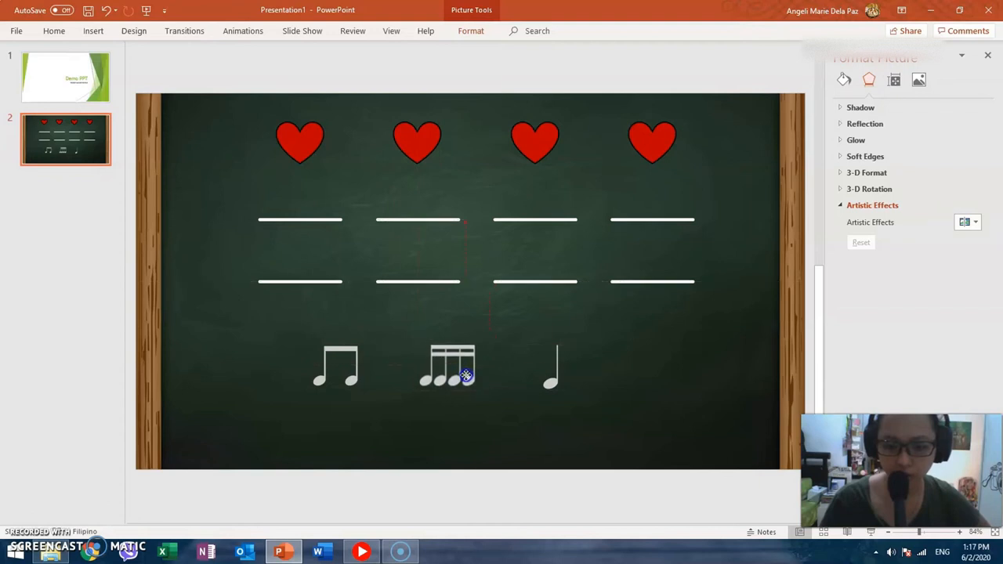
pyautogui.click(552, 368)
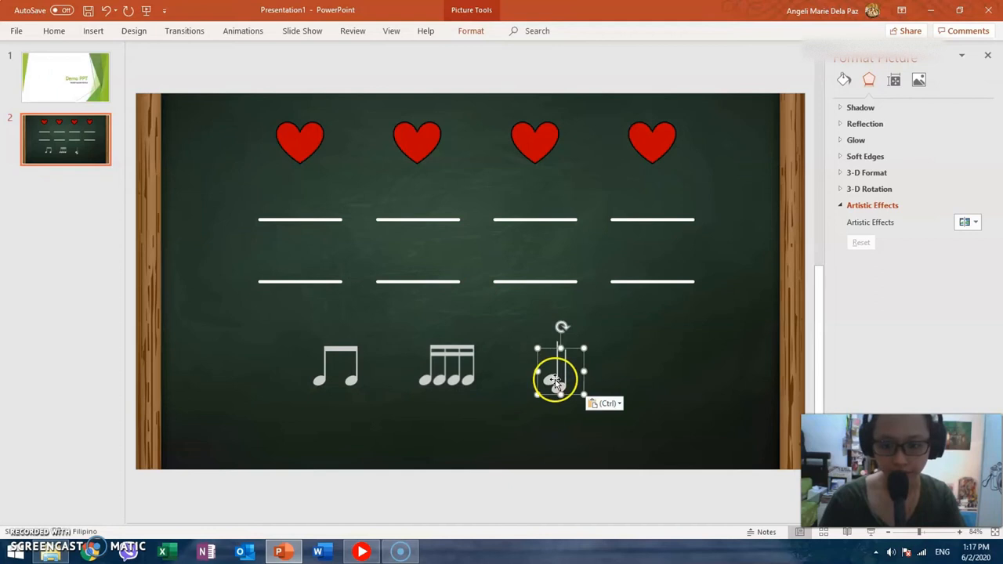
pyautogui.moveTo(561, 381); pyautogui.dragTo(655, 360)
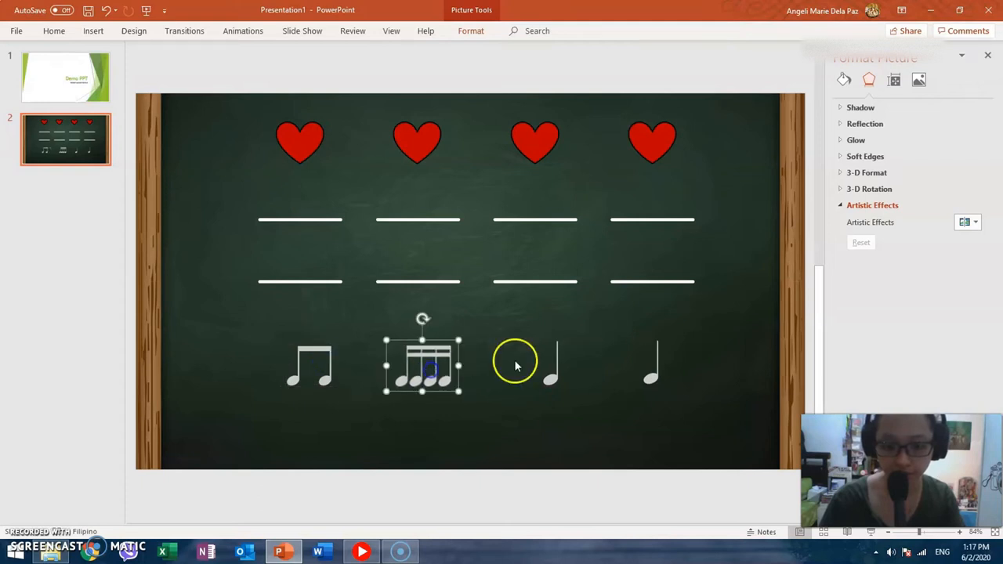
pyautogui.moveTo(423, 363); pyautogui.dragTo(536, 363)
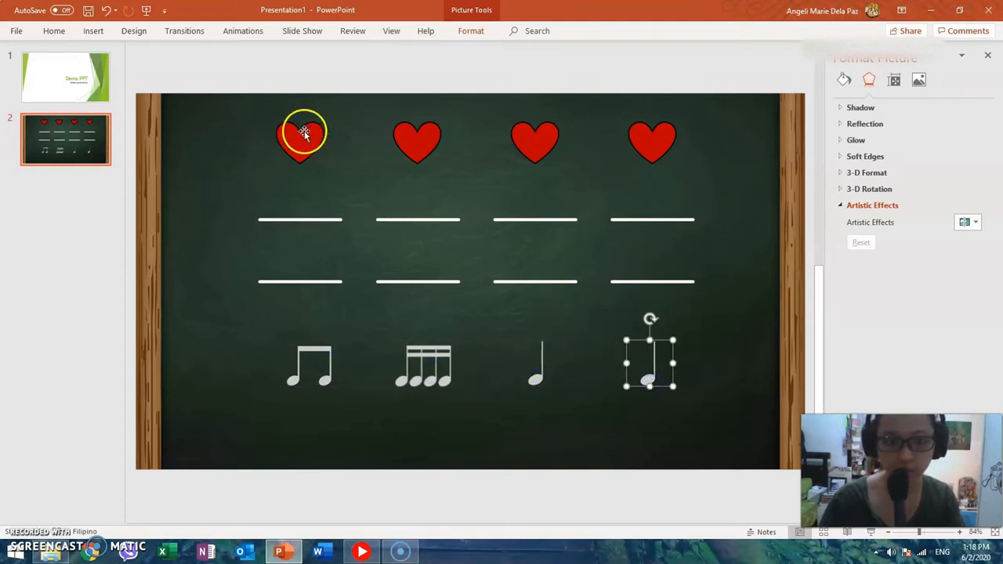
# - Give the row of hearts an entrance effect from More Entrance Effects after previewing Spinner and Rise Up
pyautogui.click(243, 31)
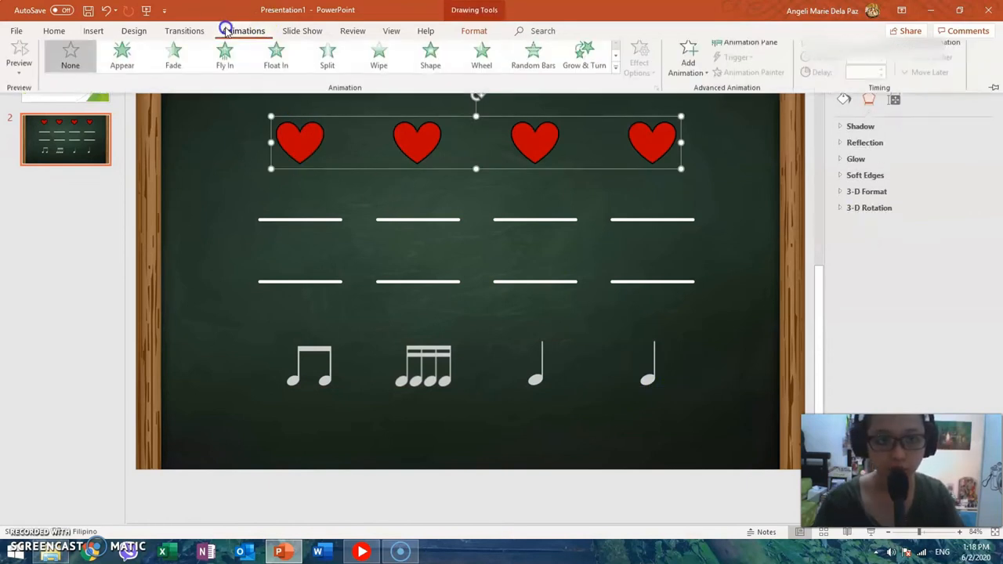
pyautogui.click(688, 63)
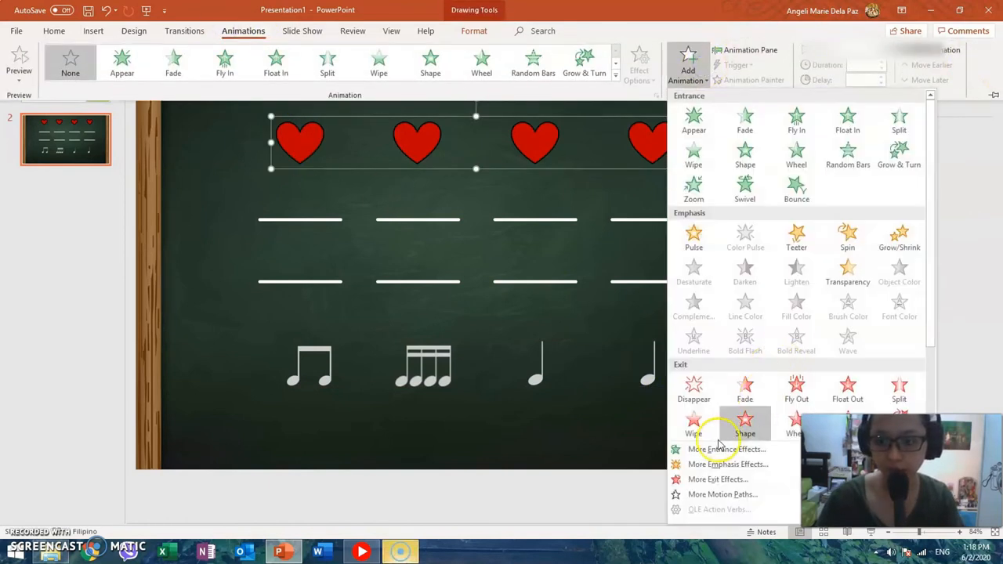
pyautogui.click(727, 449)
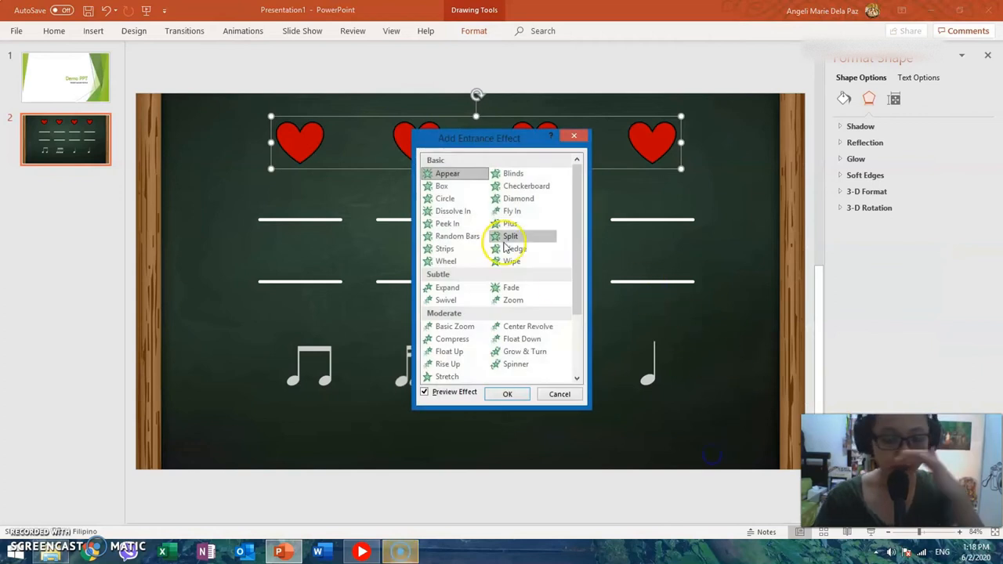
pyautogui.scroll(-3)
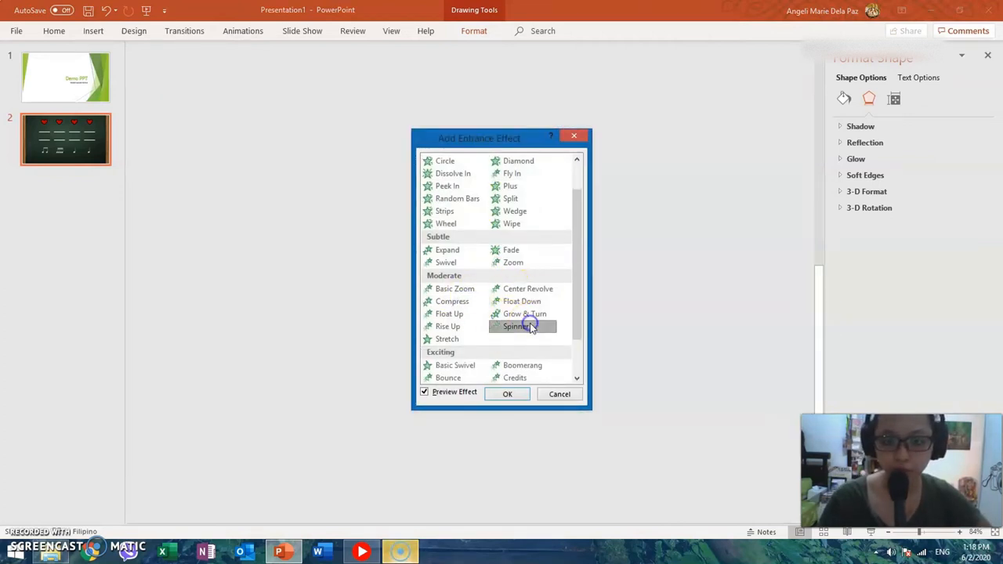
pyautogui.click(448, 326)
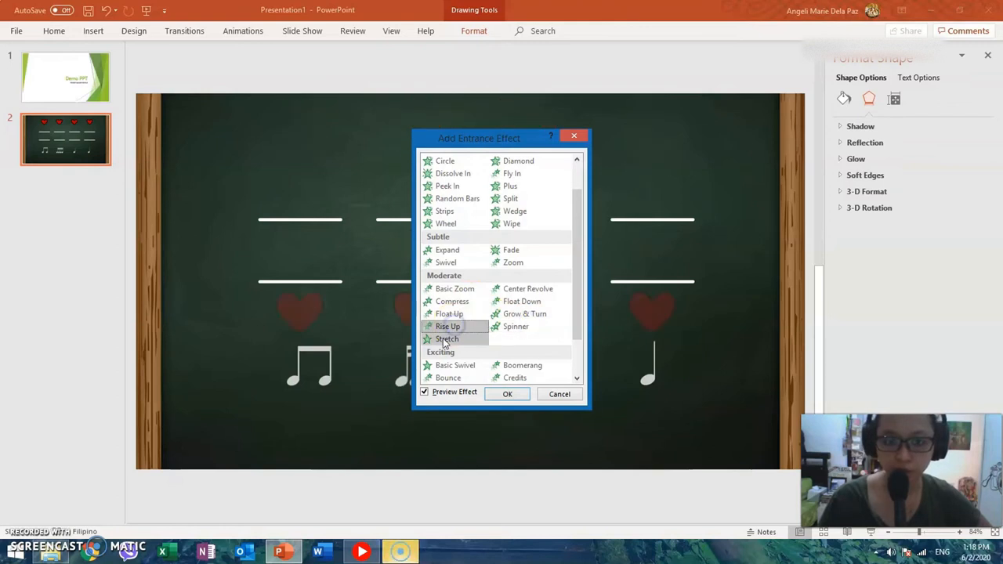
pyautogui.click(446, 339)
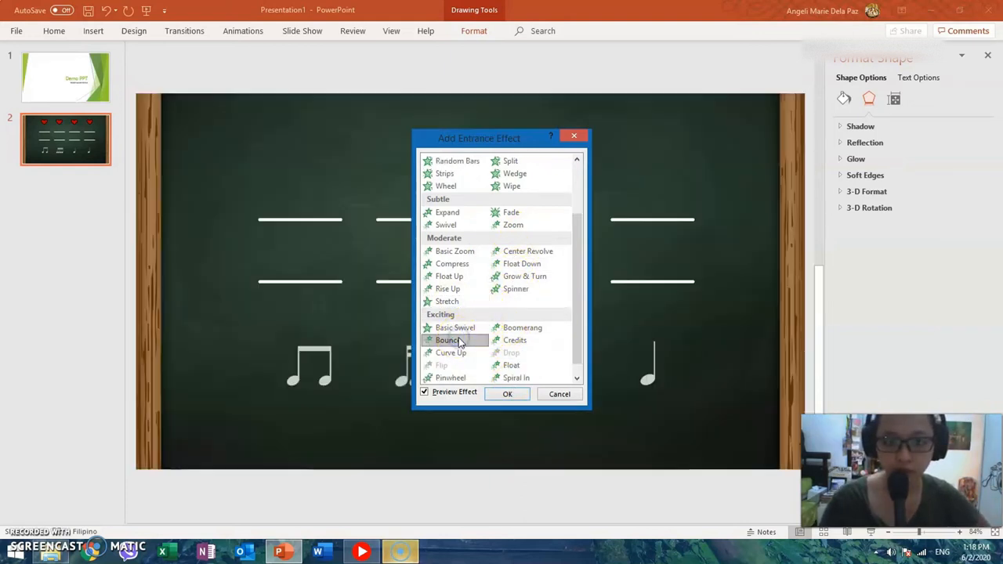
pyautogui.click(508, 393)
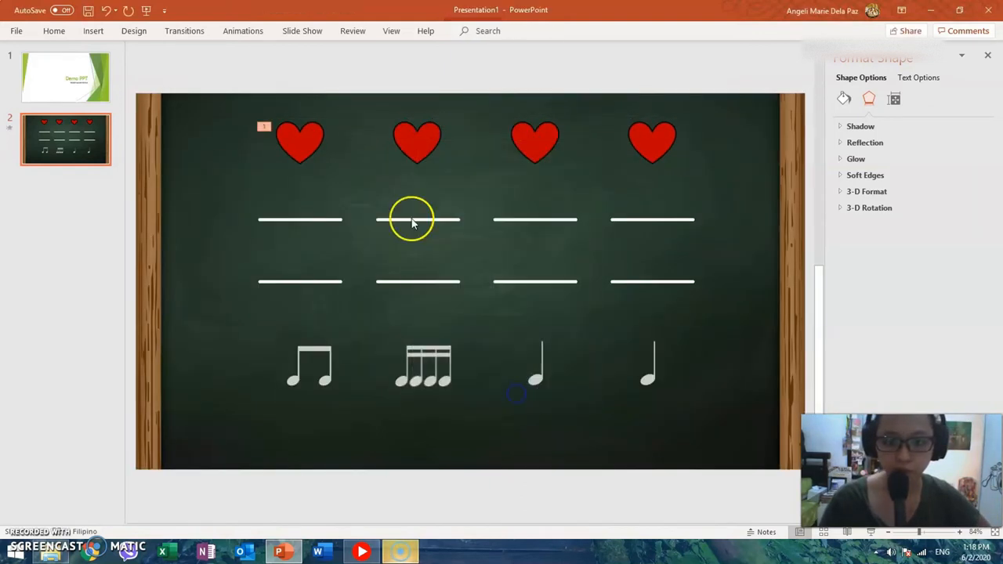
# - Give the second row of white lines its own entrance animation, numbered 3 after the hearts
pyautogui.click(417, 220)
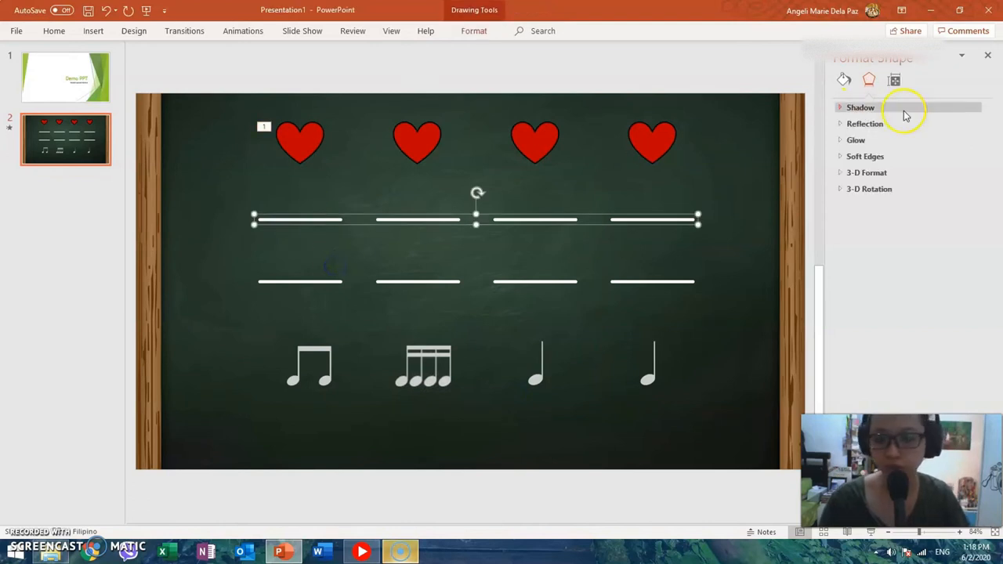
pyautogui.rightClick(299, 223)
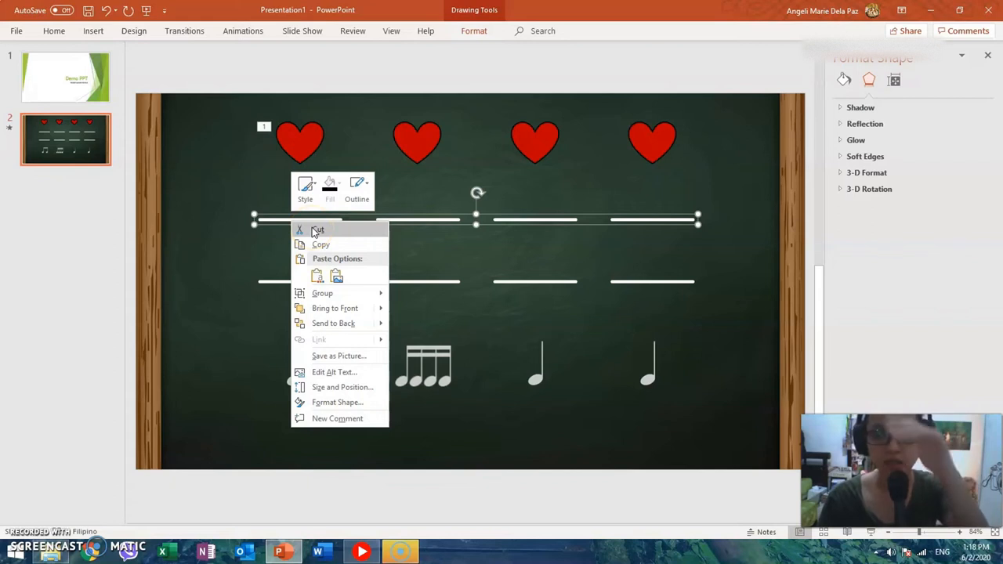
pyautogui.moveTo(384, 229)
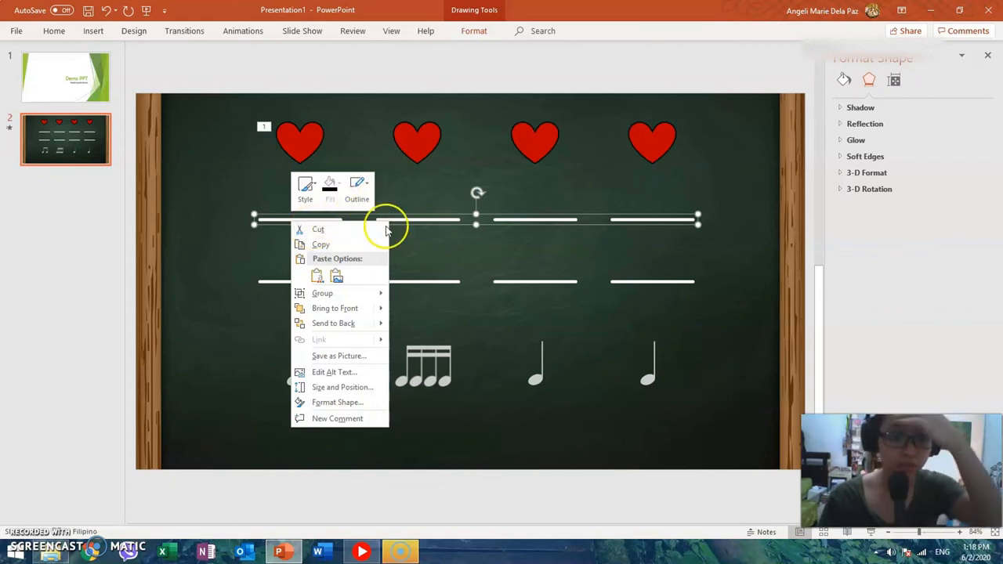
pyautogui.moveTo(211, 351)
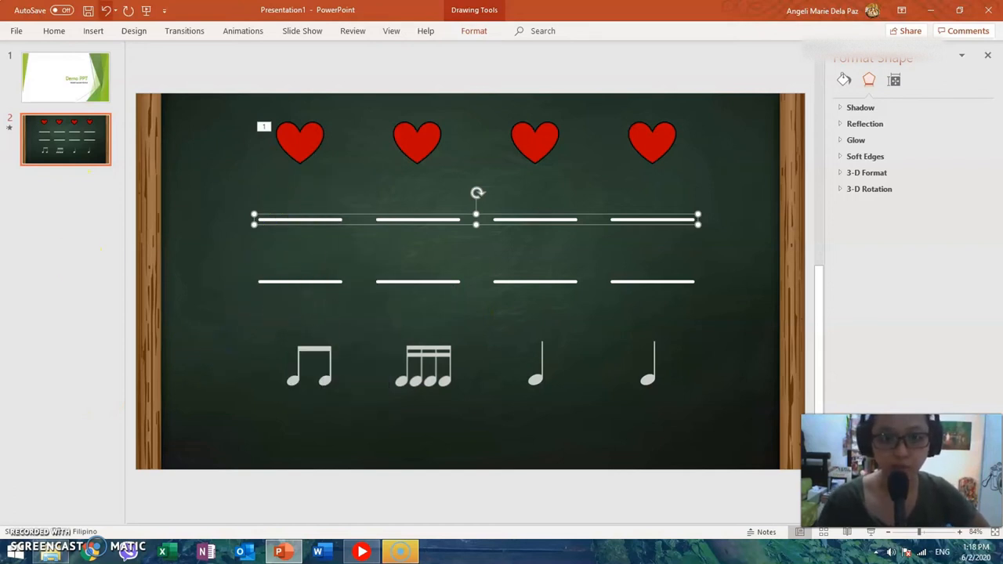
pyautogui.click(243, 31)
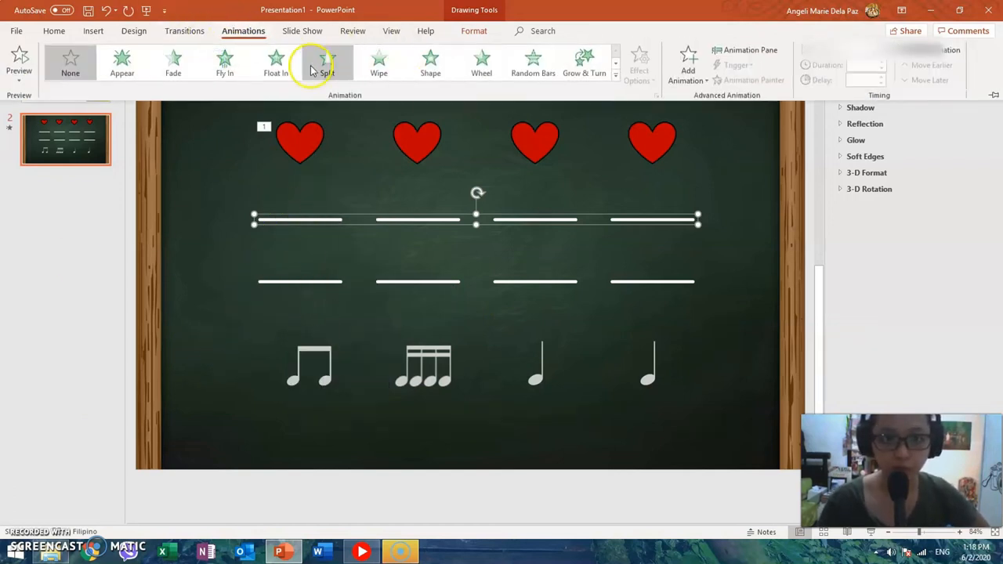
pyautogui.click(326, 63)
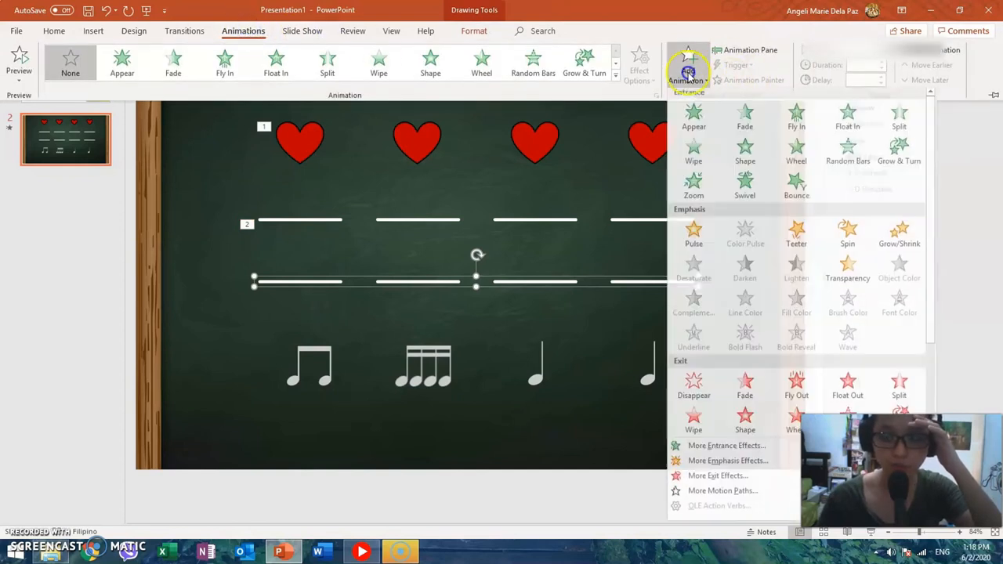
pyautogui.click(726, 446)
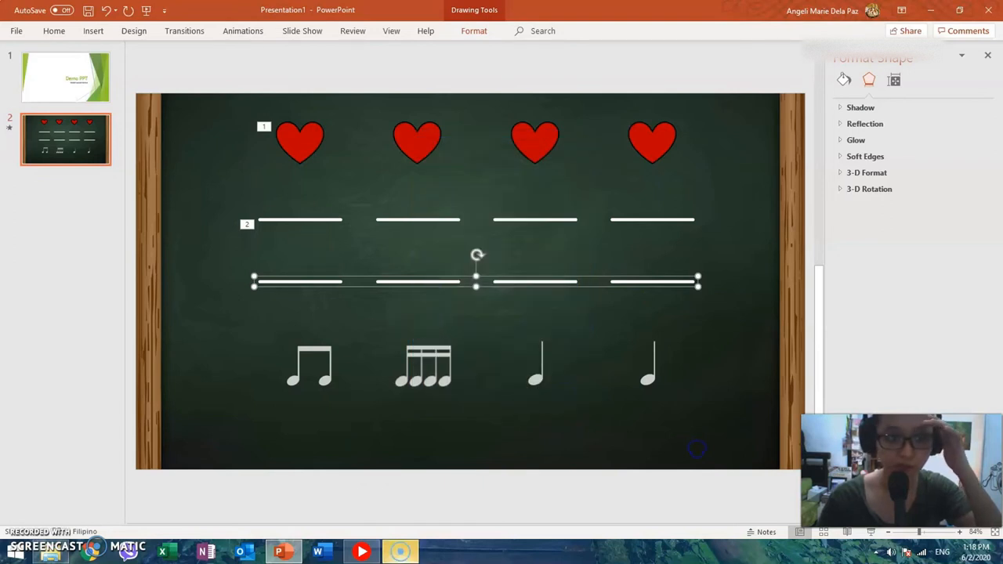
pyautogui.click(243, 31)
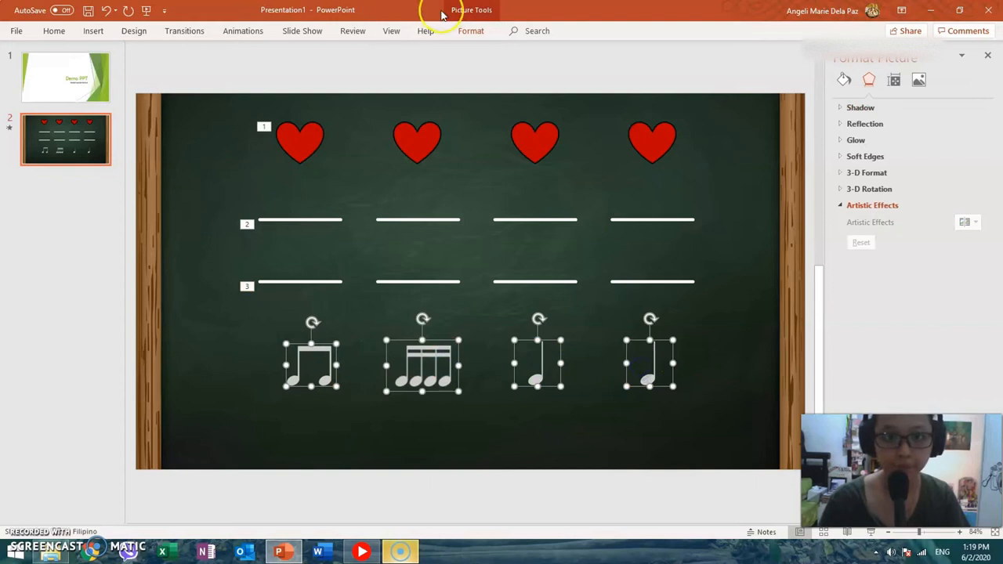
# - Apply the Grow & Turn entrance to all four note images, marking each as animation 4
pyautogui.click(243, 32)
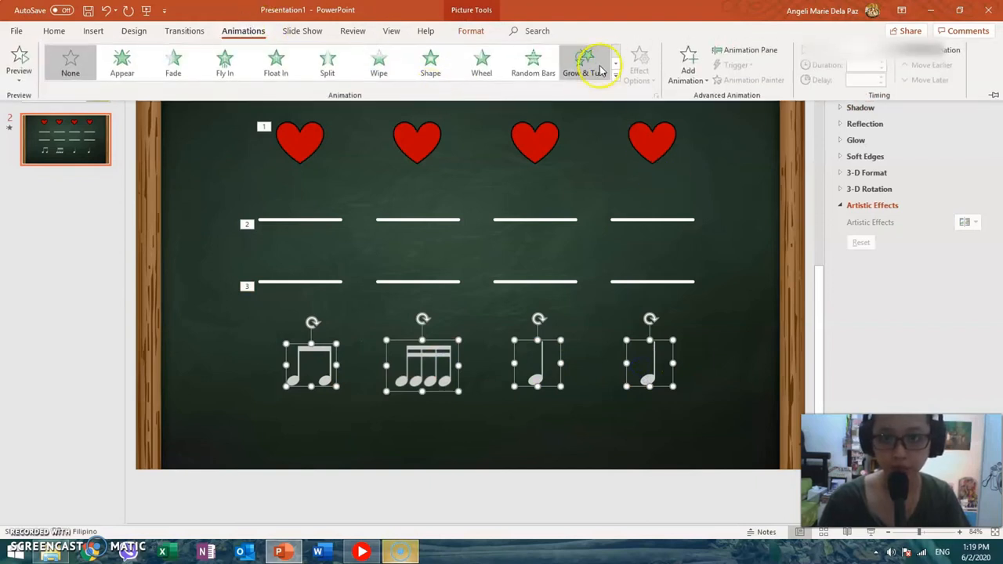
pyautogui.click(583, 63)
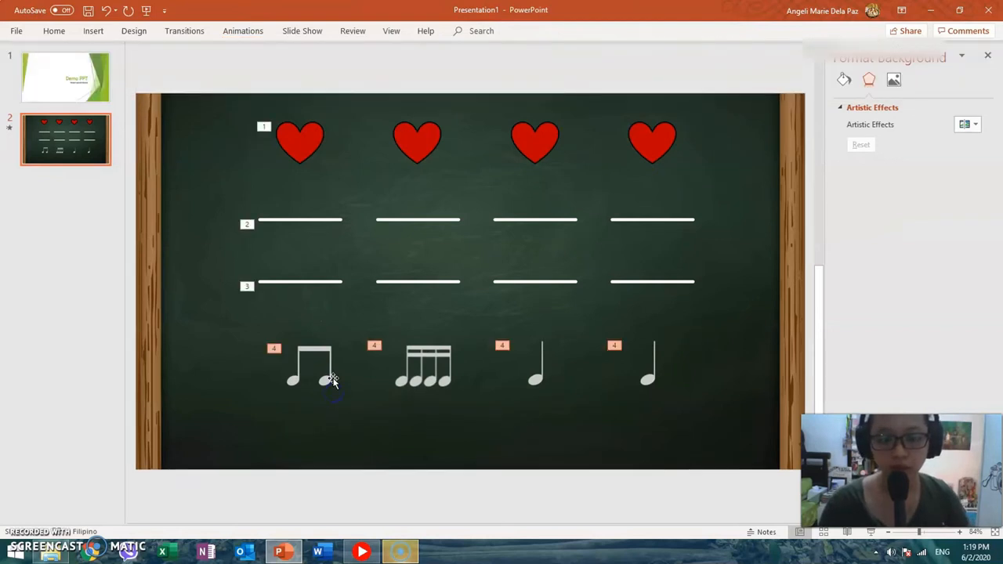
pyautogui.click(311, 364)
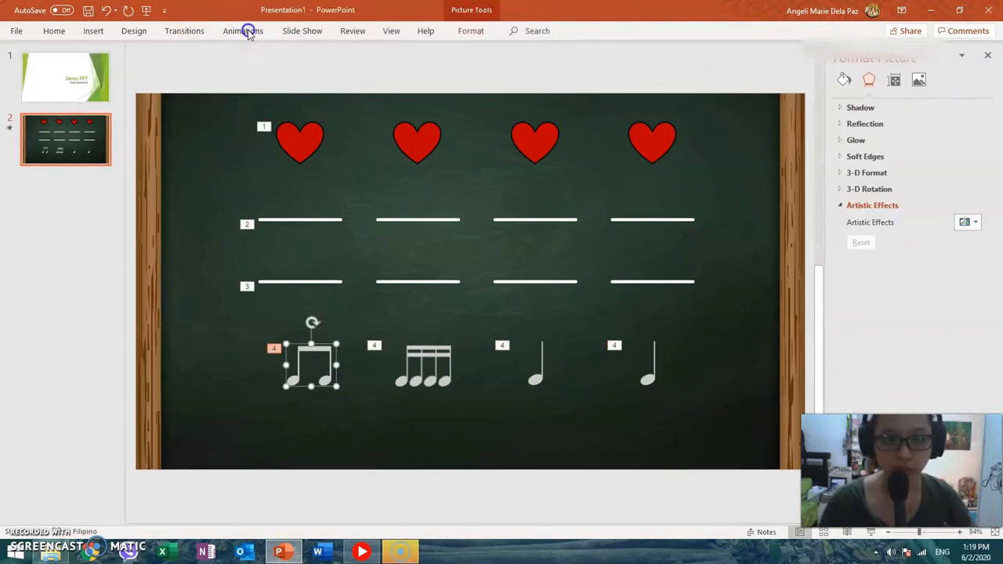
# - Add a Diagonal Up Right motion path to the eighth notes ending above the third line
pyautogui.click(243, 31)
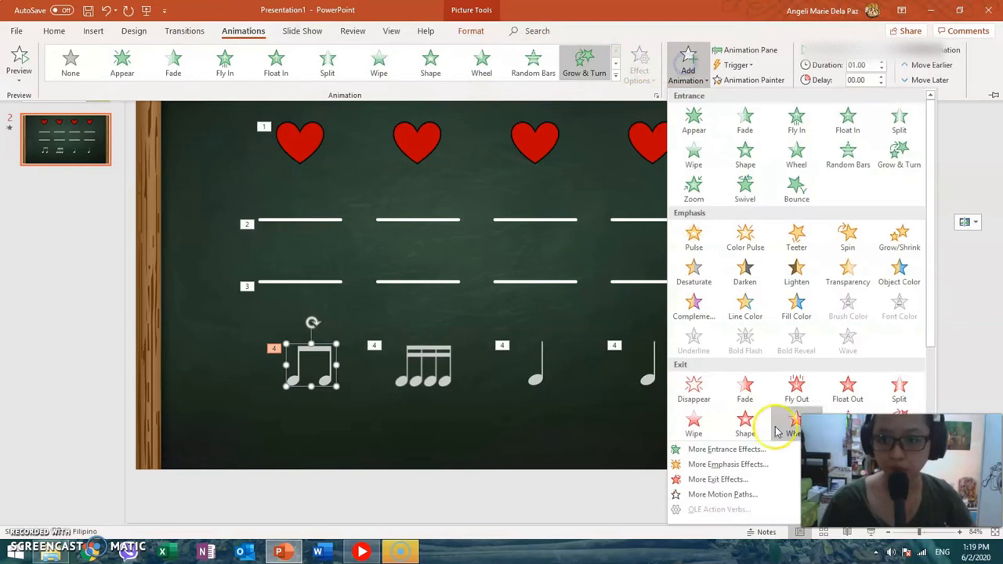
pyautogui.click(721, 493)
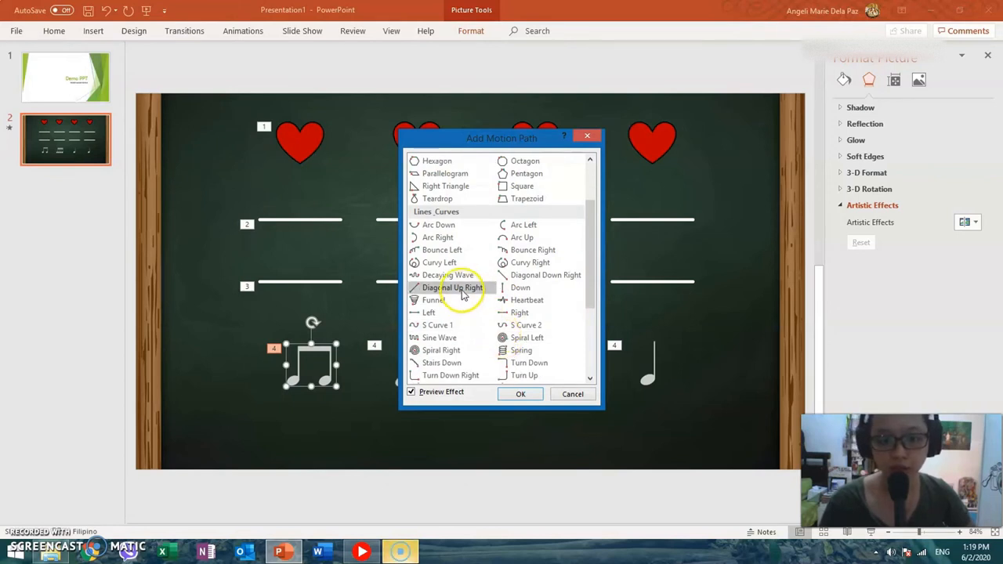
pyautogui.click(520, 394)
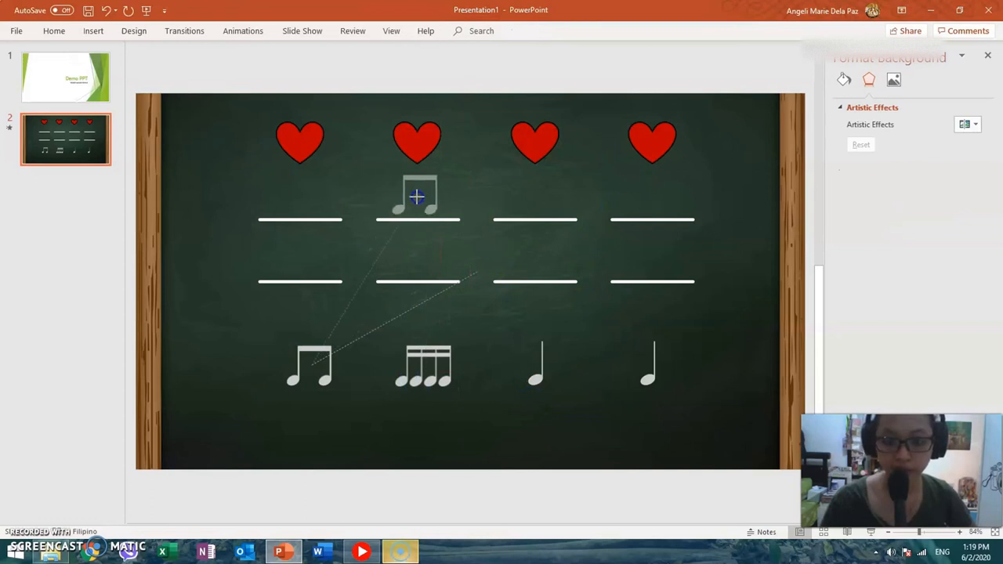
pyautogui.moveTo(416, 196); pyautogui.dragTo(536, 196)
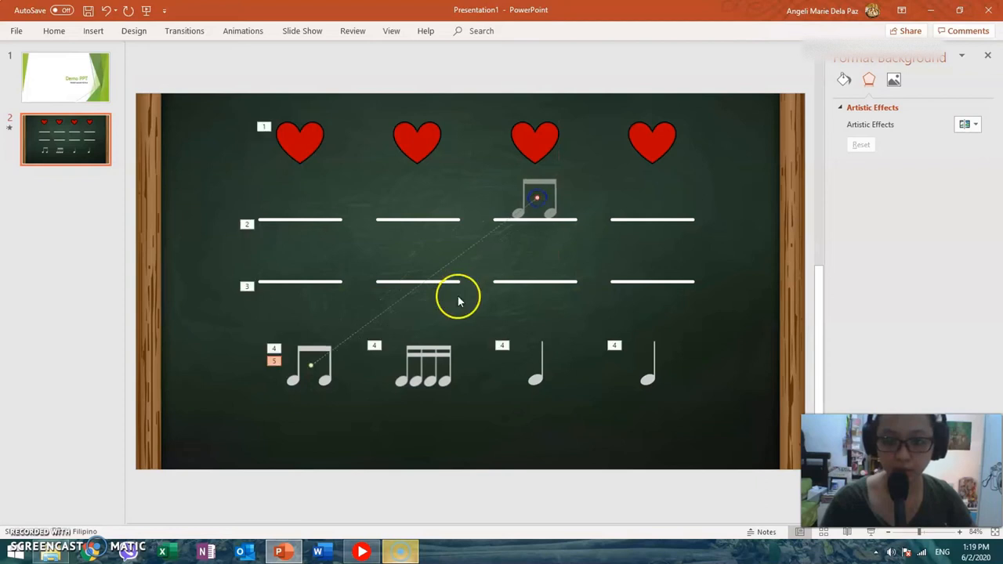
# - Add a diagonal motion path to the sixteenth notes and redirect its end above the first line
pyautogui.click(423, 367)
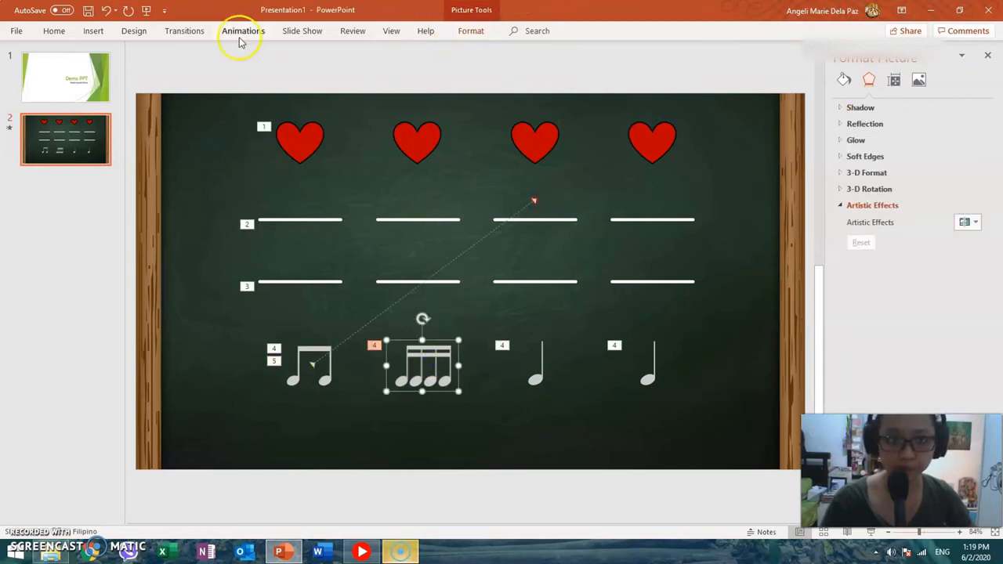
pyautogui.click(243, 32)
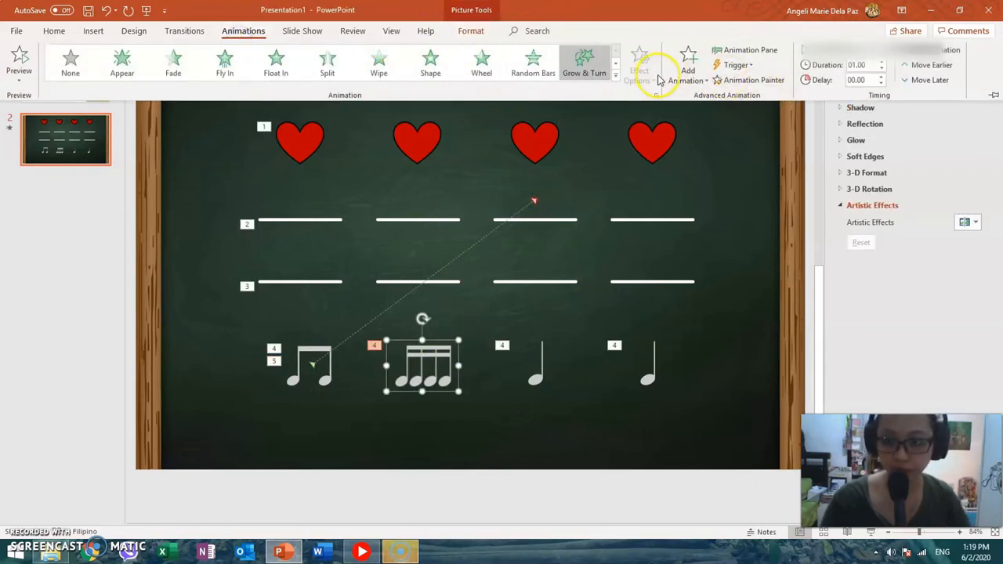
pyautogui.click(688, 71)
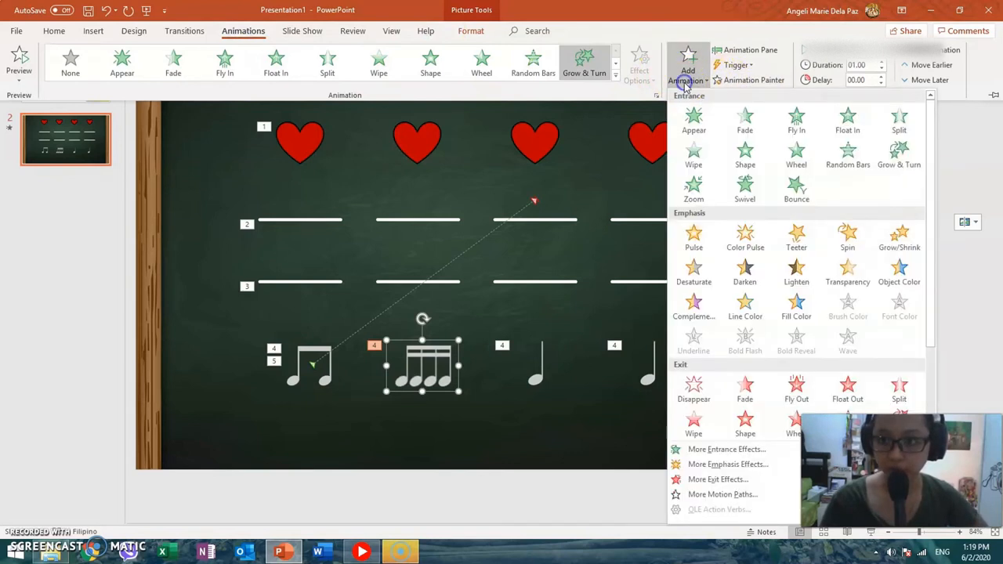
pyautogui.click(721, 496)
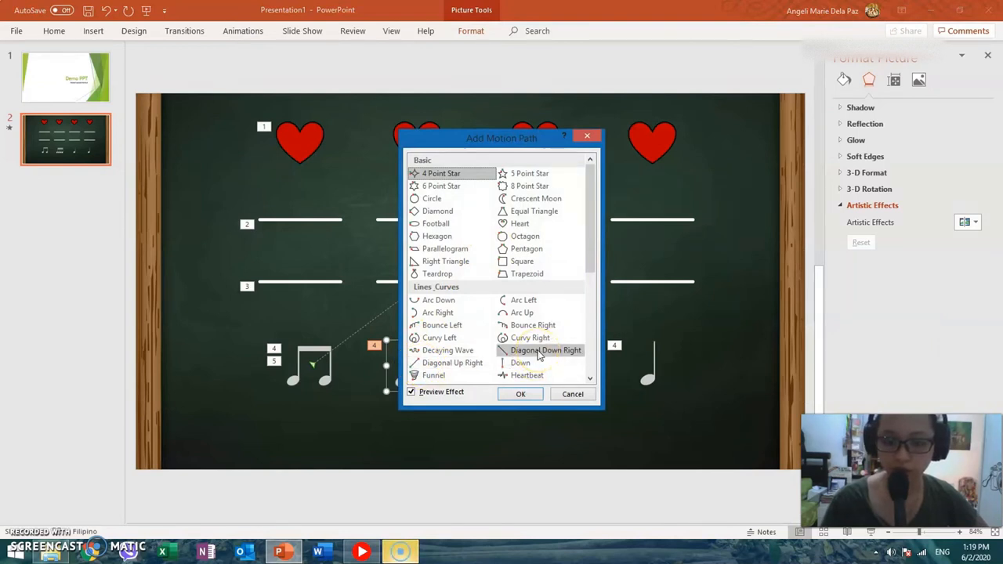
pyautogui.click(452, 362)
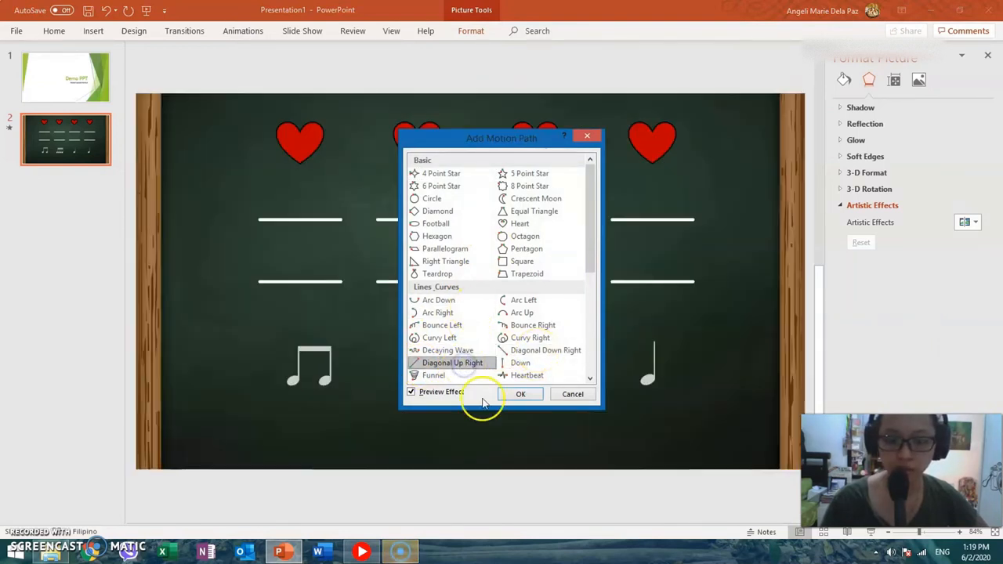
pyautogui.click(520, 393)
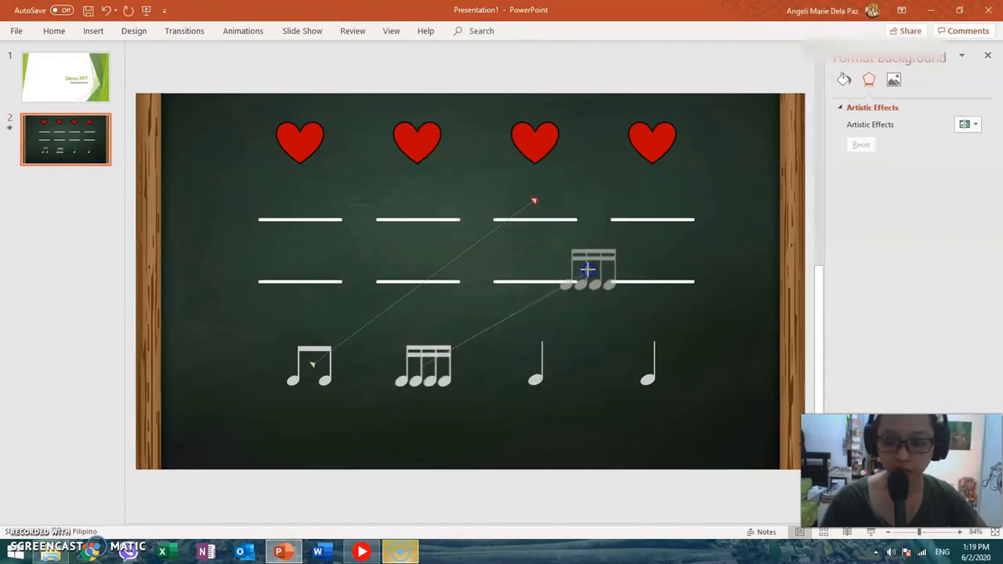
pyautogui.moveTo(587, 270); pyautogui.dragTo(295, 188)
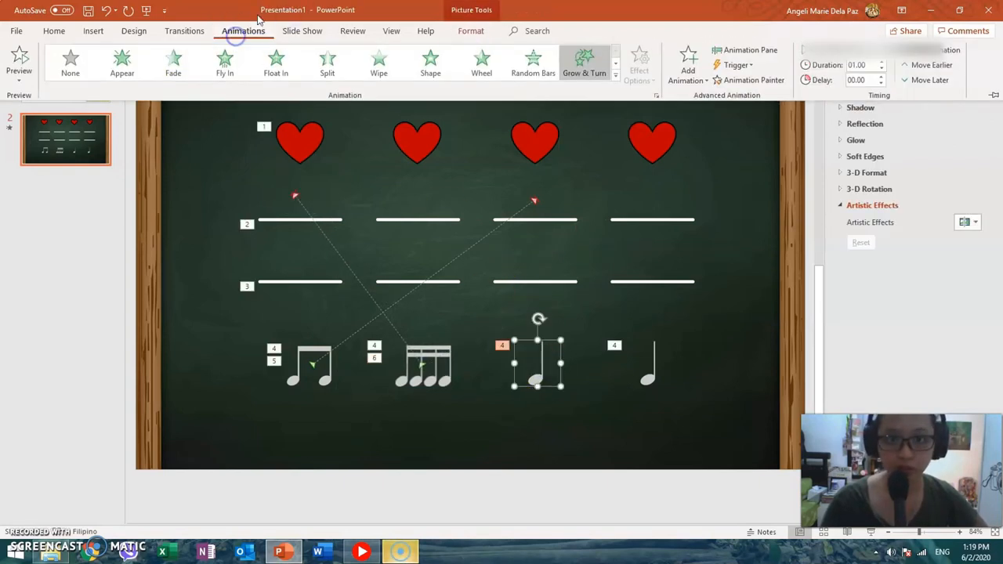
# - Add Diagonal Up Right motion paths to both quarter notes, completing animations 5 to 8
pyautogui.click(686, 64)
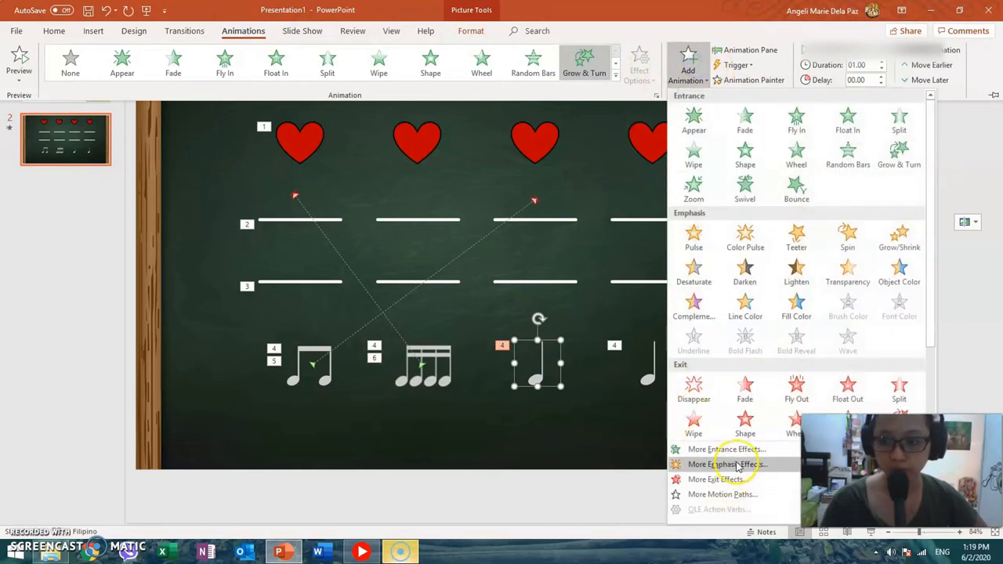
pyautogui.click(721, 494)
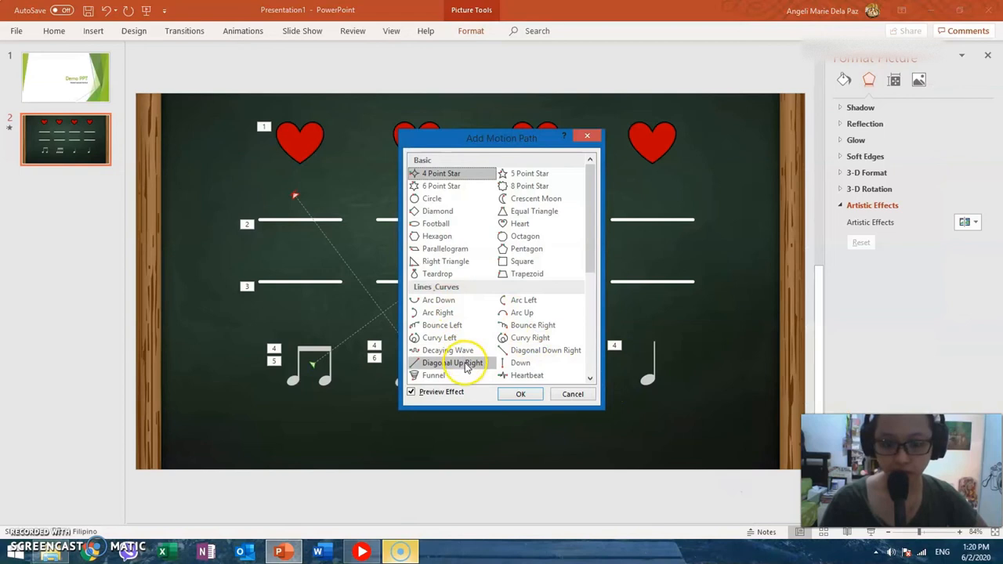
pyautogui.click(453, 362)
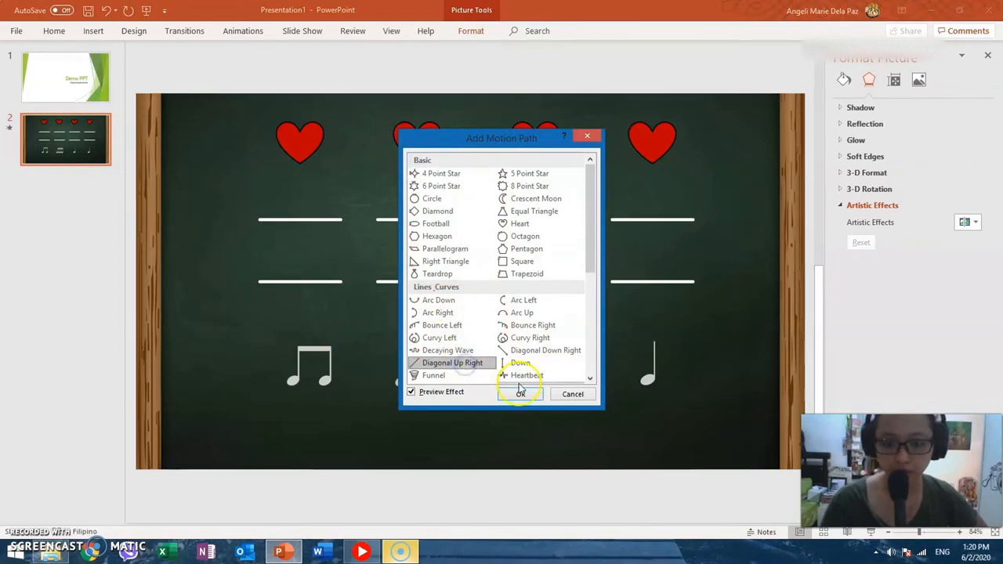
pyautogui.click(521, 393)
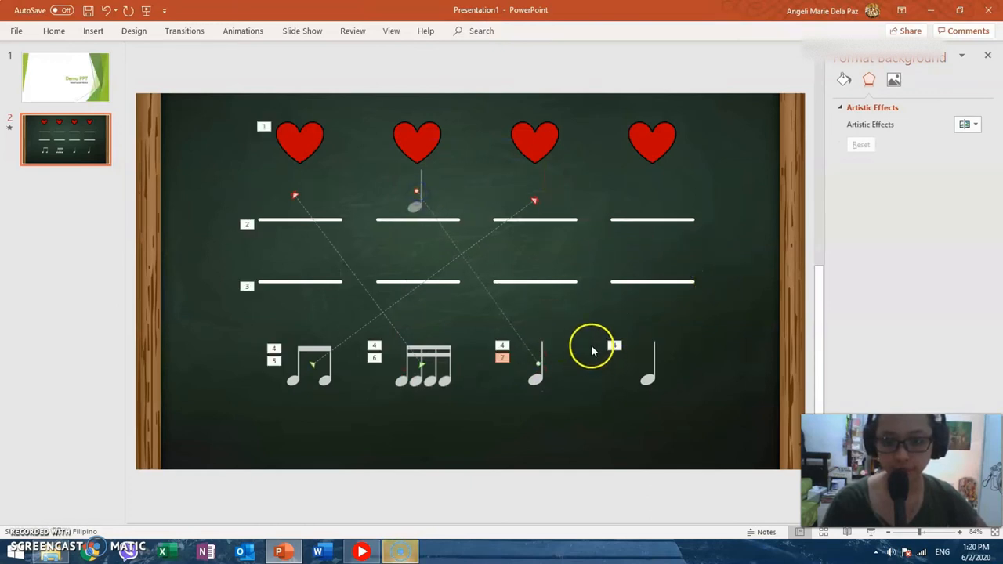
pyautogui.click(649, 364)
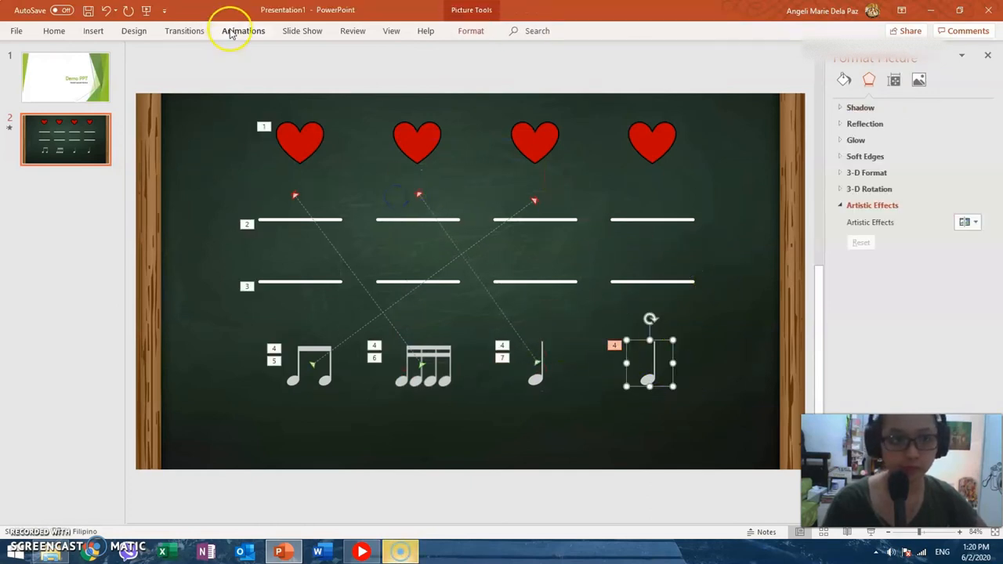
pyautogui.click(243, 31)
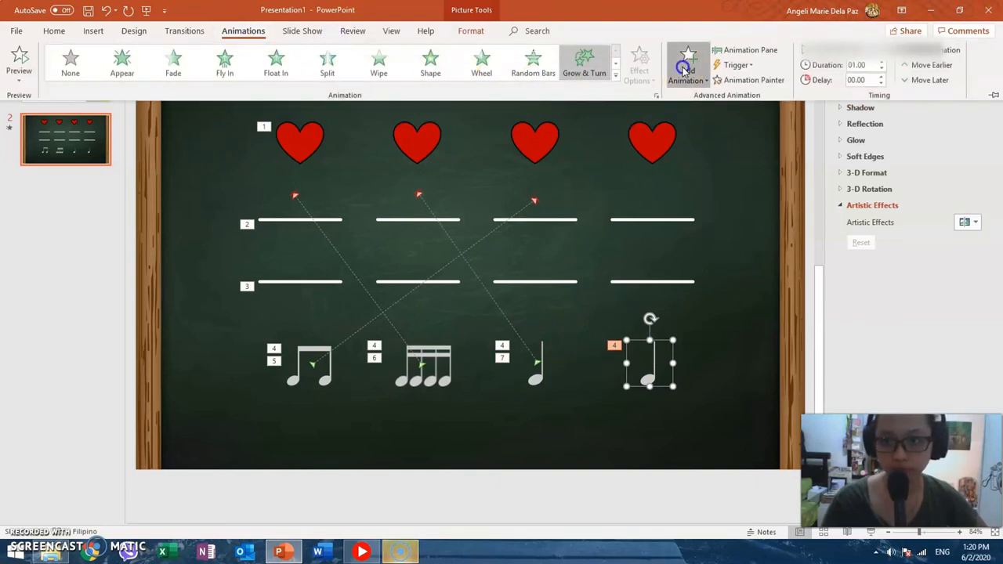
pyautogui.click(688, 63)
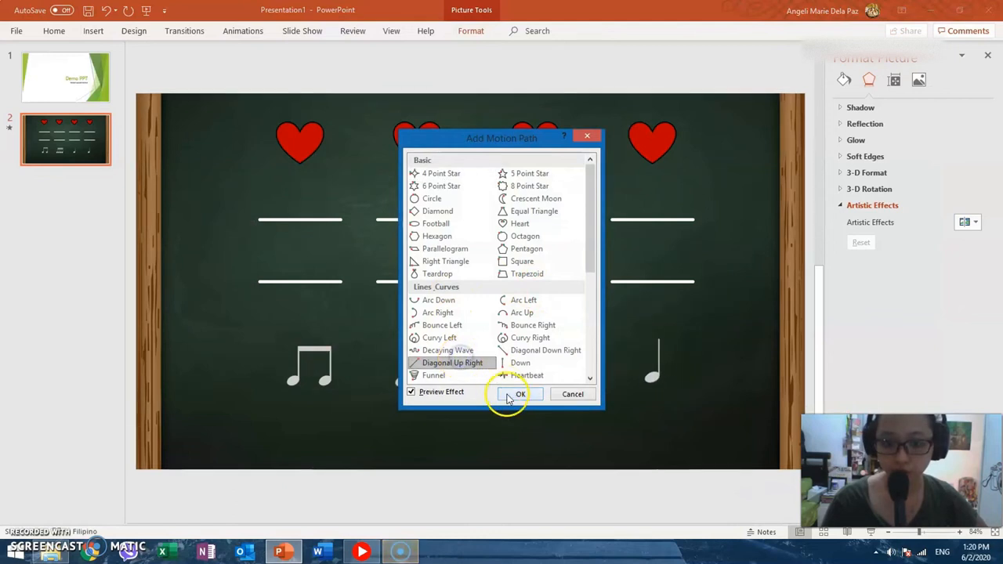
pyautogui.click(520, 393)
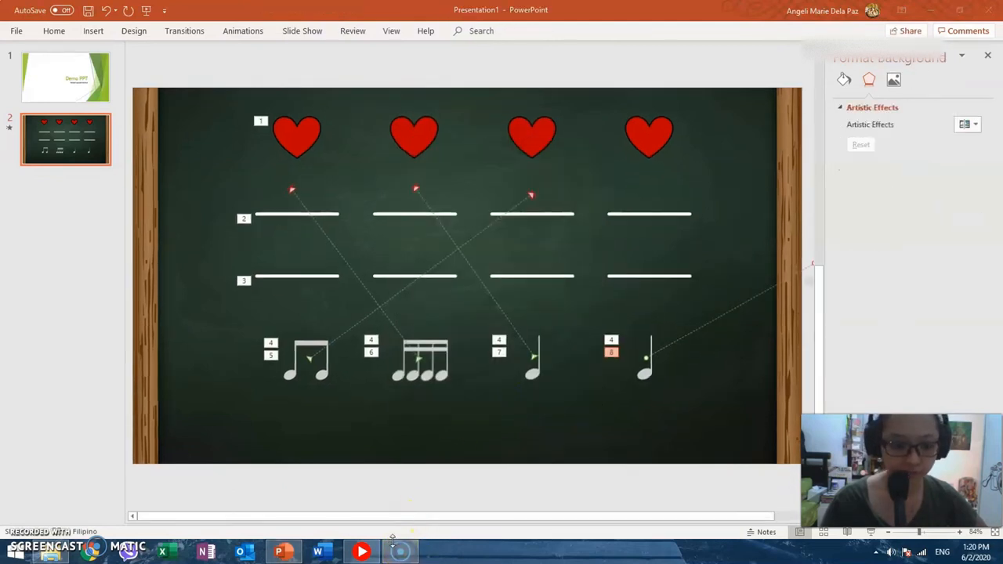
pyautogui.moveTo(774, 249)
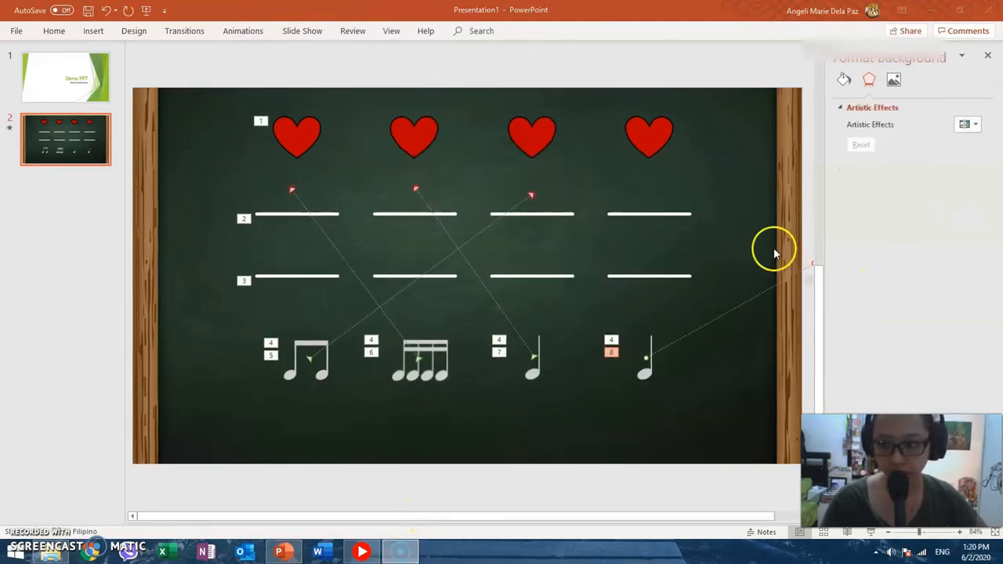
pyautogui.moveTo(811, 267)
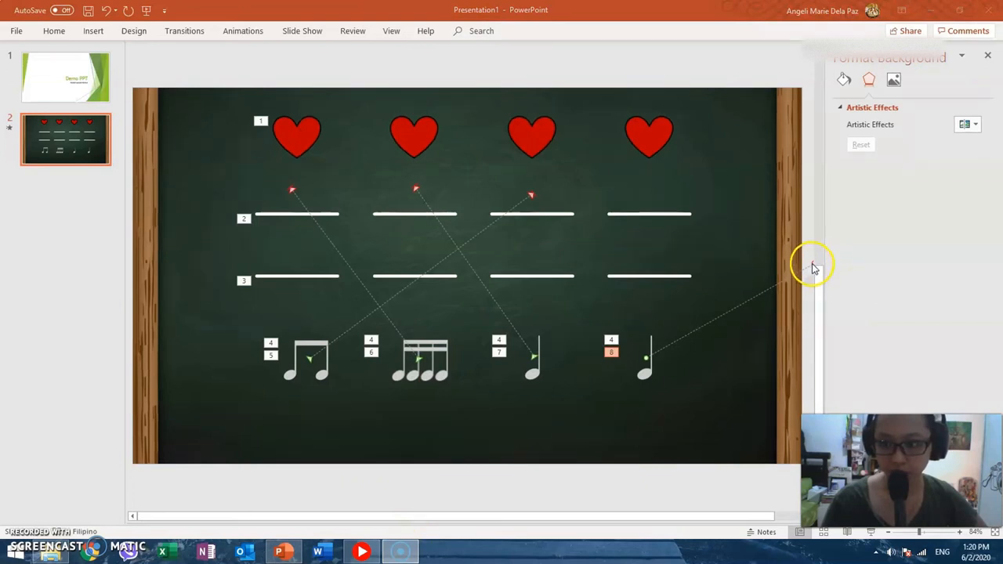
pyautogui.click(643, 376)
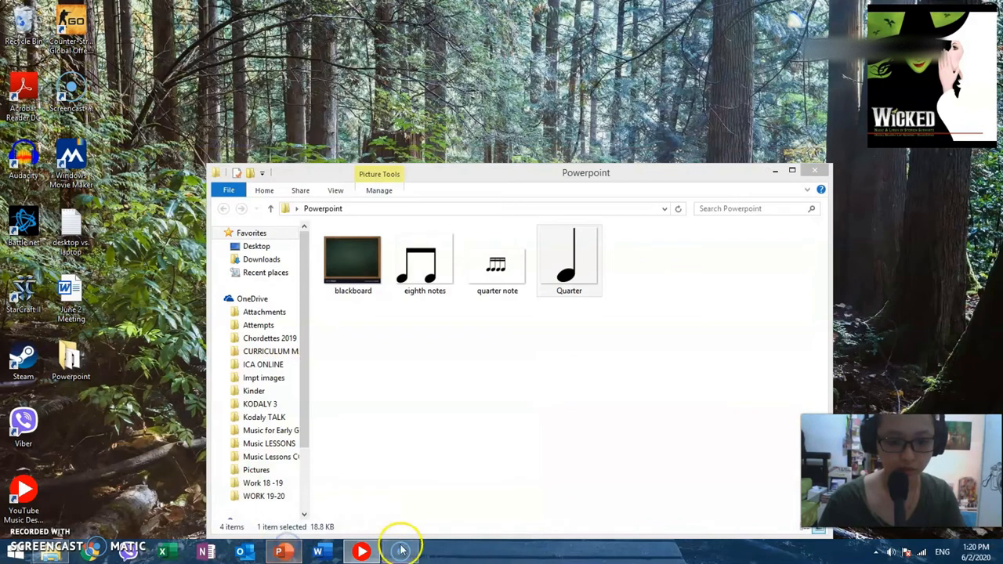
pyautogui.moveTo(761, 169)
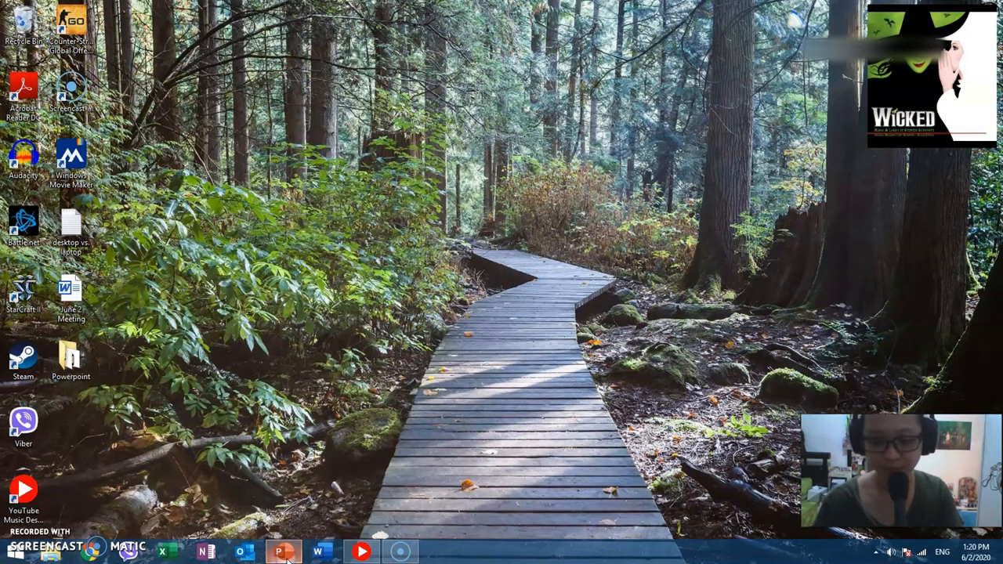
# - Return from the Powerpoint folder to the presentation via the taskbar
pyautogui.click(283, 552)
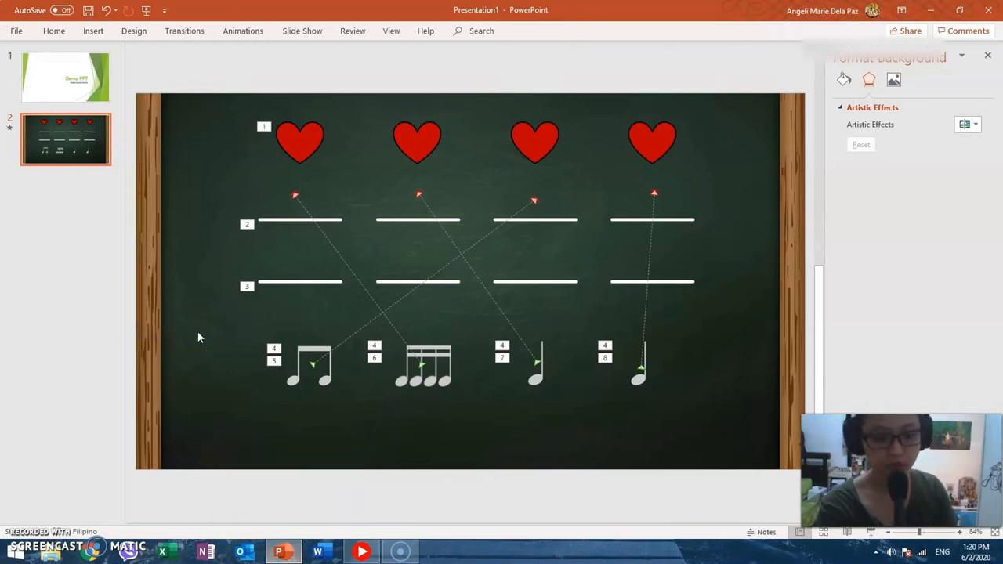
# - Run the slideshow with F5, then reopen the Format Background pane showing the picture fill
pyautogui.press('F5')
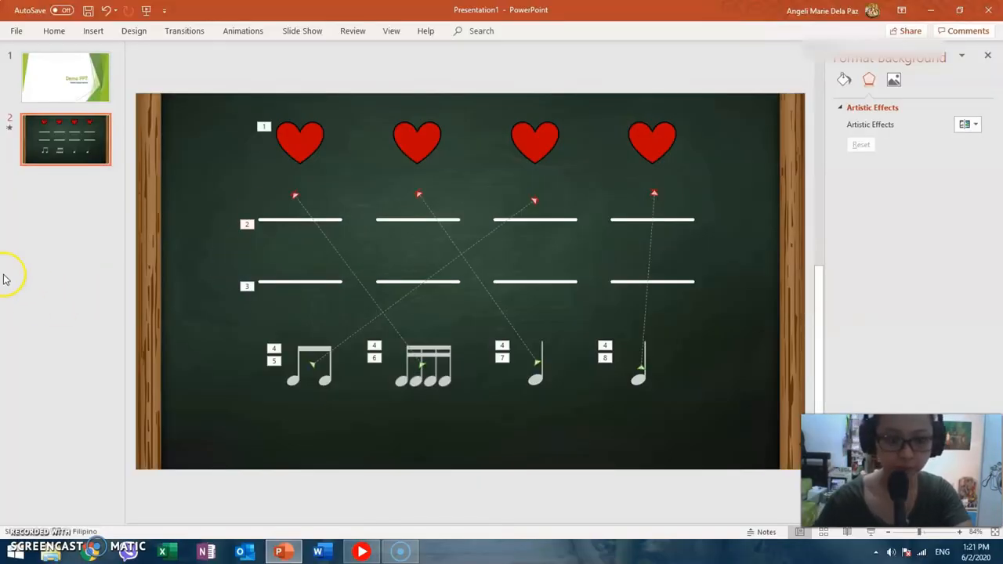
pyautogui.click(843, 79)
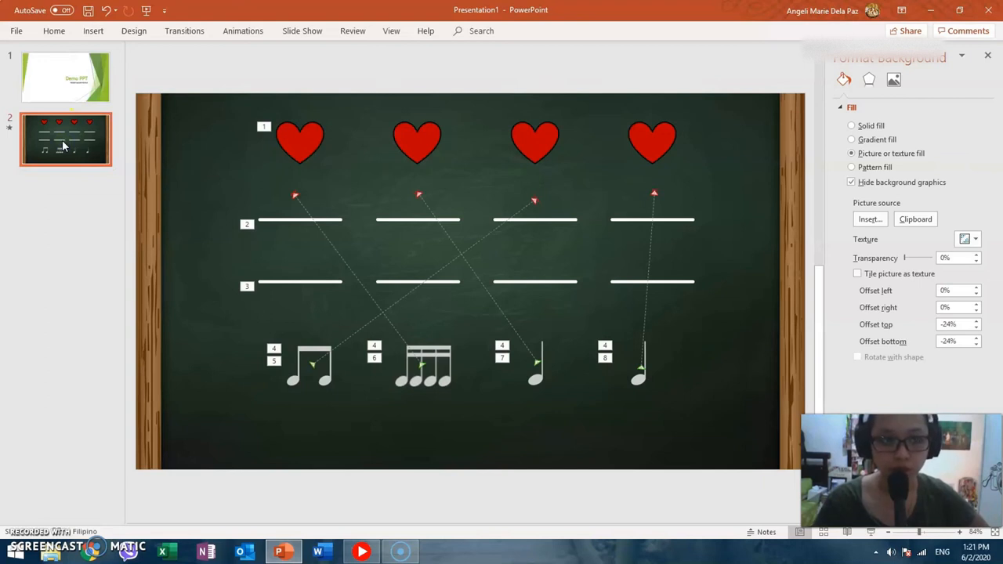
pyautogui.moveTo(126, 55)
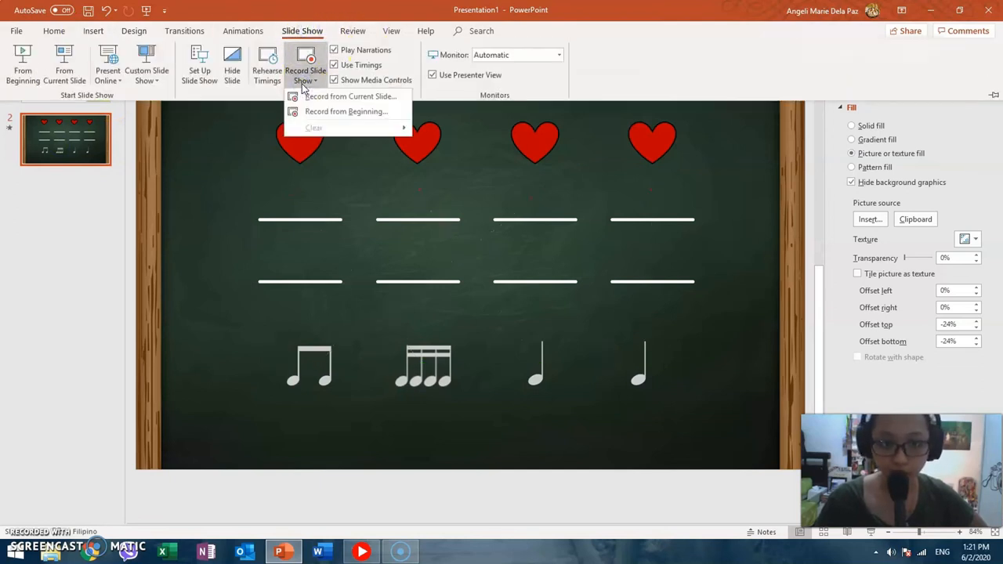
# - Record a 17-second narrated slide show from the chalkboard slide, playing its animations
pyautogui.click(349, 96)
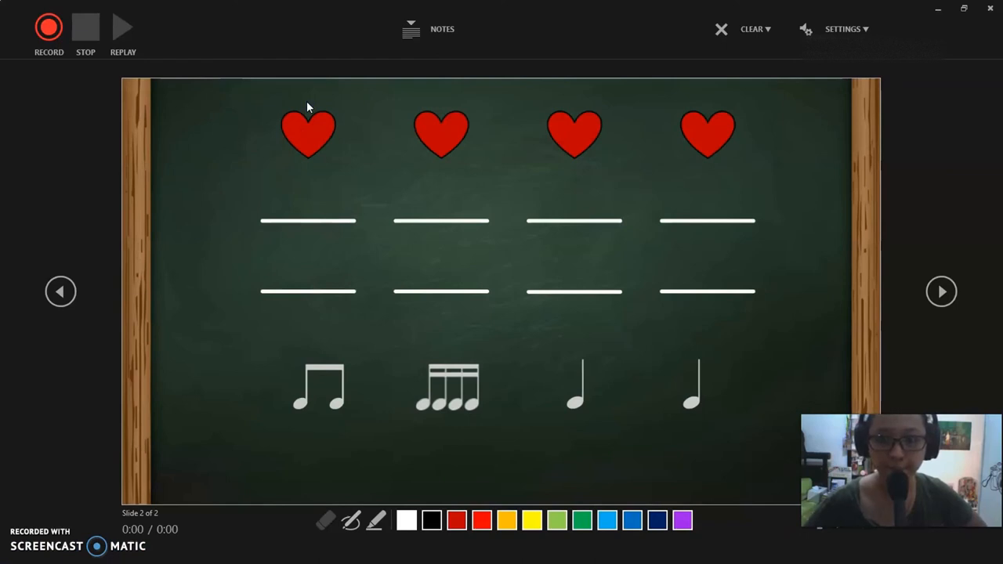
pyautogui.moveTo(639, 368)
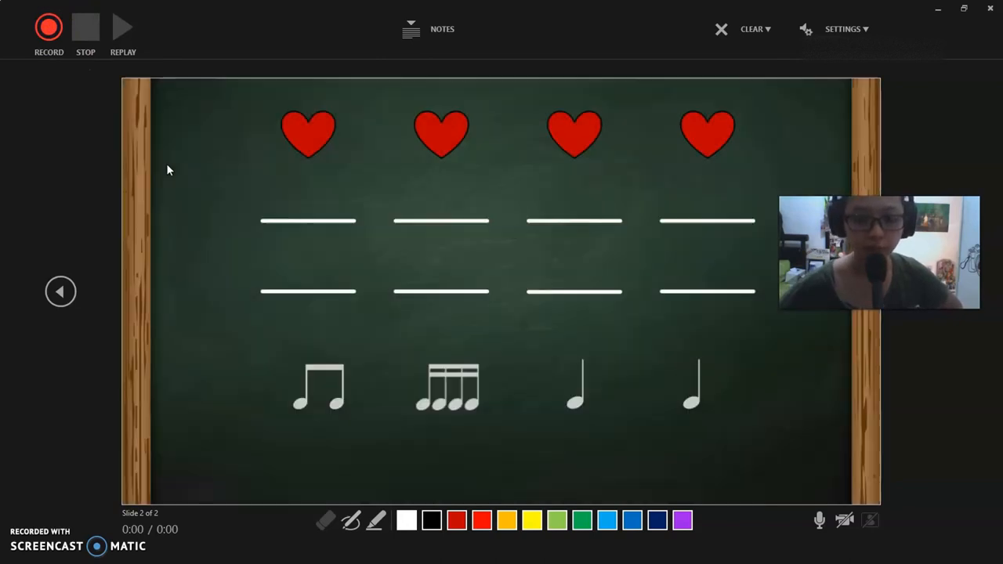
pyautogui.click(48, 27)
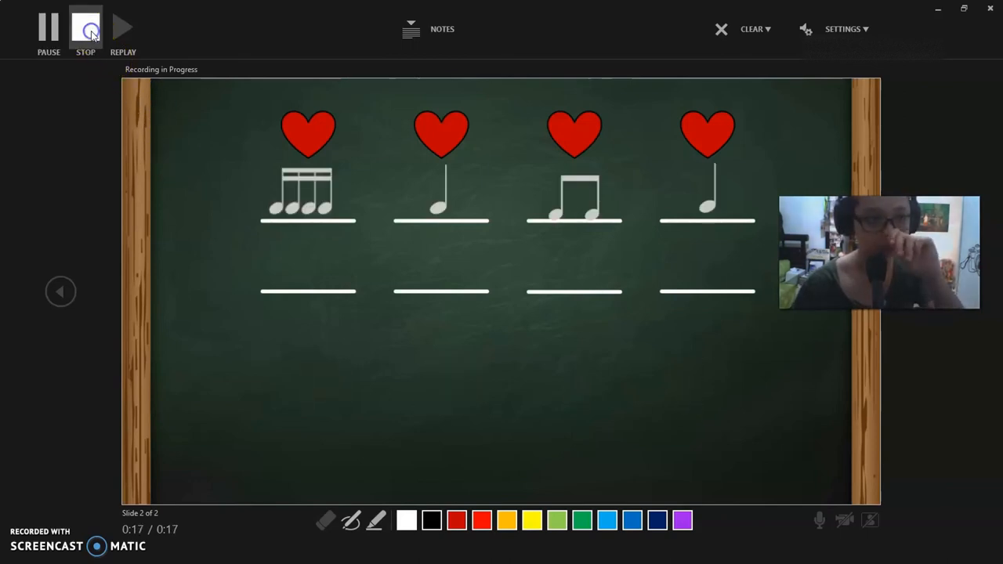
pyautogui.click(751, 28)
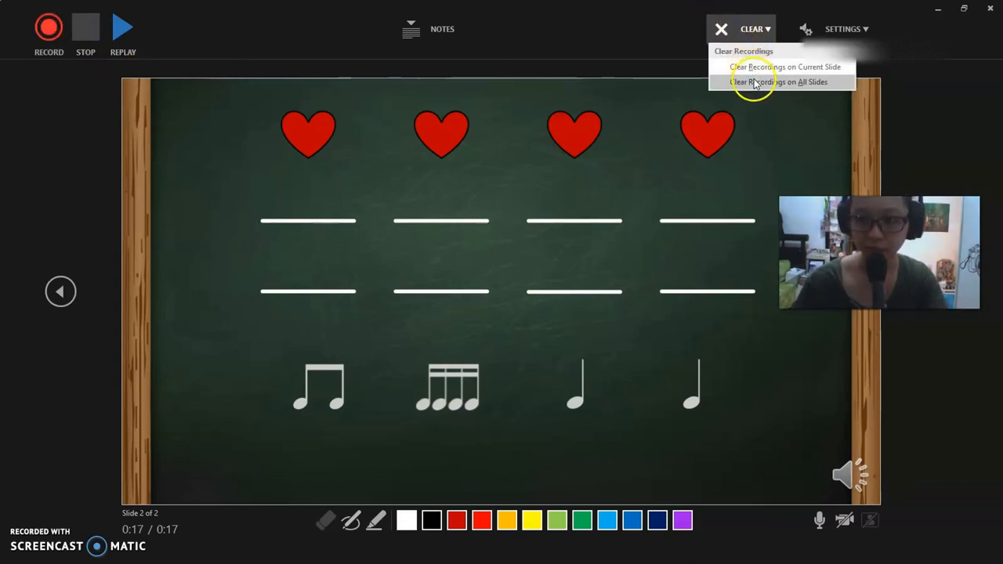
pyautogui.moveTo(529, 238)
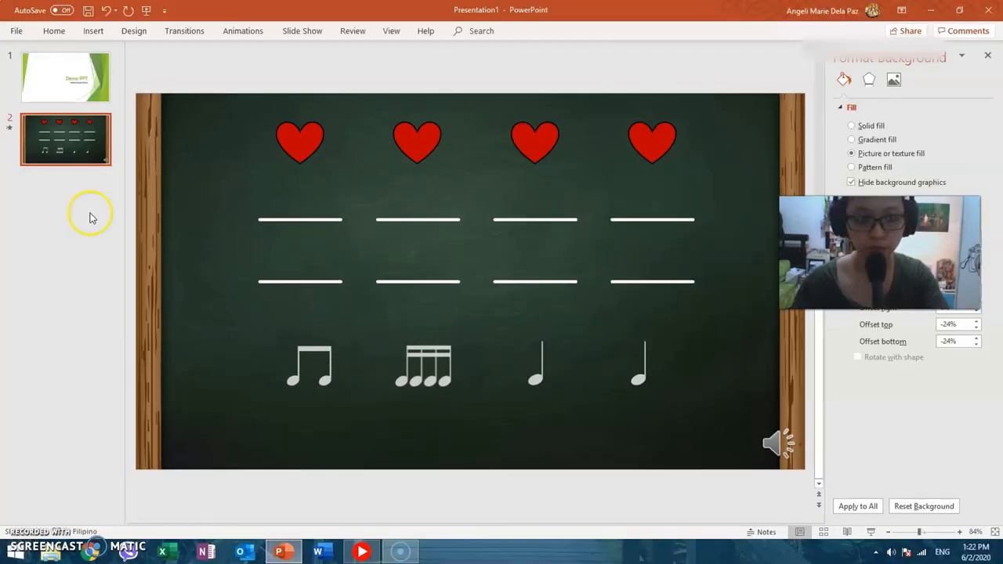
# - Preview the recorded narration audio on the slide, then go to the File Info page
pyautogui.click(776, 443)
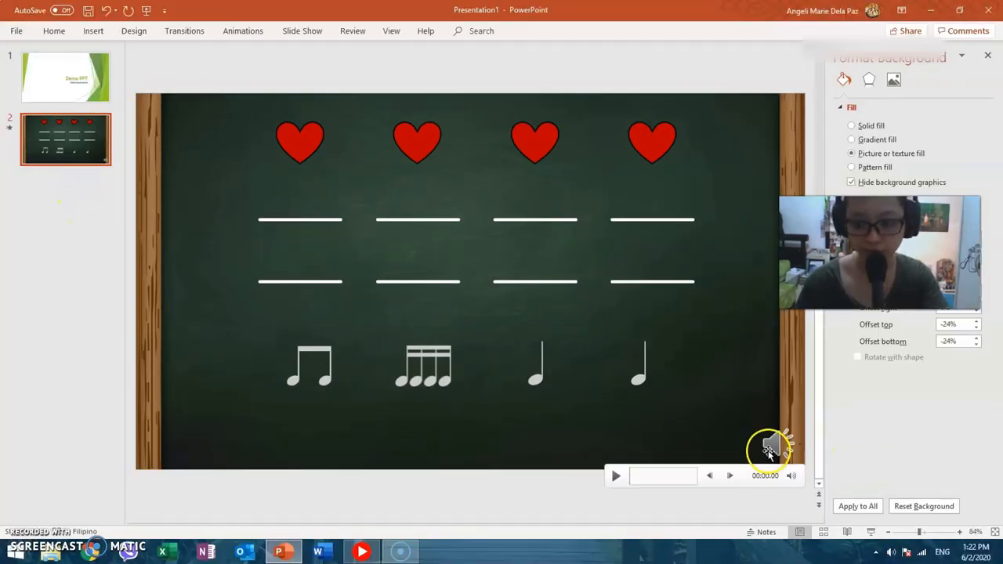
pyautogui.click(774, 446)
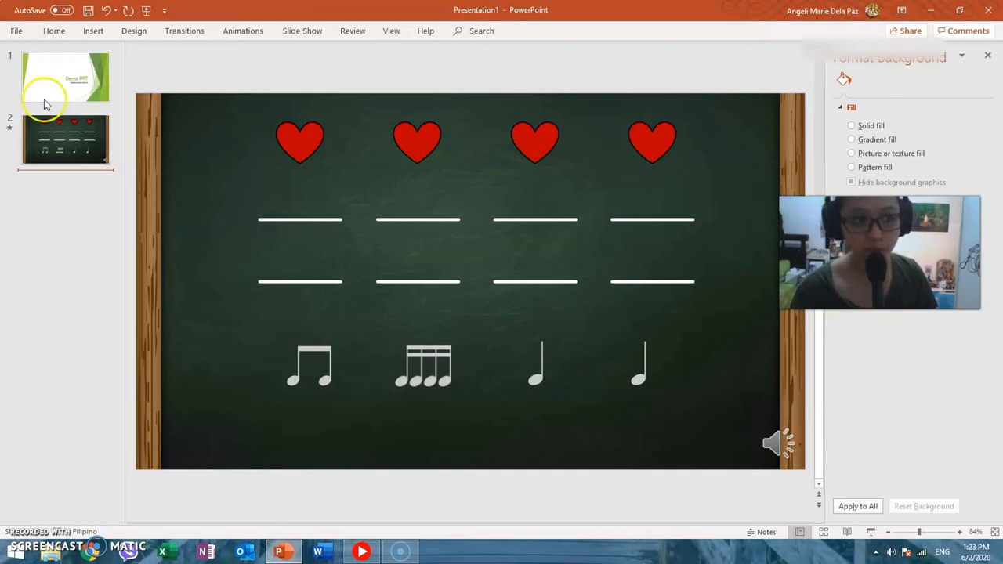
pyautogui.click(16, 32)
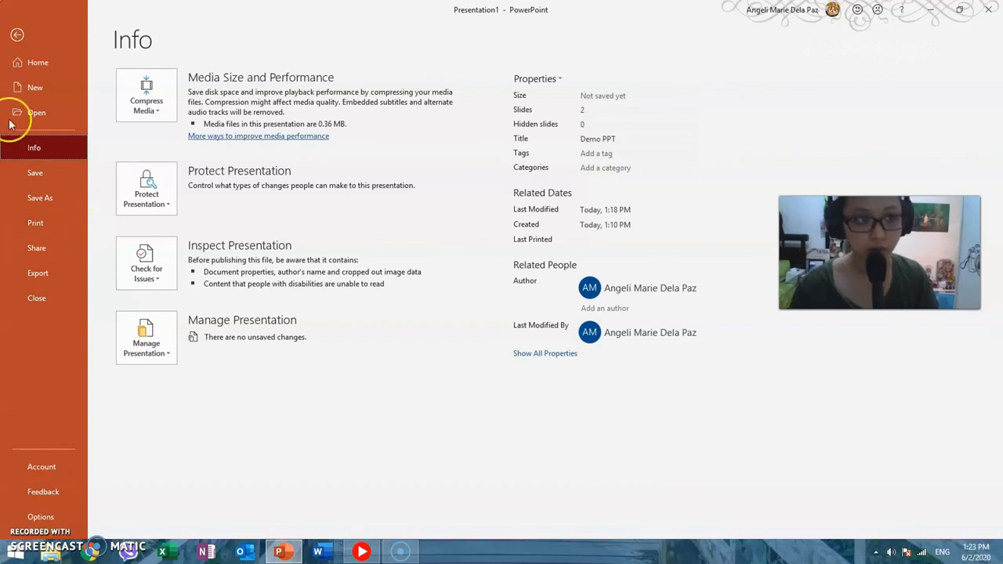
# - Go to Export and choose Create a Video for the presentation
pyautogui.click(17, 35)
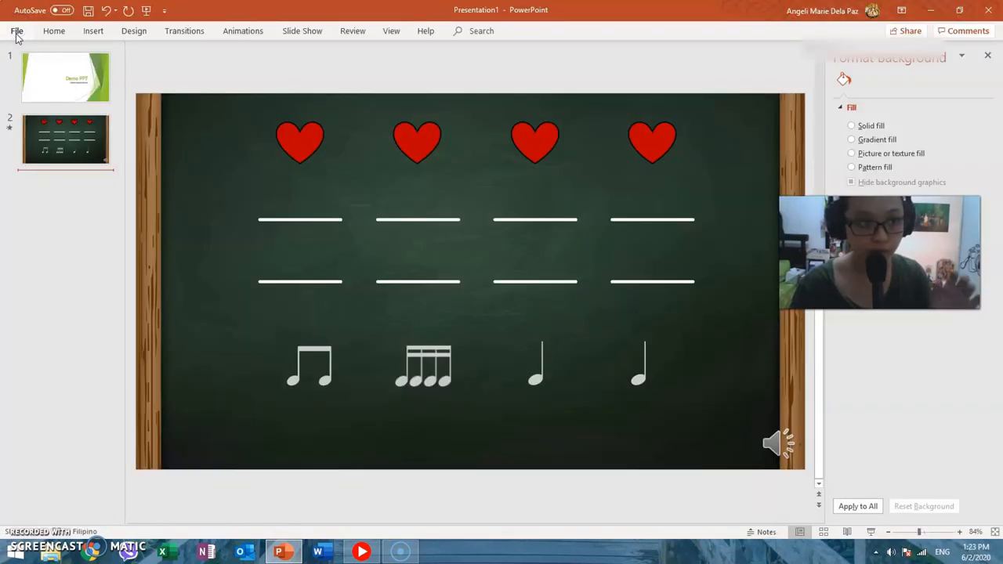
pyautogui.click(16, 32)
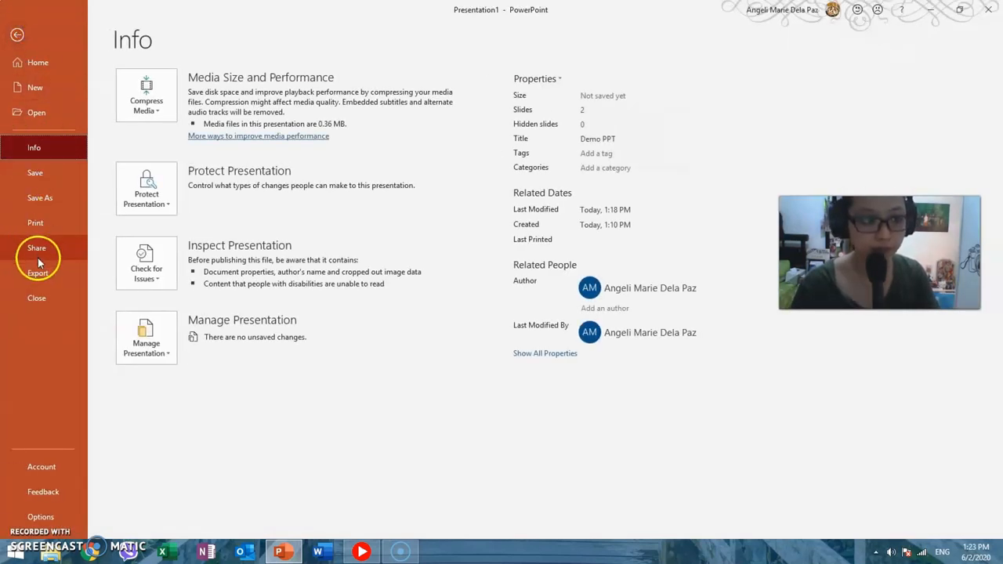
pyautogui.click(38, 273)
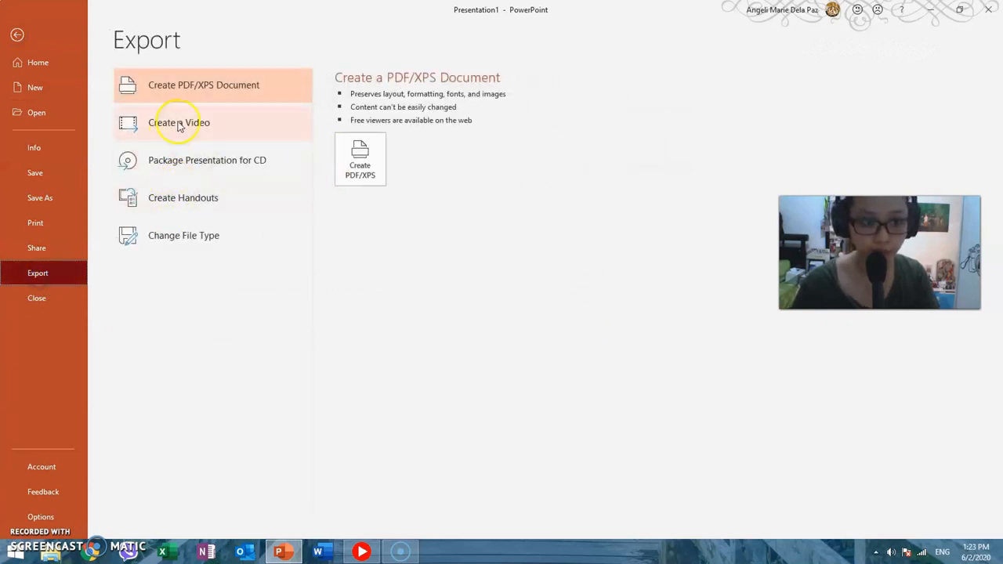
pyautogui.click(179, 122)
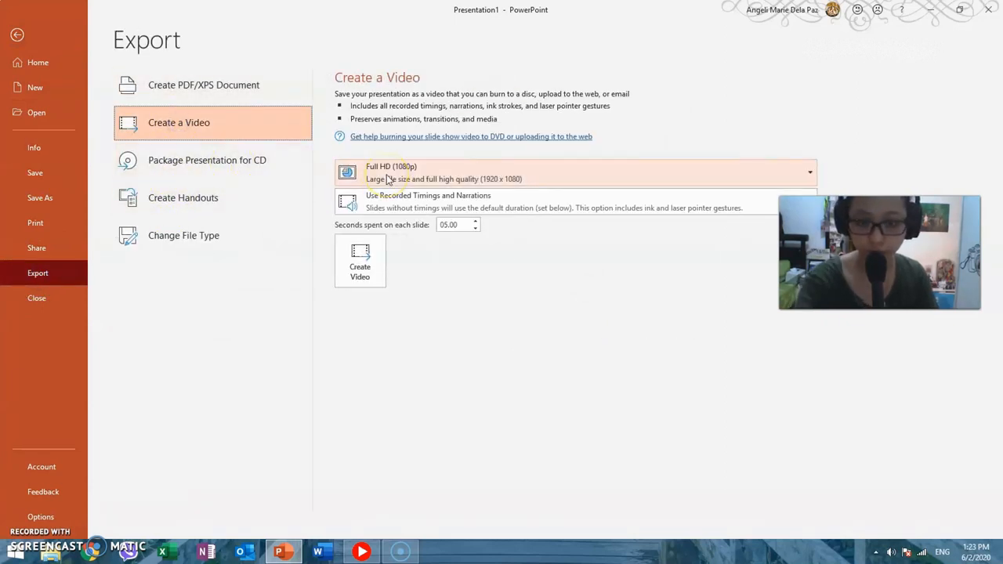
# - Set video quality to HD 720p with recorded timings and narrations, and create the video
pyautogui.click(809, 171)
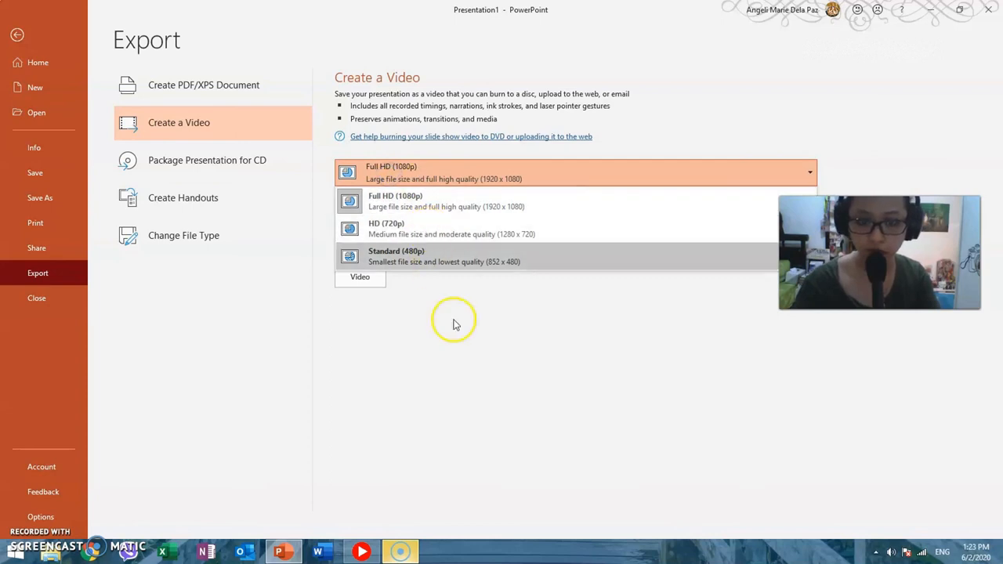
pyautogui.moveTo(476, 252)
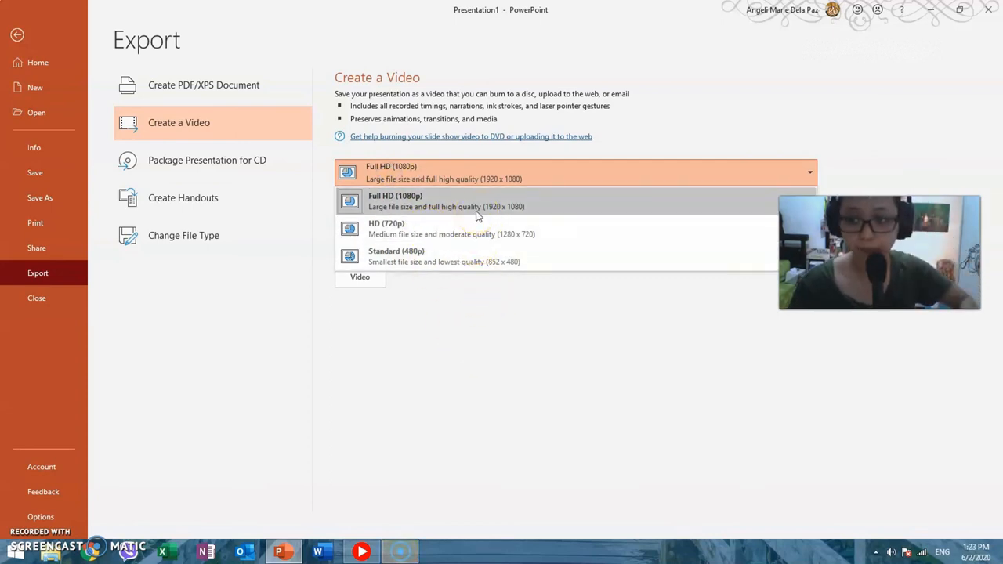
pyautogui.click(451, 229)
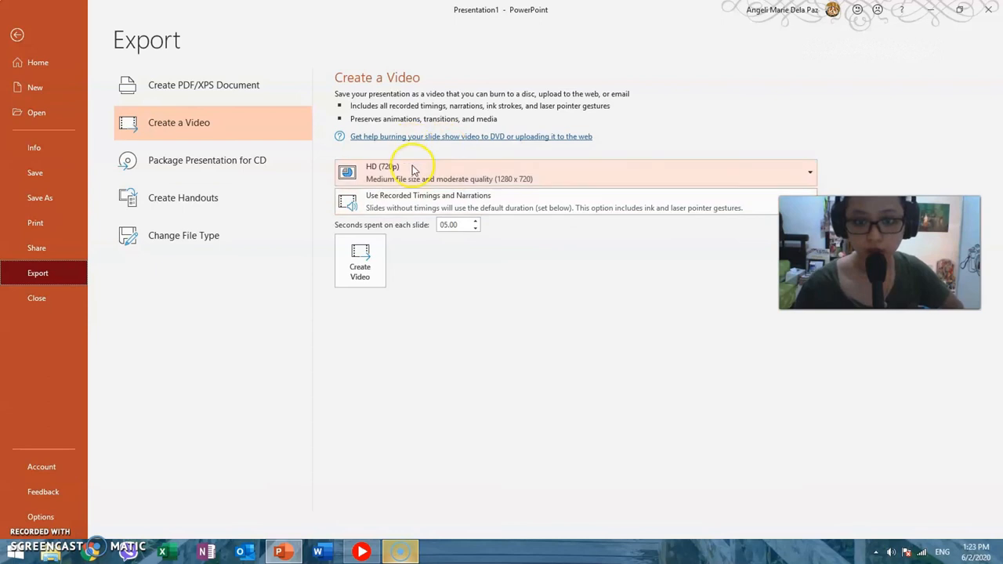
pyautogui.click(809, 171)
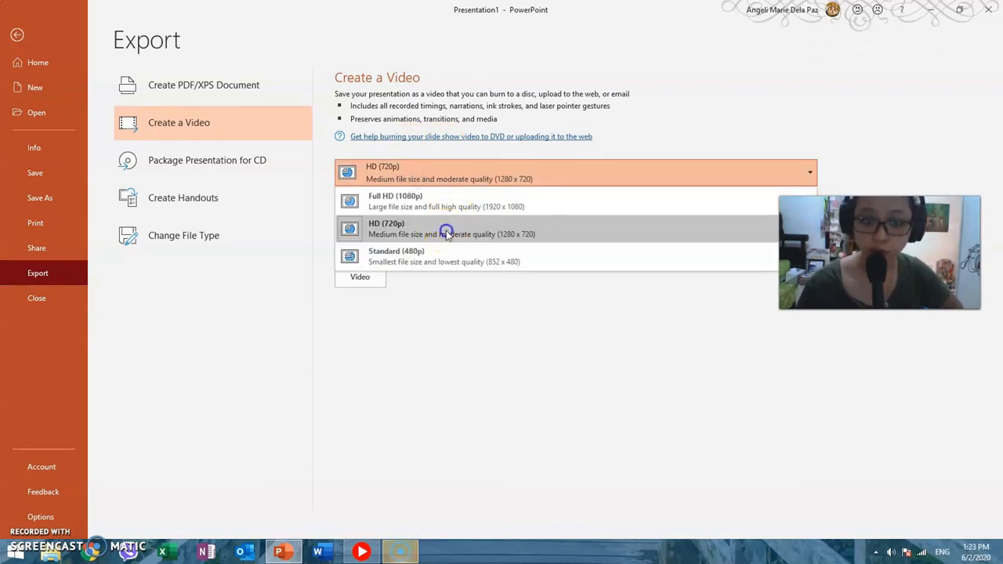
pyautogui.click(452, 229)
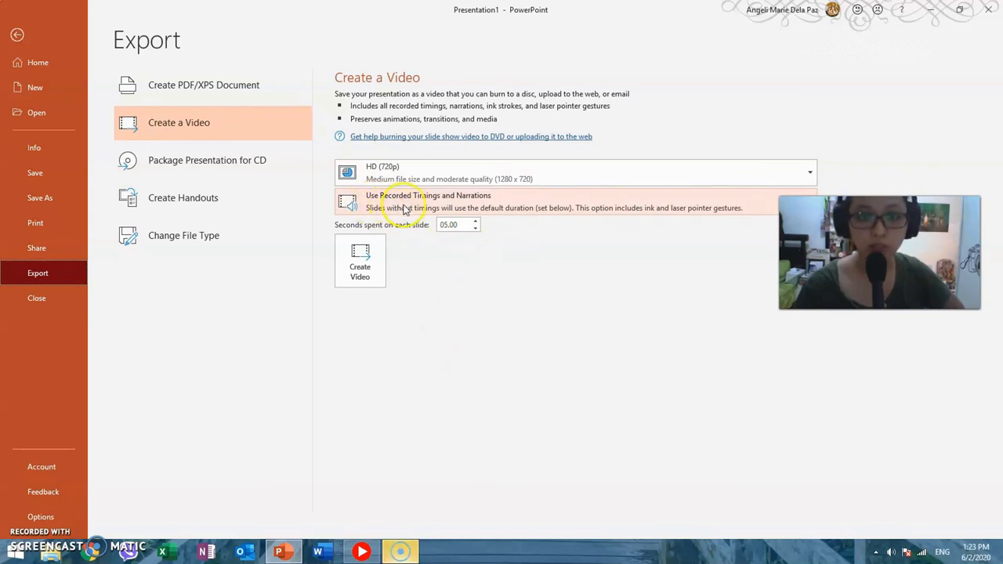
pyautogui.moveTo(530, 212)
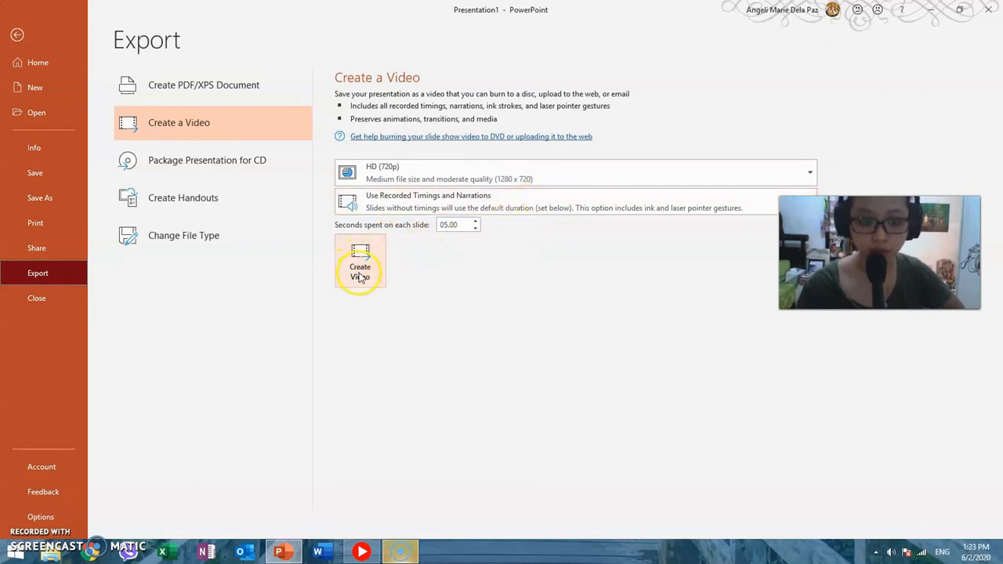
pyautogui.click(360, 266)
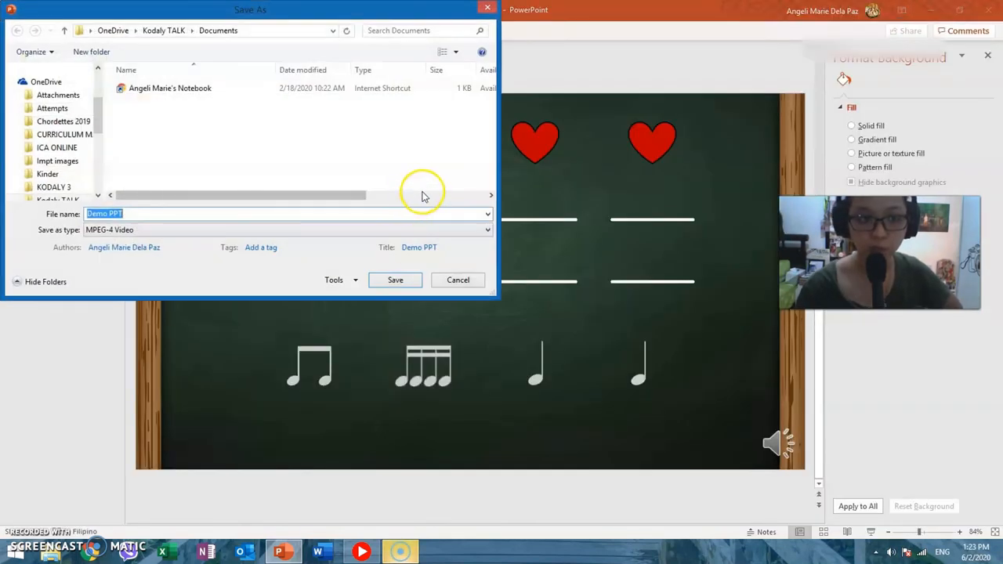
# - Save the exported MPEG-4 video as Demo PPT
pyautogui.click(395, 279)
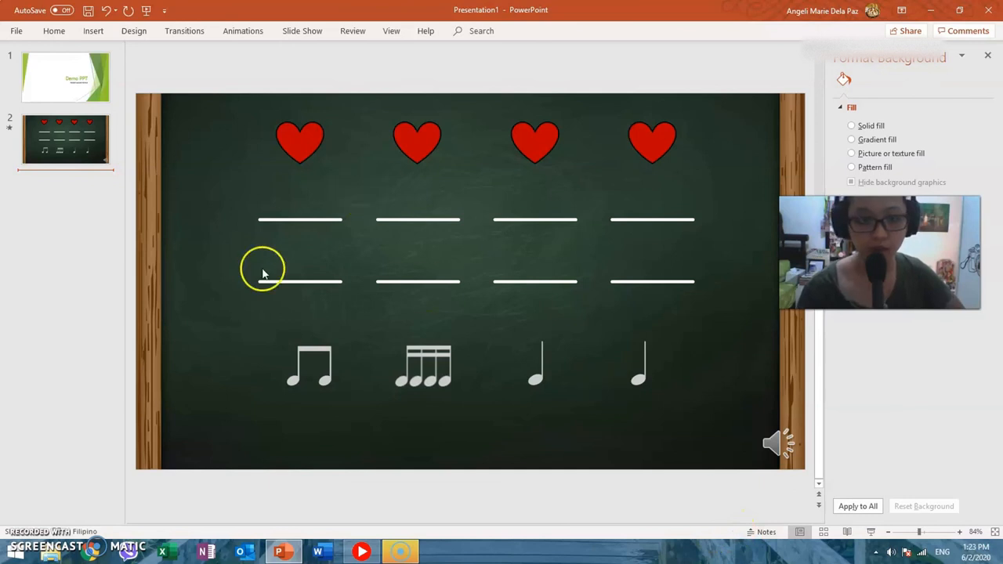
pyautogui.moveTo(207, 192)
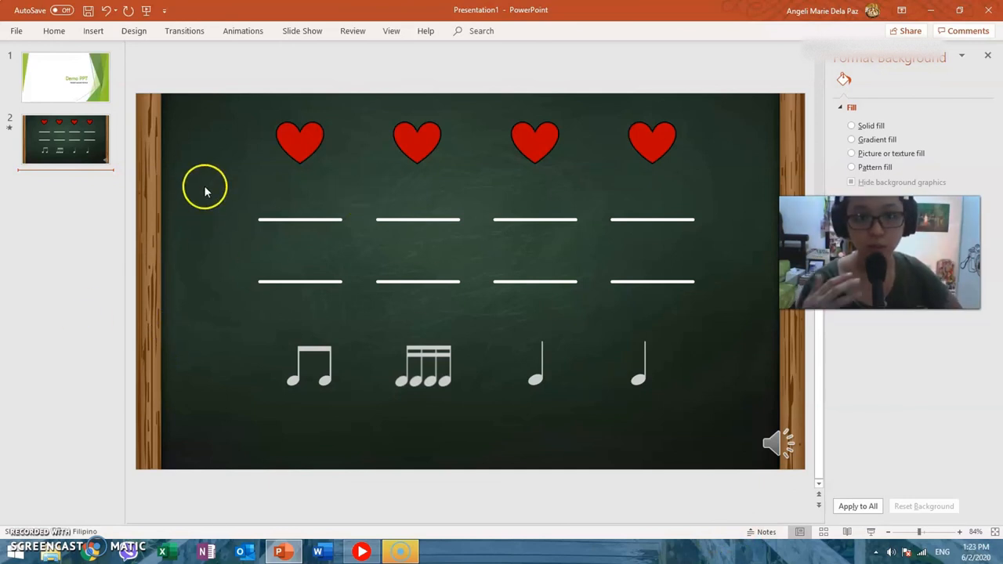
pyautogui.moveTo(210, 185)
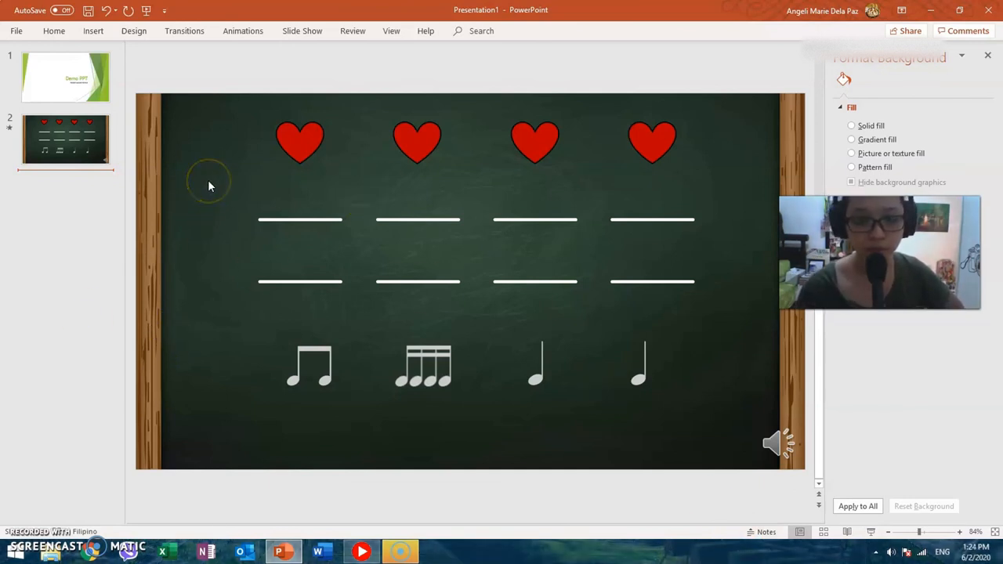
pyautogui.moveTo(210, 185)
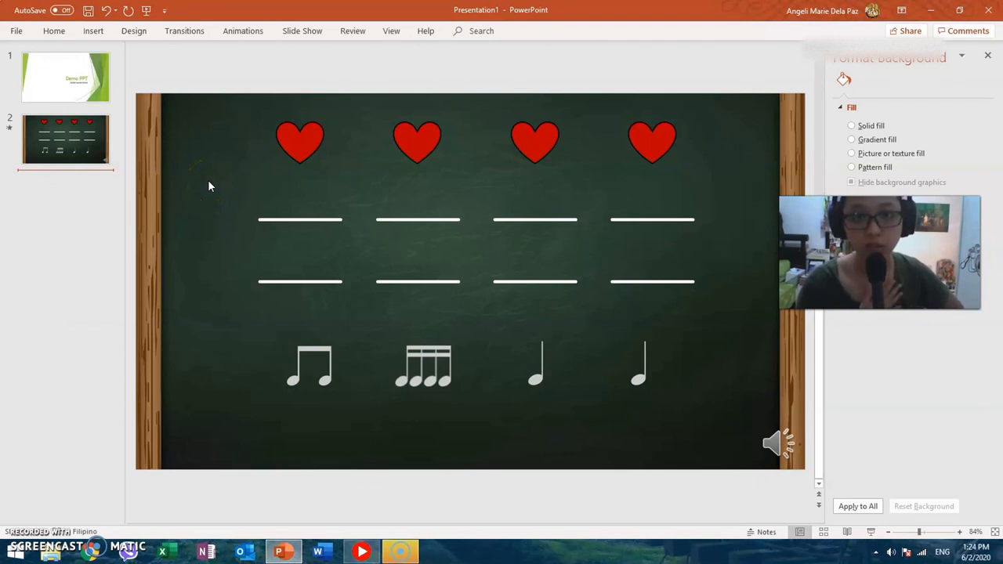